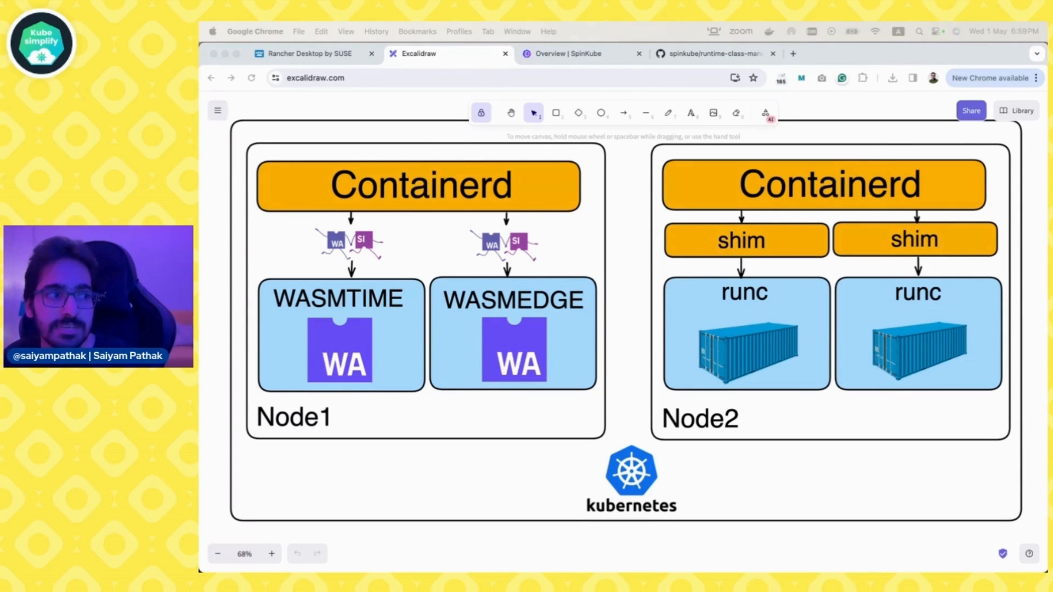
# Switch Chrome to the Rancher Desktop by SUSE homepage.
pyautogui.click(311, 53)
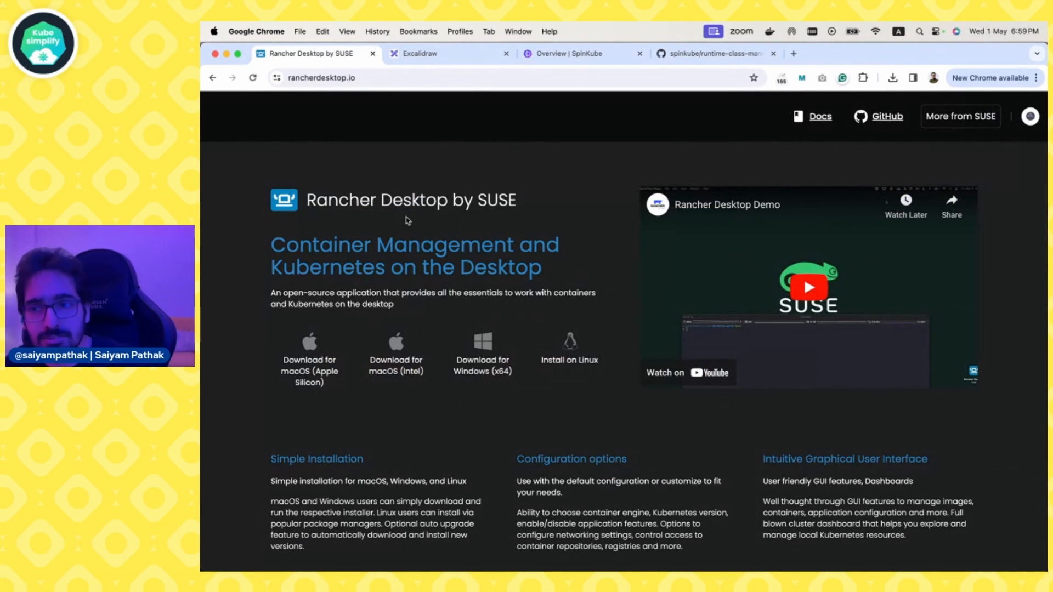
pyautogui.moveTo(312, 354)
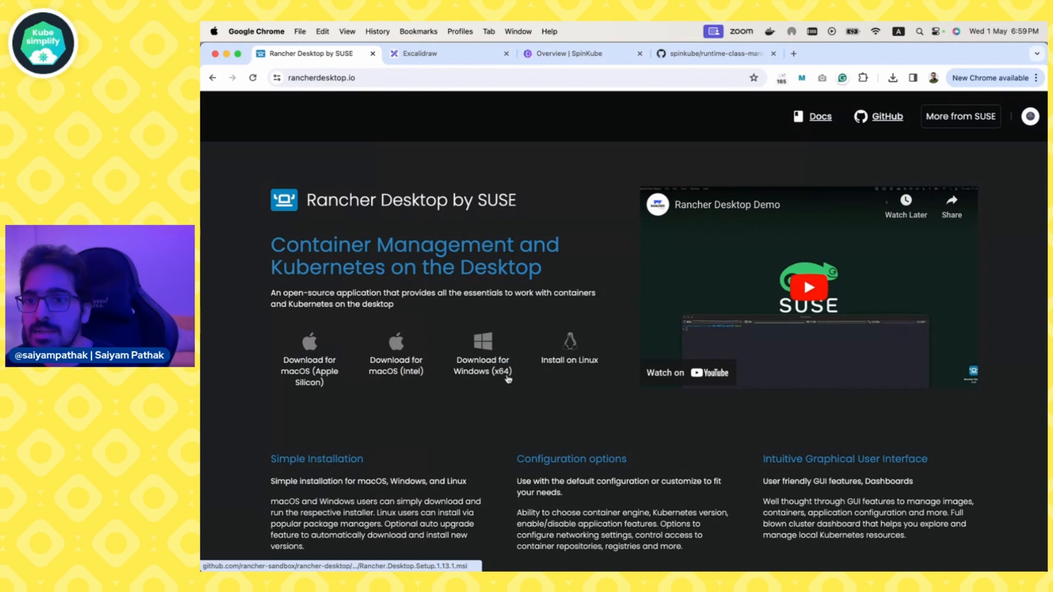
pyautogui.moveTo(607, 253)
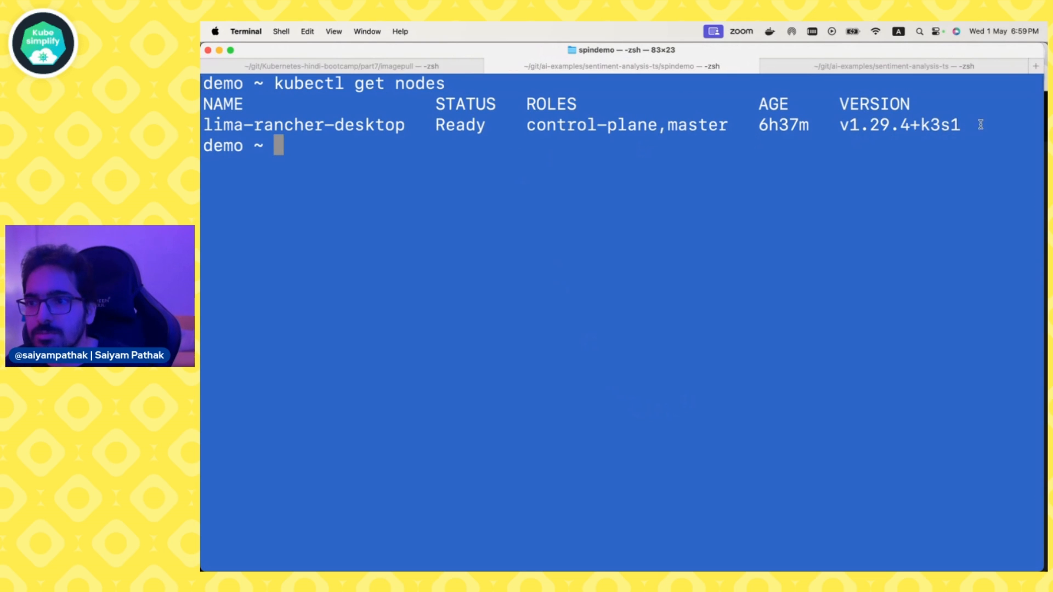
pyautogui.moveTo(345, 125)
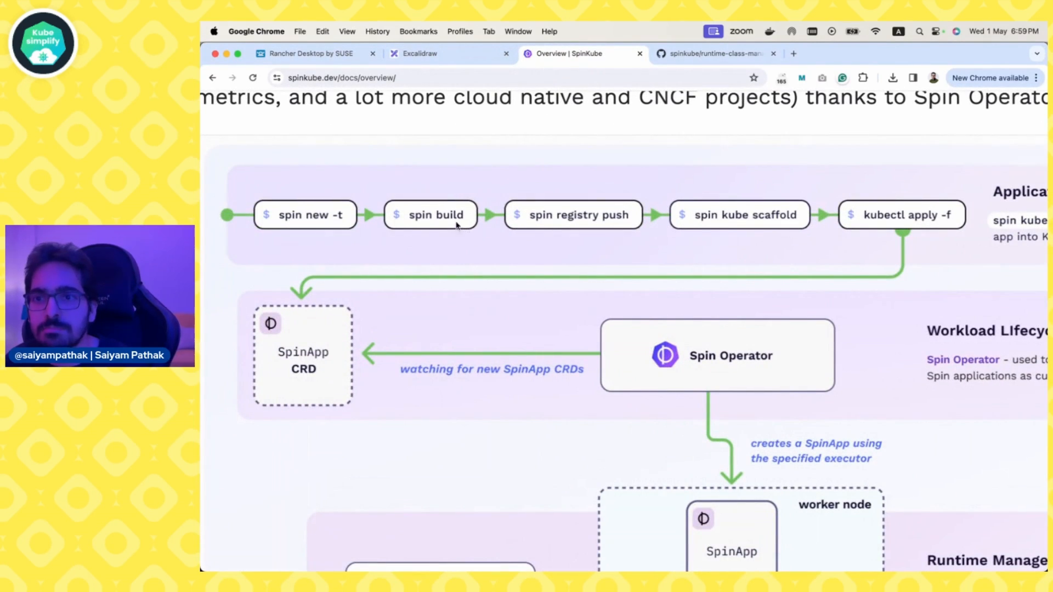
pyautogui.moveTo(731, 225)
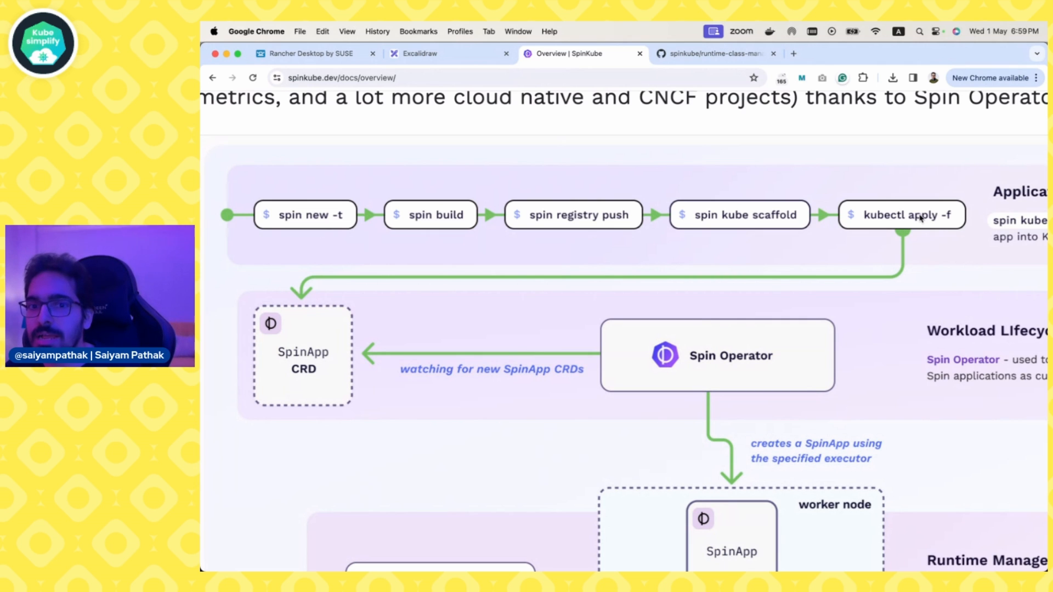
pyautogui.moveTo(306, 380)
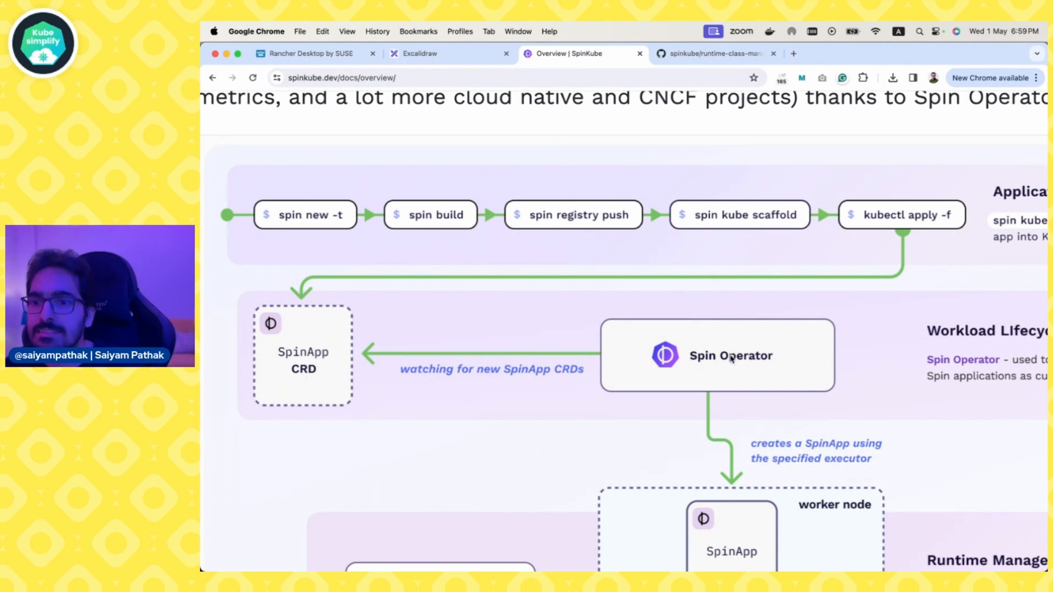
# Scroll the SpinKube Overview to the Runtime Management diagram, then move to the Kwasm project page.
pyautogui.scroll(-3)
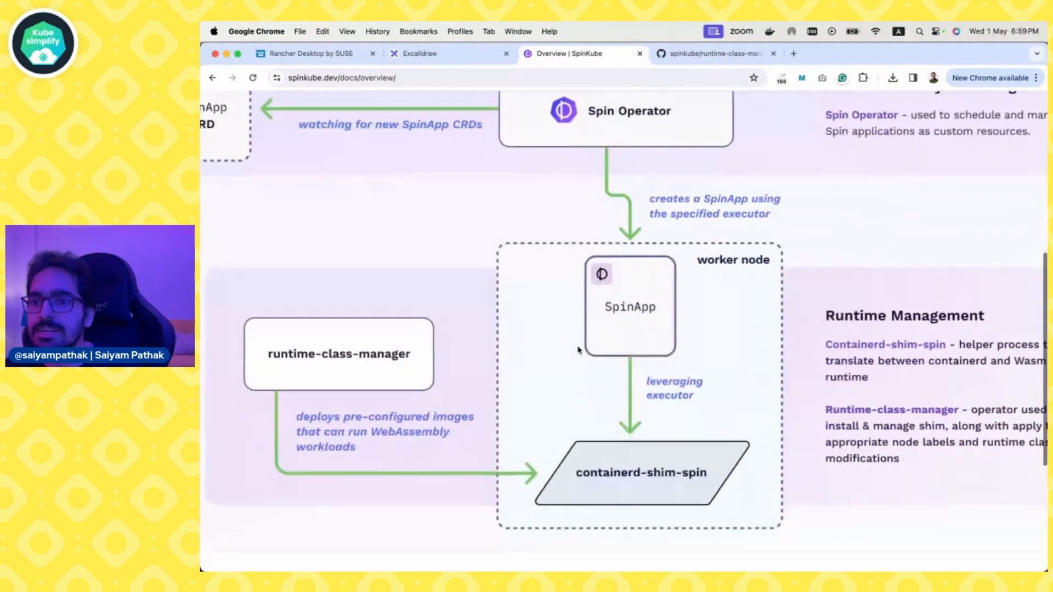
pyautogui.scroll(-3)
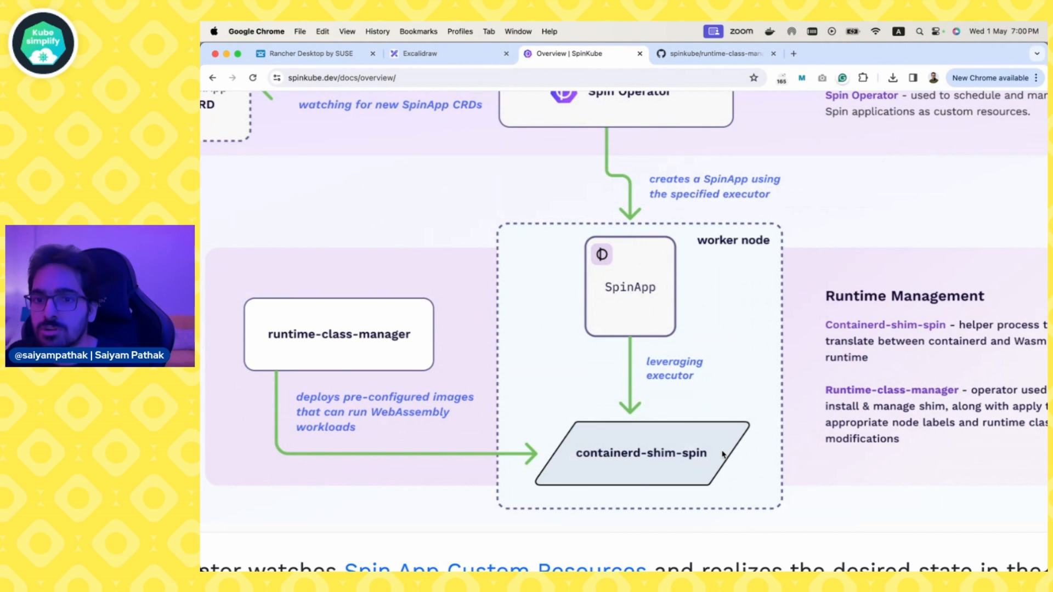
pyautogui.moveTo(394, 340)
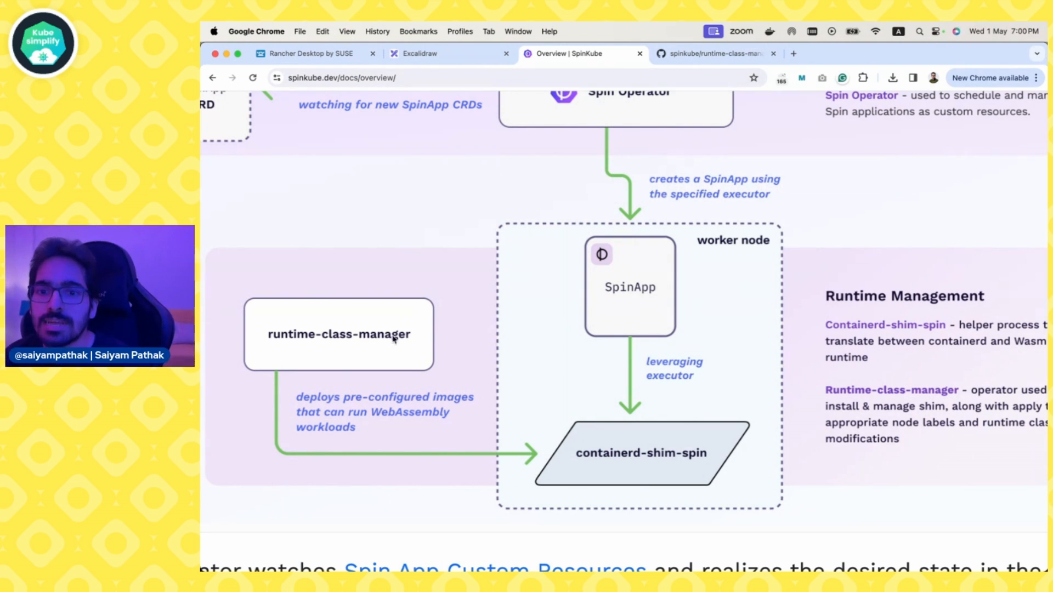
pyautogui.moveTo(660, 439)
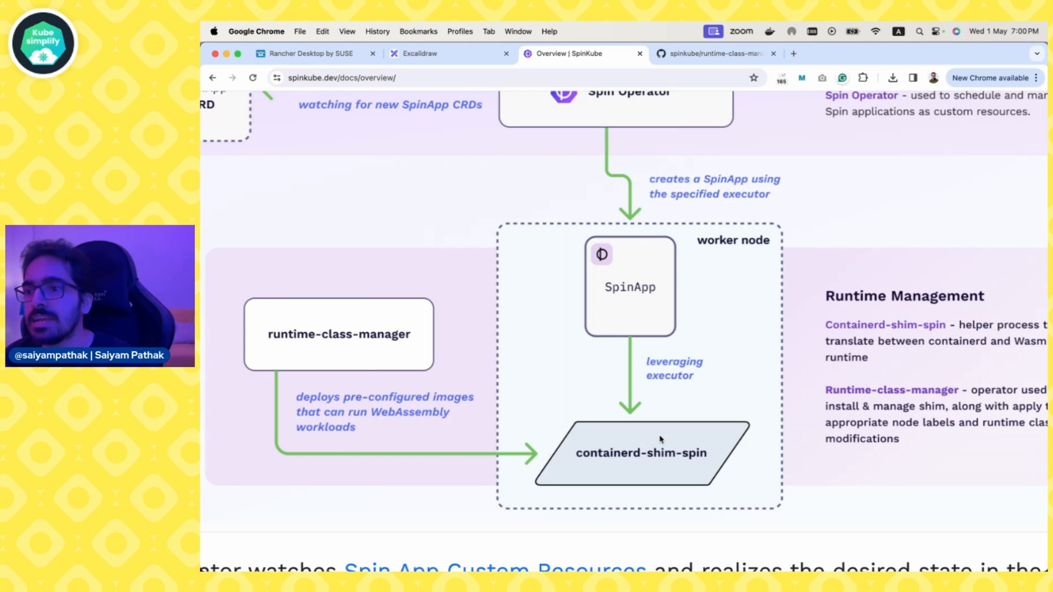
pyautogui.scroll(-3)
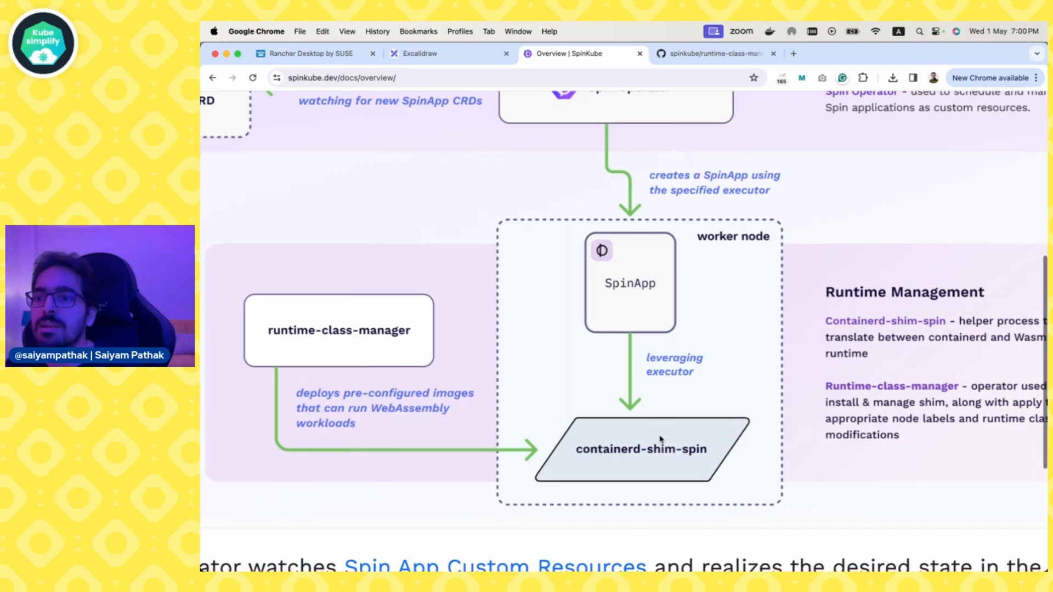
pyautogui.scroll(-3)
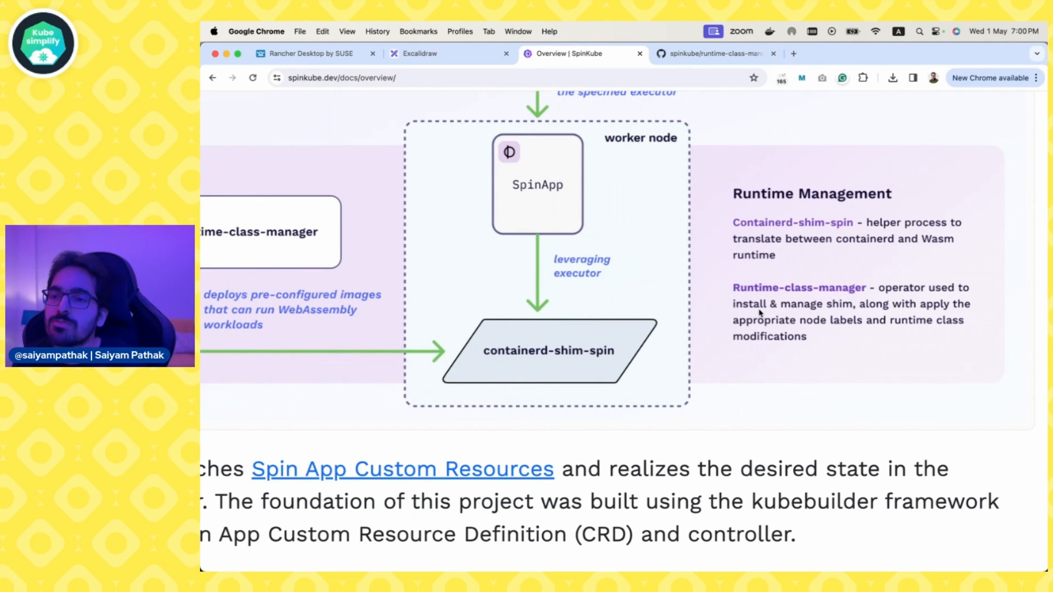
pyautogui.click(927, 54)
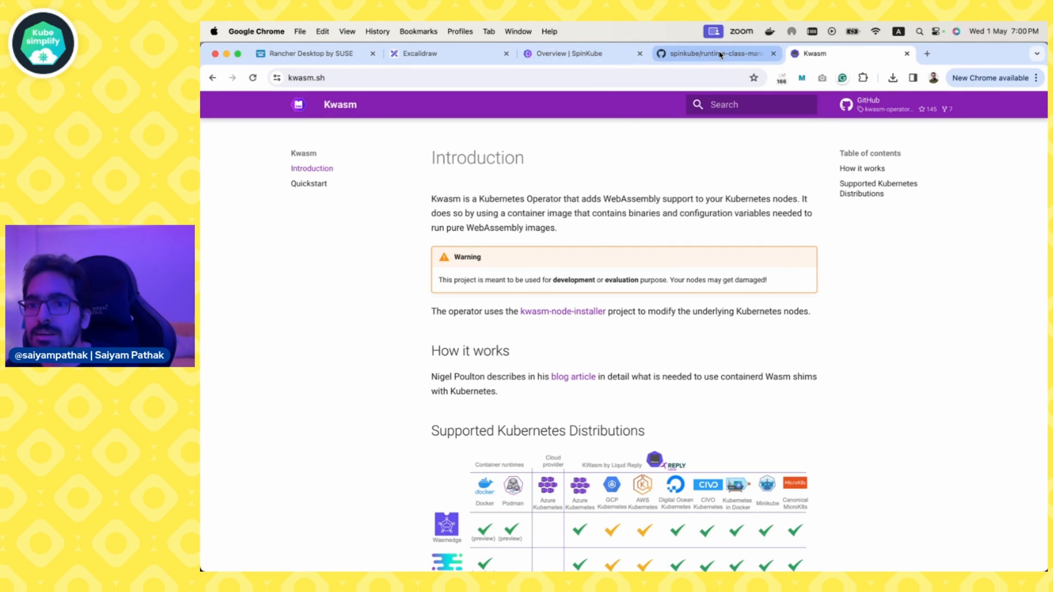
# Review the runtime-class-manager GitHub README, then return to the Terminal.
pyautogui.click(715, 53)
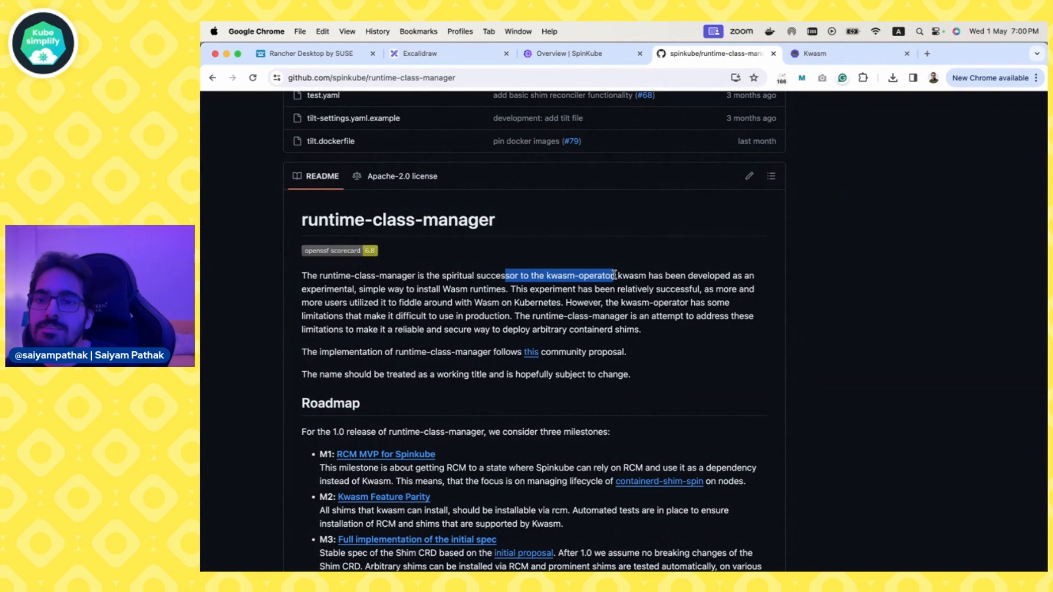
pyautogui.scroll(-3)
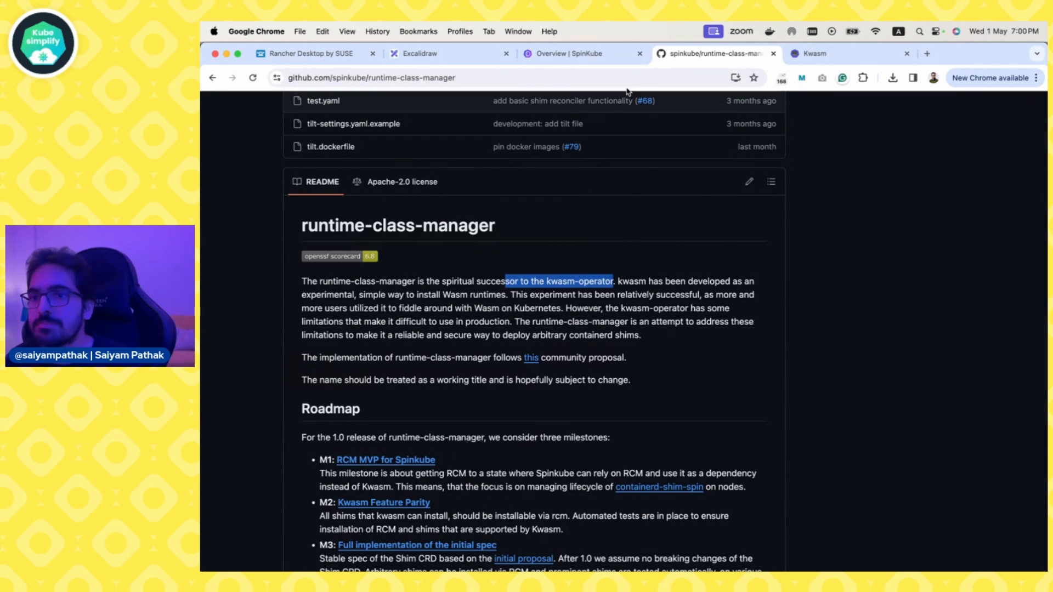
pyautogui.click(684, 555)
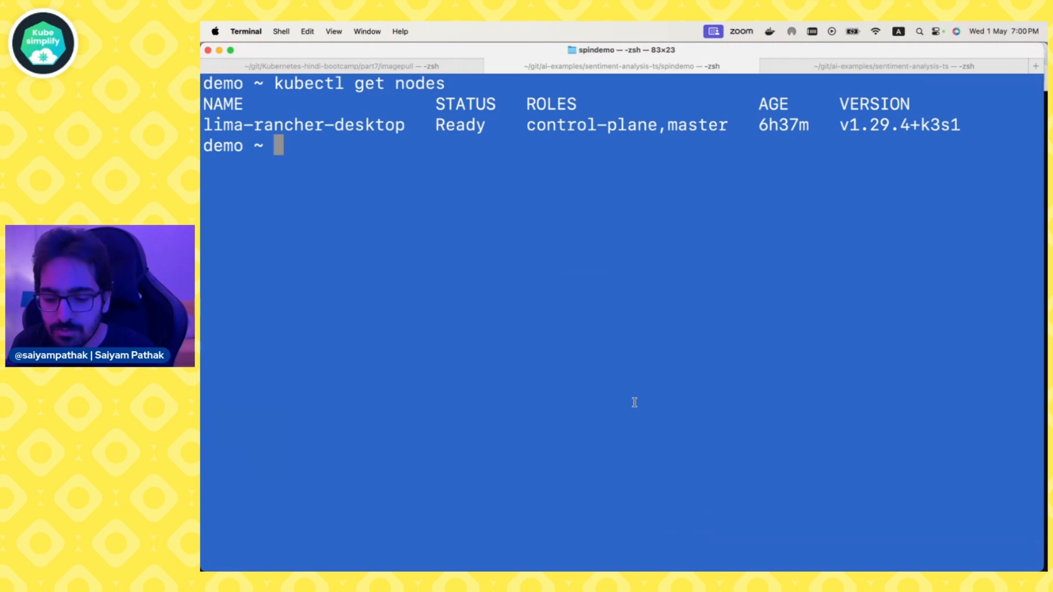
# Create the http-rust Spin app 'demo' and review its src/lib.rs handler in vi.
pyautogui.write('spin new demo')
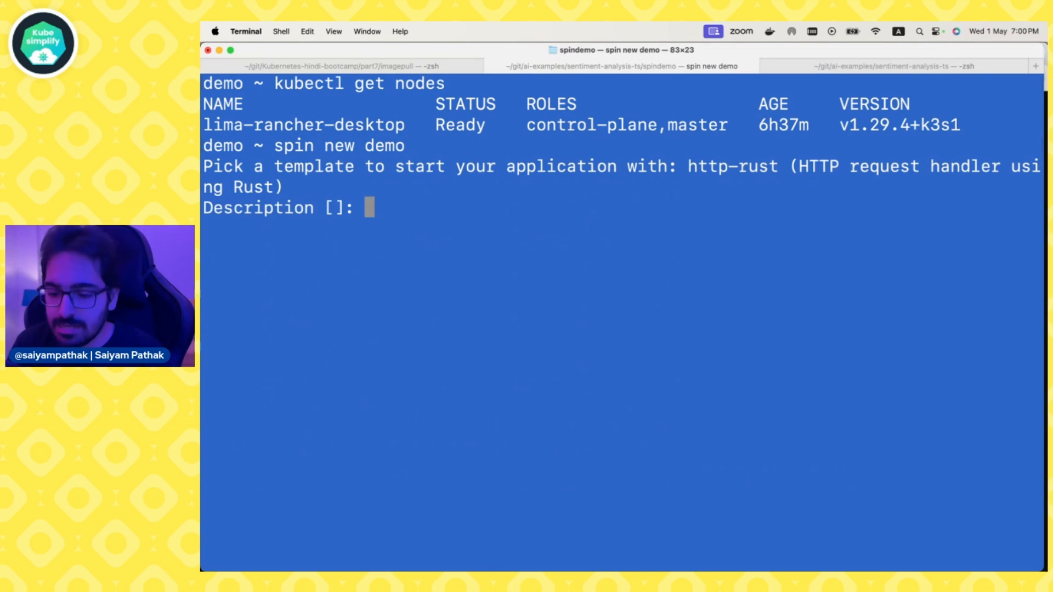
pyautogui.write('for t')
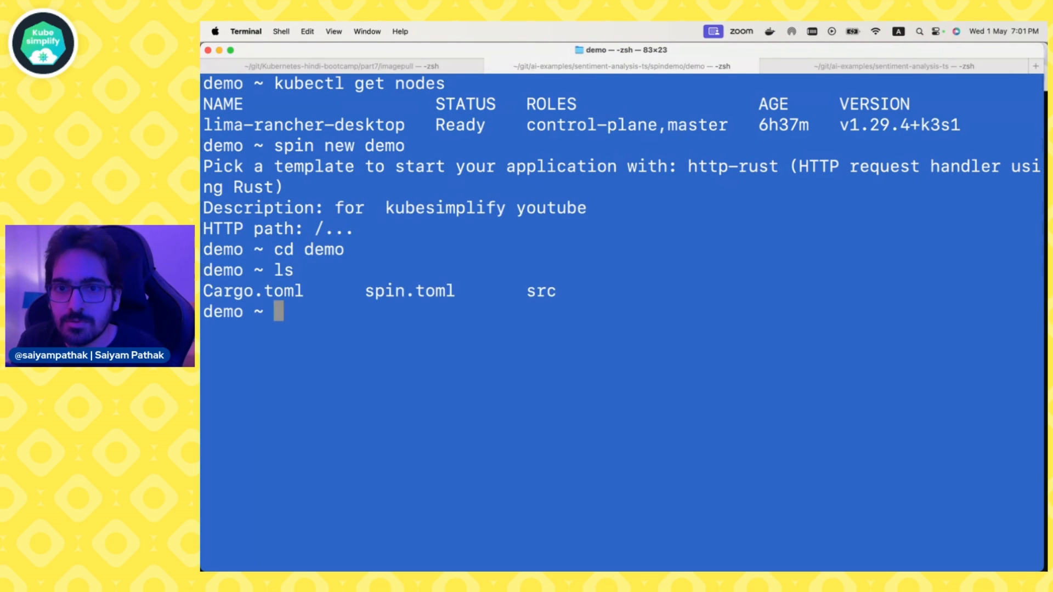
pyautogui.write('vi src/lib.rs')
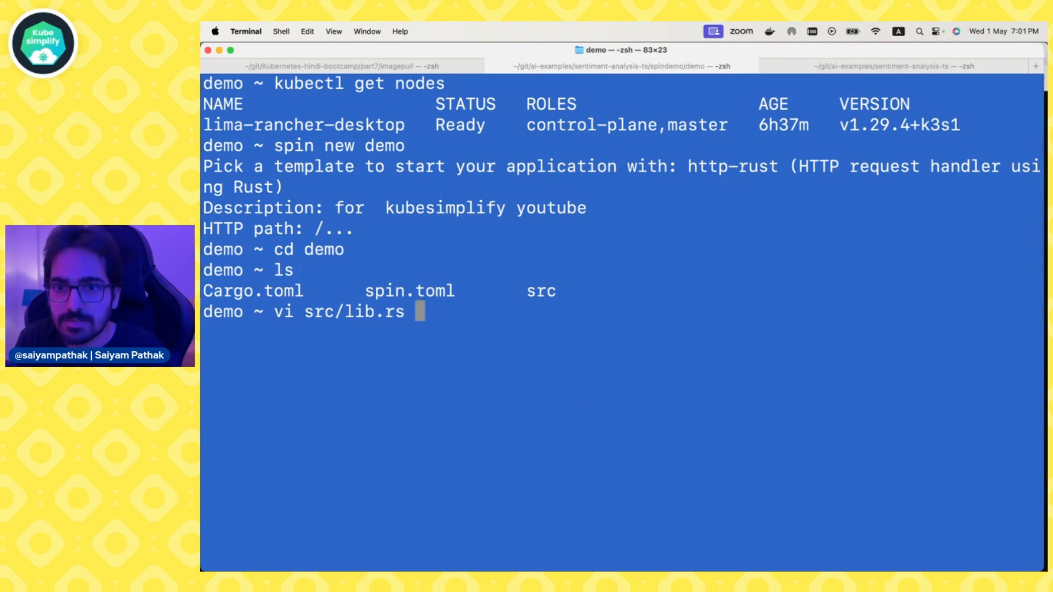
pyautogui.press('enter')
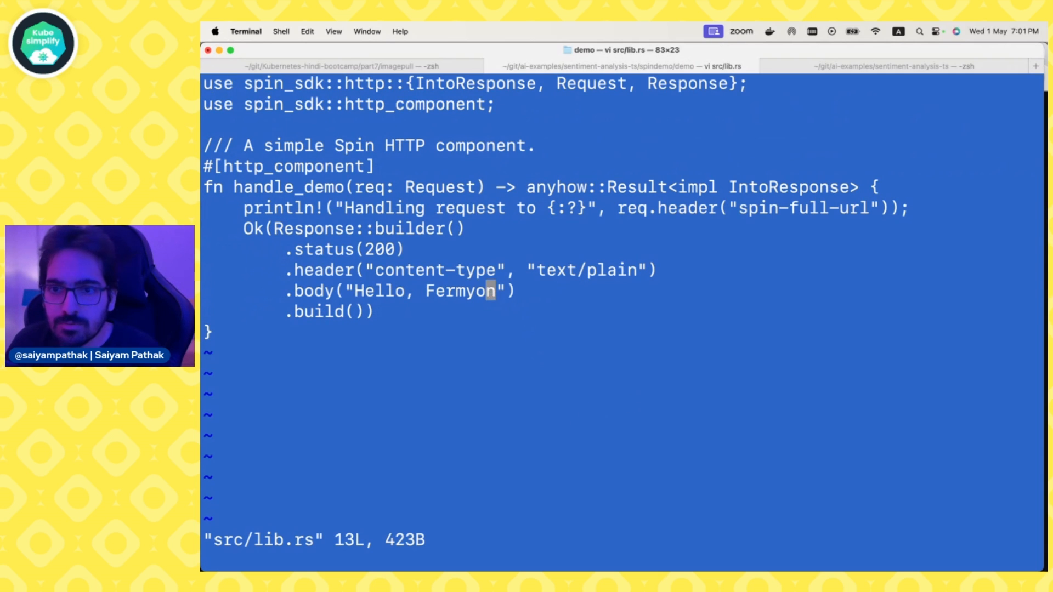
pyautogui.write('From Kube')
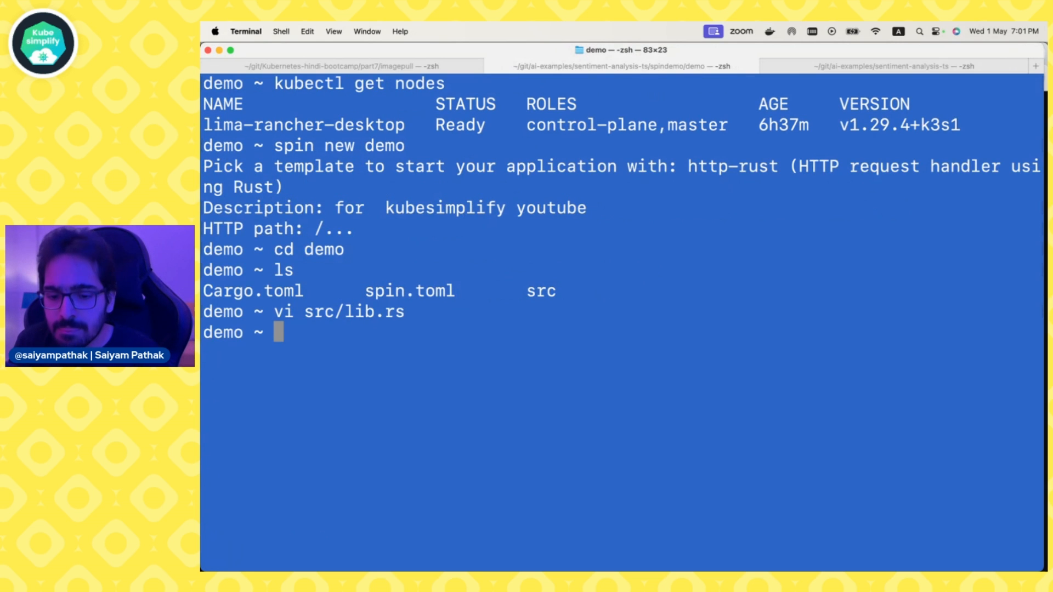
# Build the demo app with spin build and display its spin.toml manifest.
pyautogui.write('spin build')
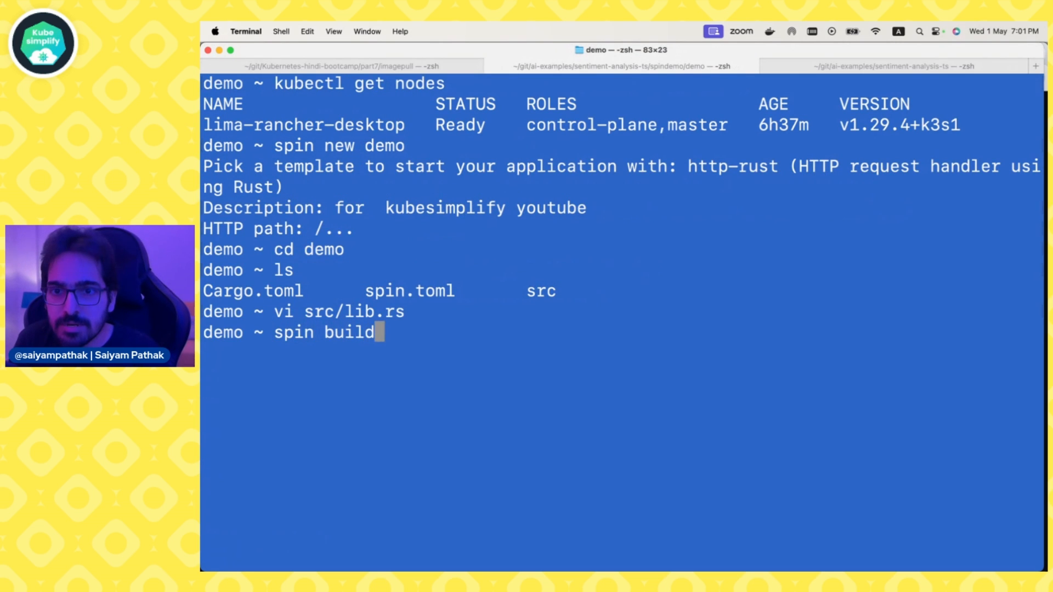
pyautogui.press('Return')
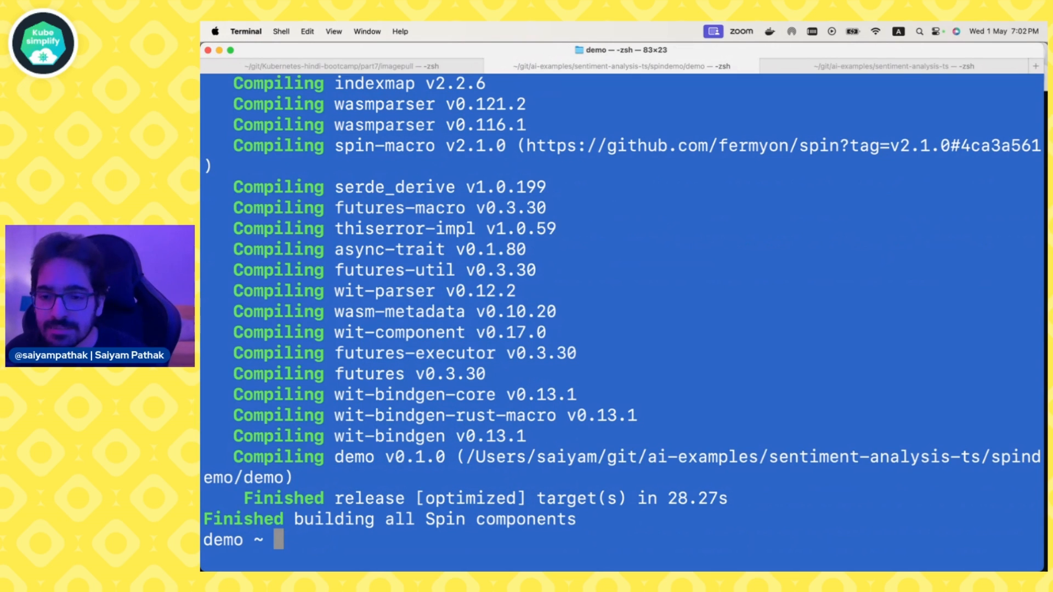
pyautogui.write('c')
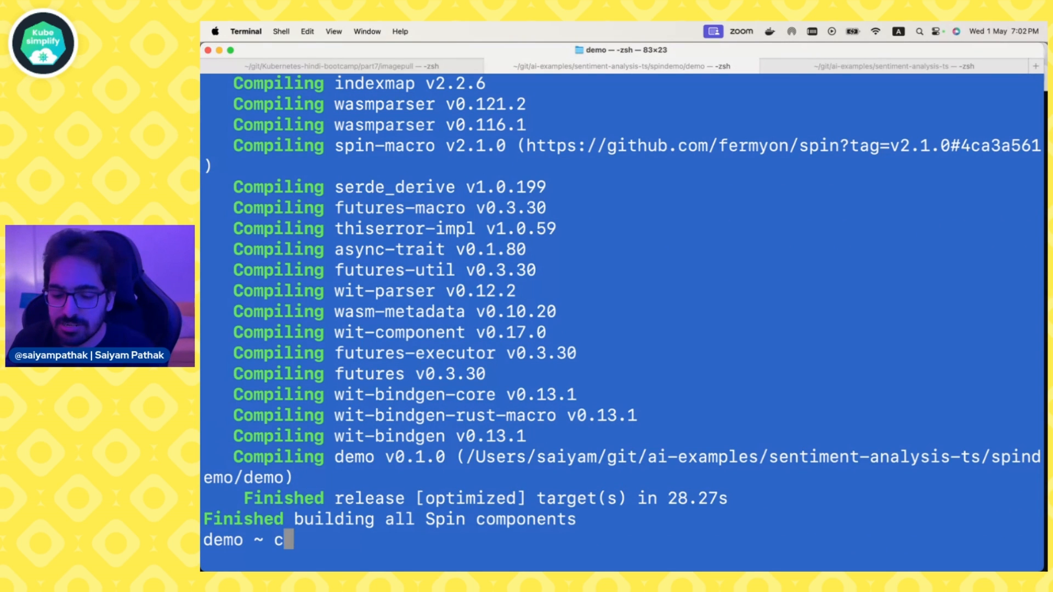
pyautogui.write('at spin.toml')
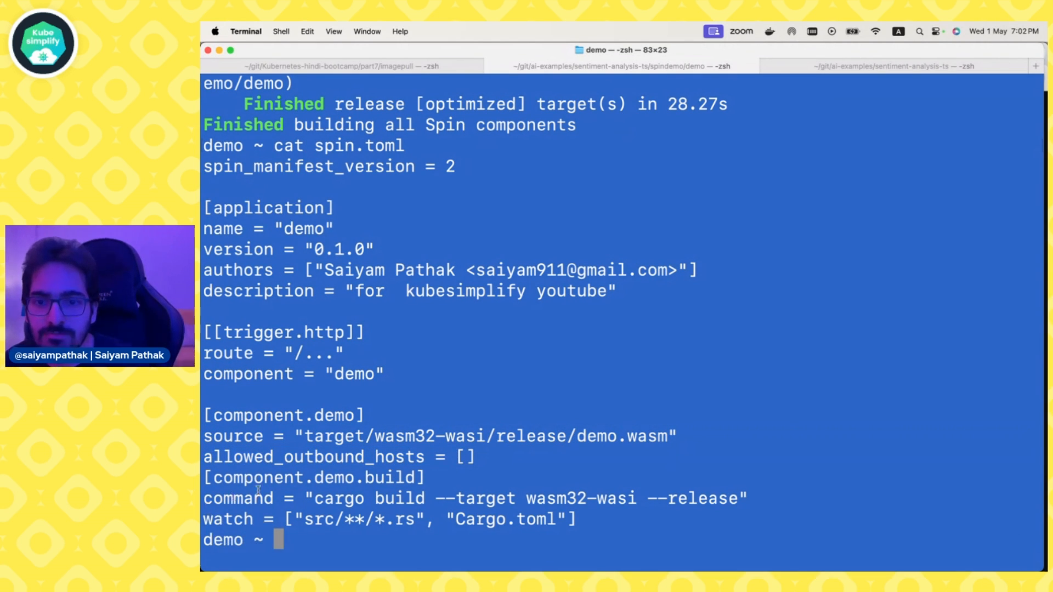
pyautogui.moveTo(315, 498); pyautogui.dragTo(524, 498)
pyautogui.write('spin up')
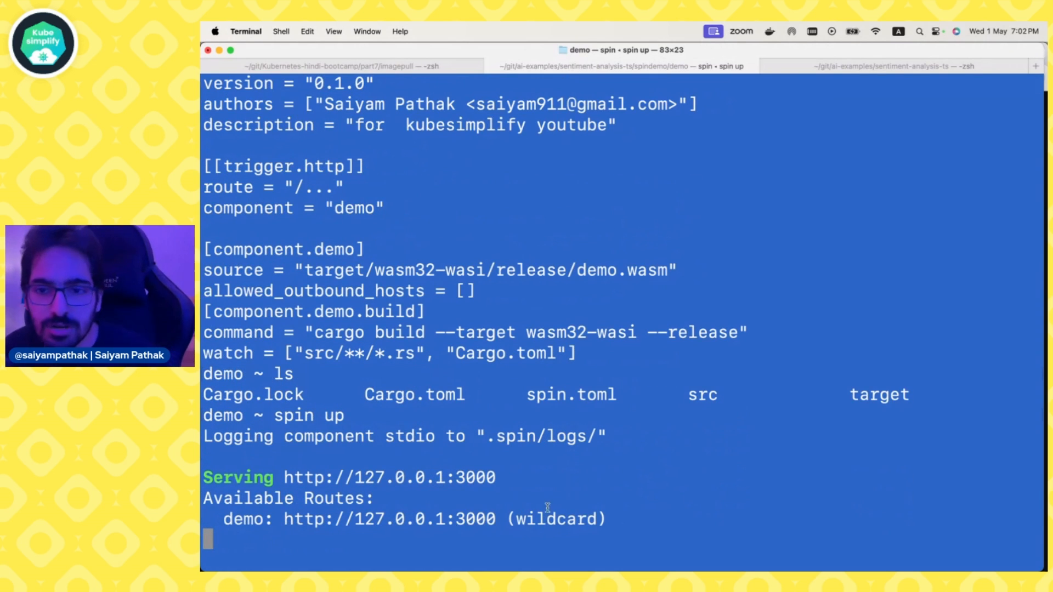
pyautogui.moveTo(283, 477); pyautogui.dragTo(496, 477)
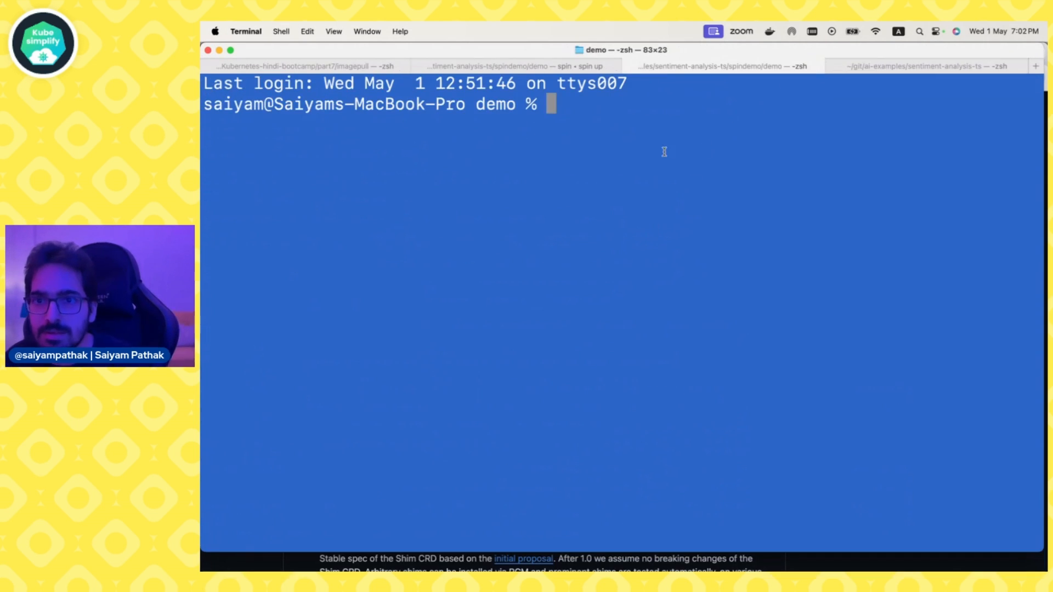
pyautogui.write('curl http://127.0.0.1:3000/hello')
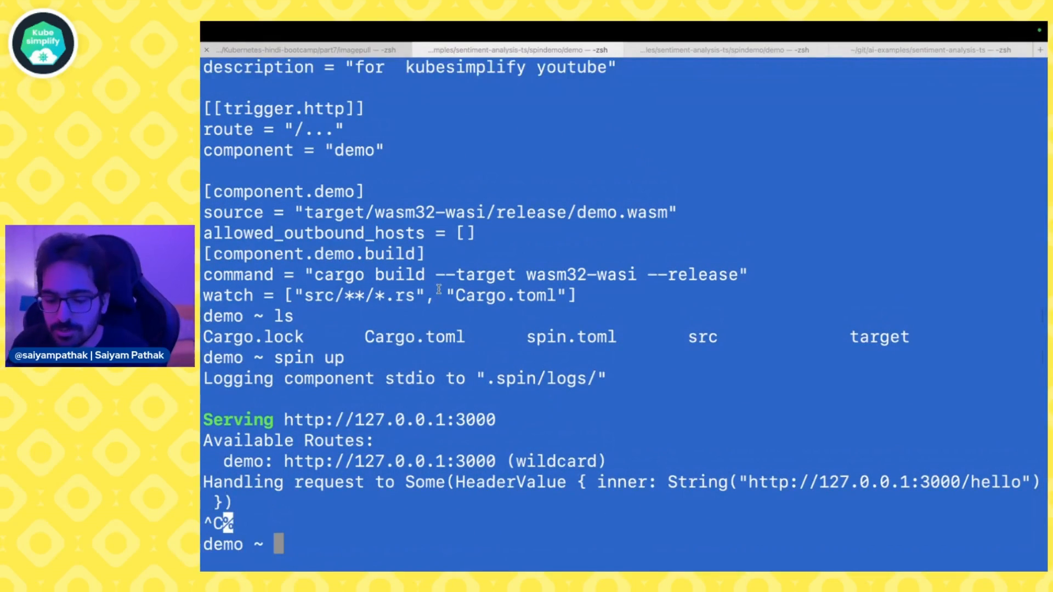
pyautogui.write('kubectl get')
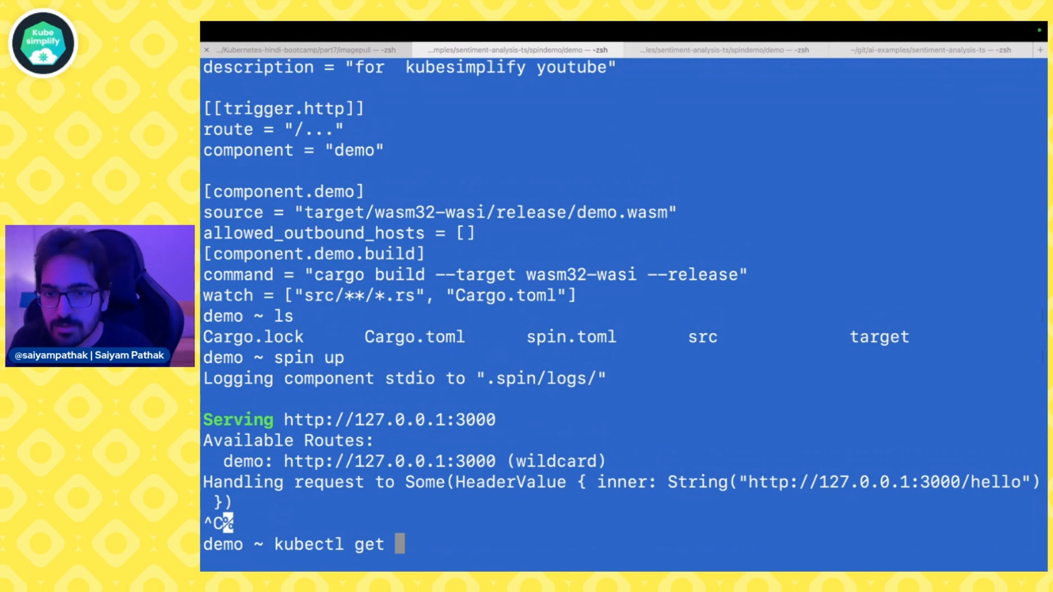
pyautogui.write('pods -A')
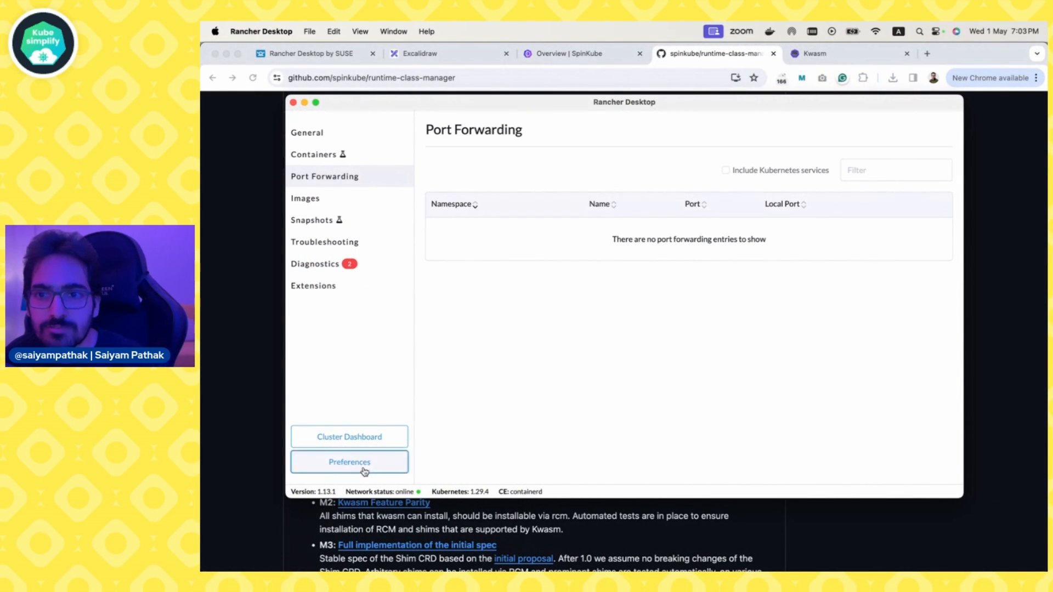
# Check the Rancher Desktop VM's 8 GB memory and 6 CPU allocation, then cancel the preferences.
pyautogui.click(349, 461)
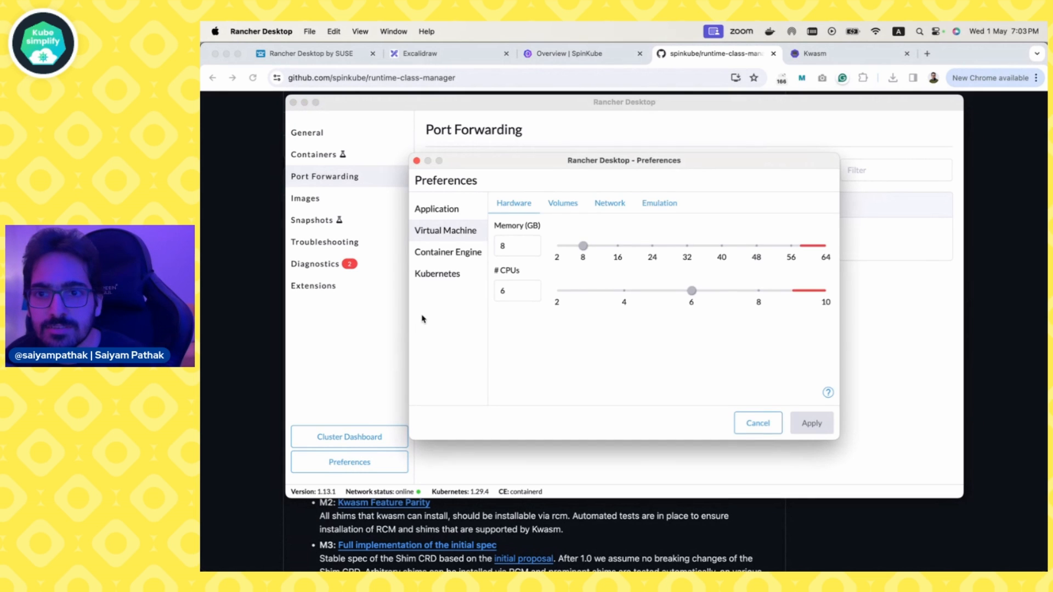
pyautogui.click(447, 253)
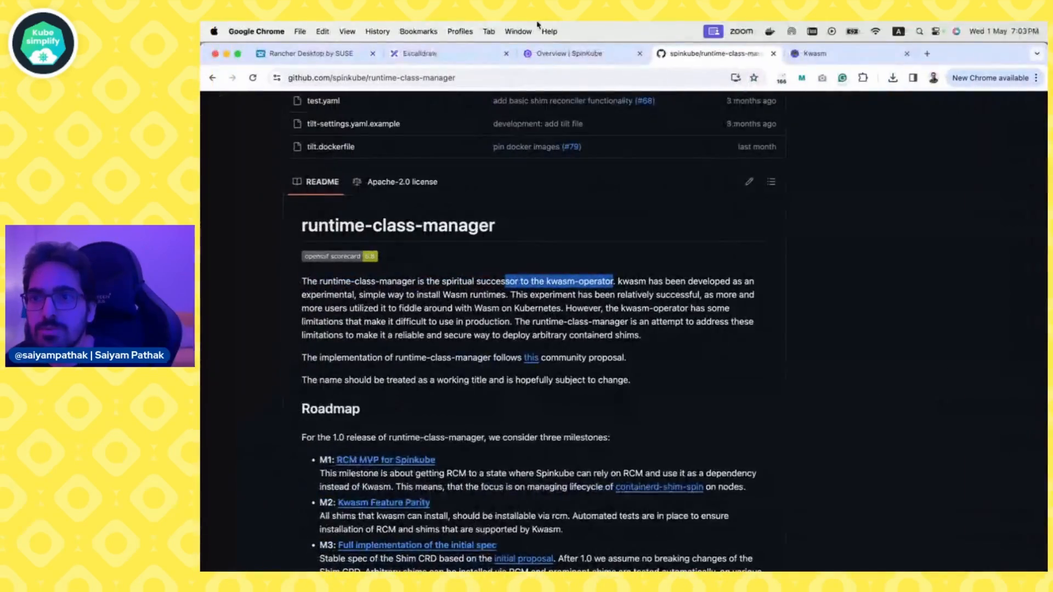
# Scroll the SpinKube Quickstart to the cert-manager, Runtime Class, CRD and Spin Operator install steps.
pyautogui.click(567, 54)
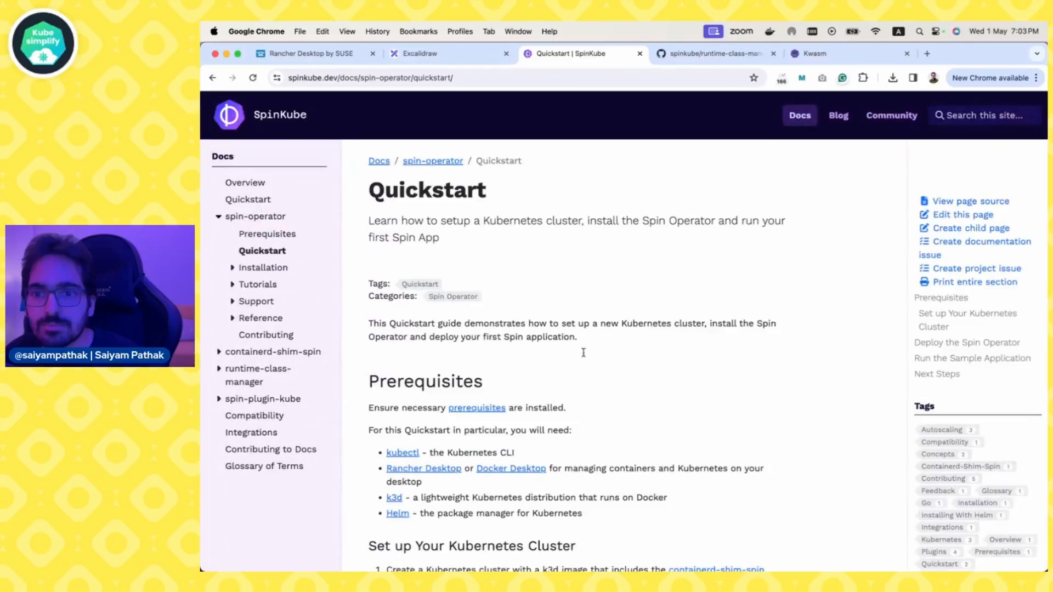
pyautogui.scroll(-3)
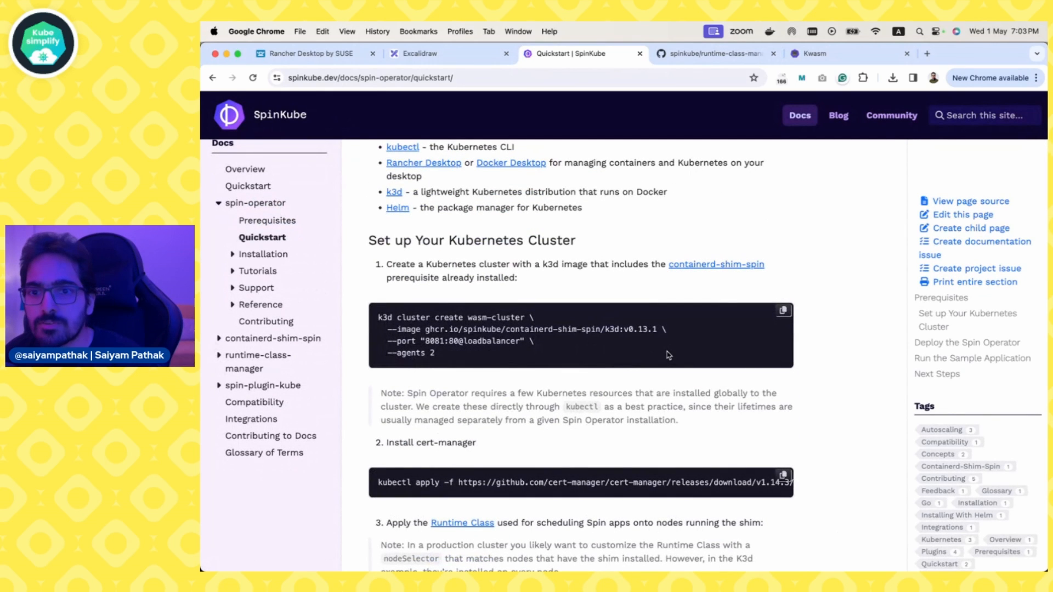
pyautogui.scroll(-3)
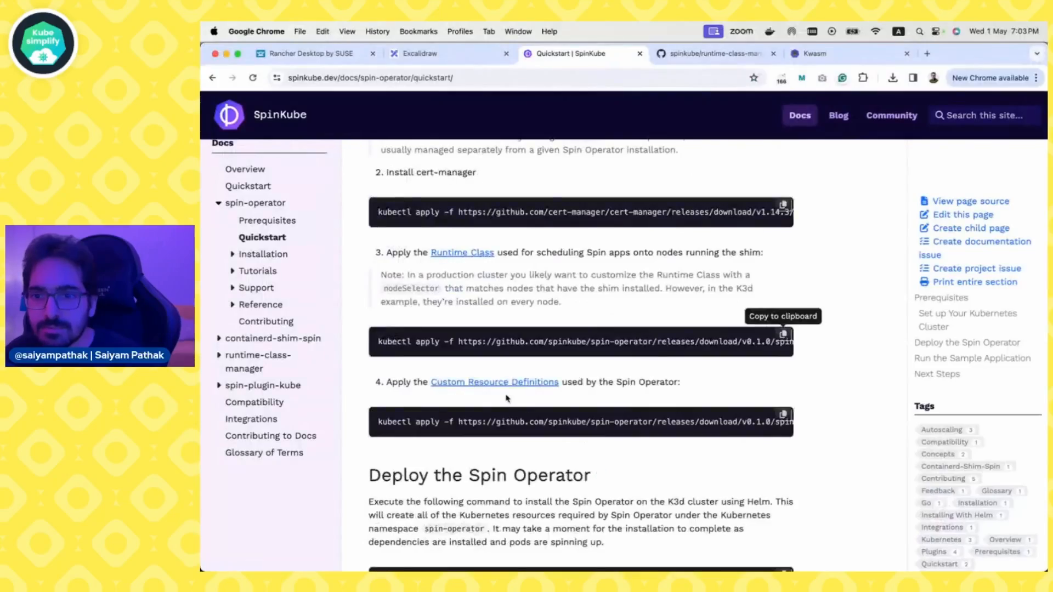
pyautogui.moveTo(776, 447)
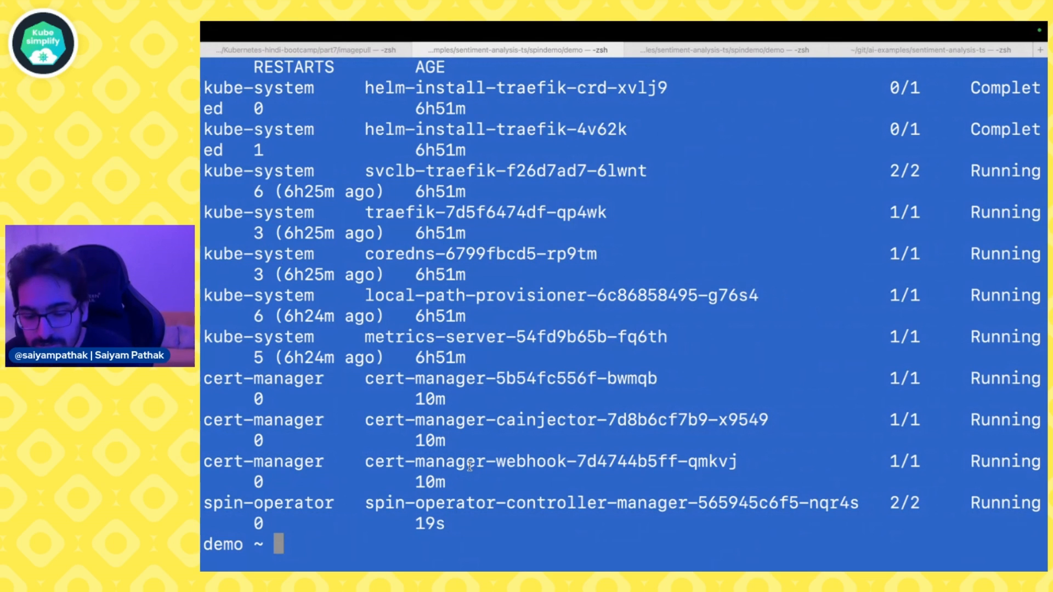
# Compose spin registry push ttl.sh/saiyam/spindemo:1h to push the app image.
pyautogui.write('spin re')
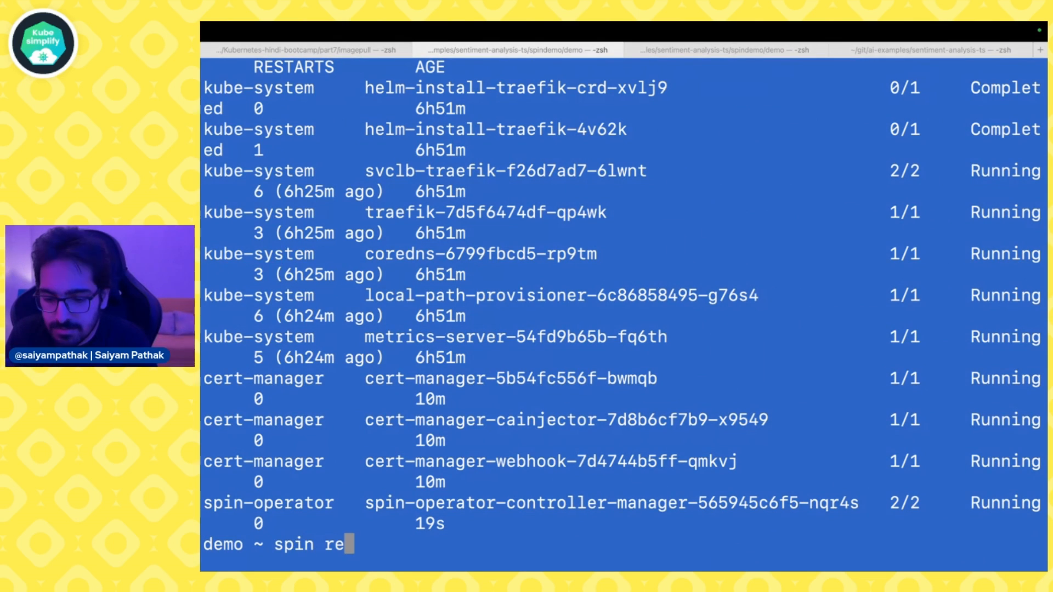
pyautogui.write('gistry push')
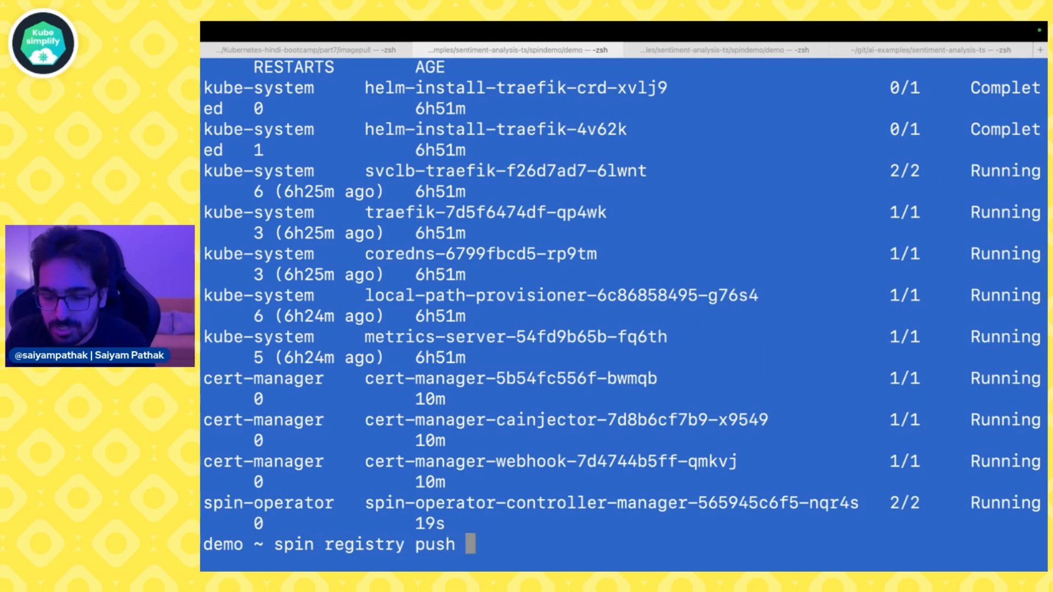
pyautogui.write('ttl.')
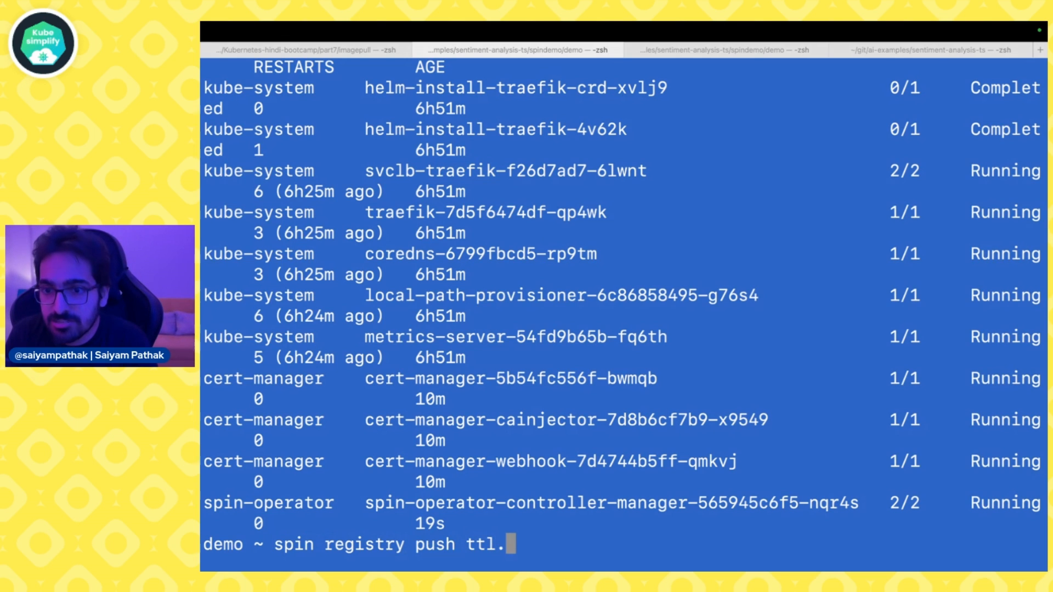
pyautogui.write('sh')
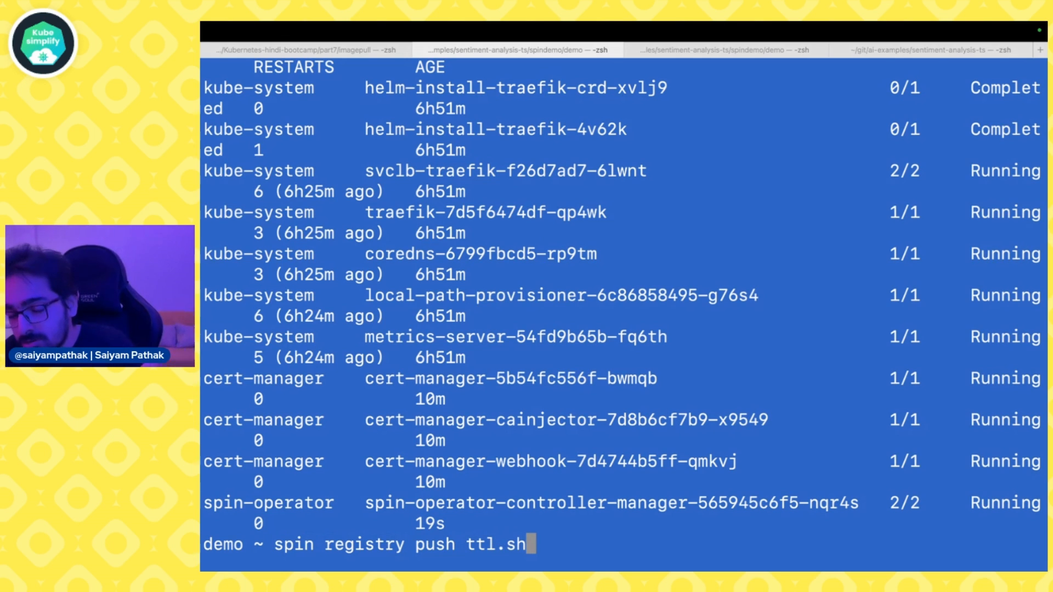
pyautogui.write('/saiyam/spi')
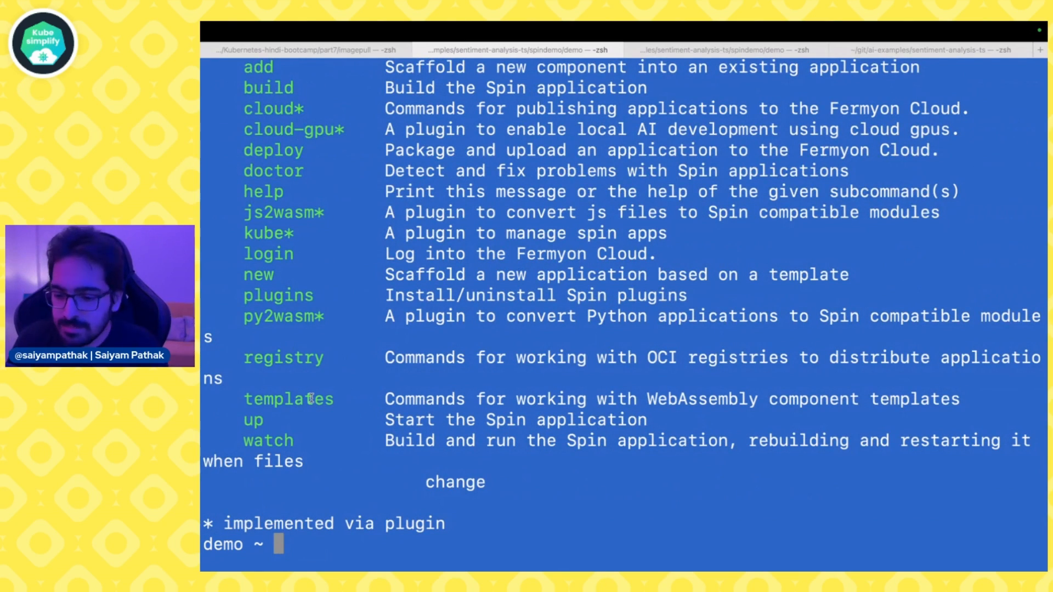
# Scaffold a SpinApp manifest for ttl.sh/saiyam/spindemo:1h into spinapp.yaml.
pyautogui.write('spin kub')
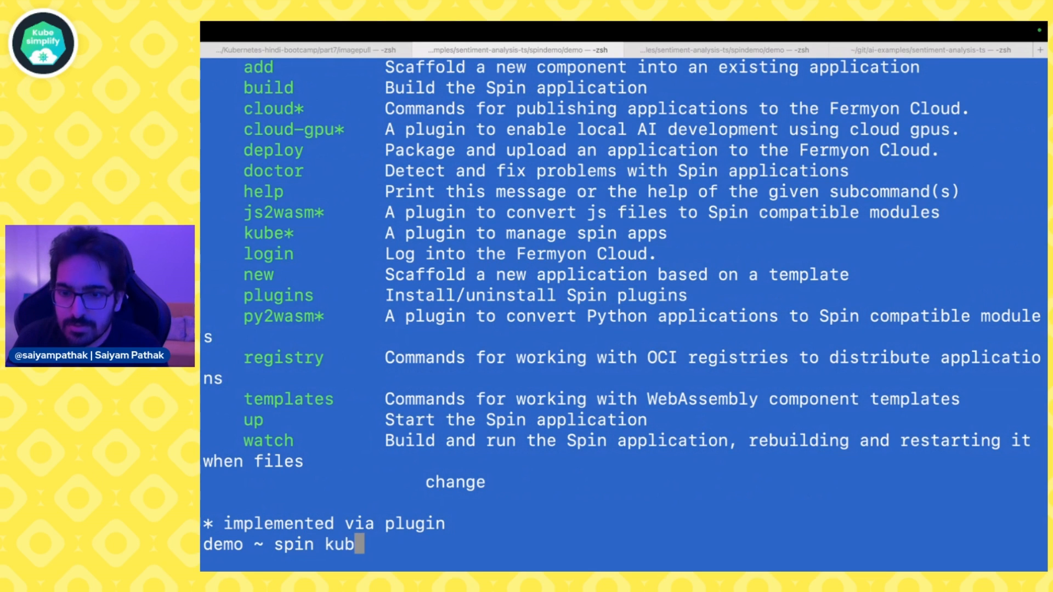
pyautogui.press('enter')
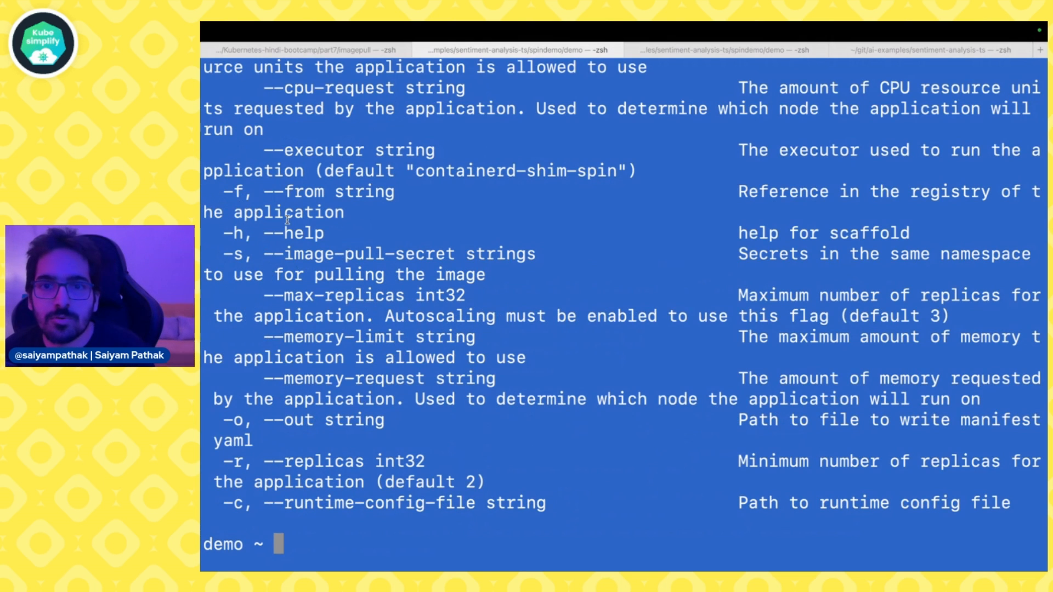
pyautogui.write('spin kube scaffold -f ttl.sh/saiyam/spindemo:1h')
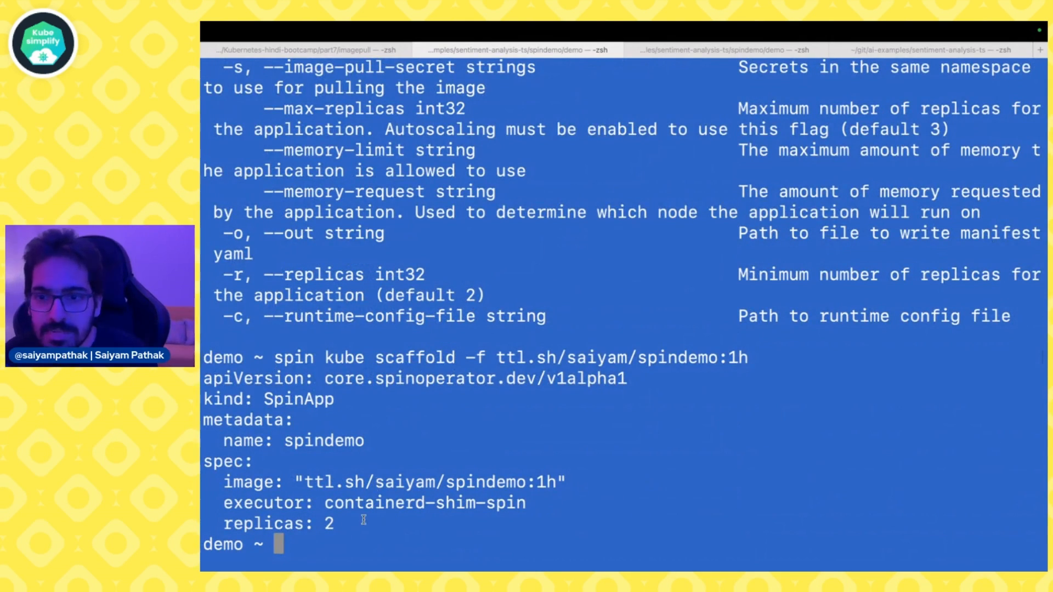
pyautogui.write('spin kube scaffold -f ttl.sh/saiyam/spindemo:1h > spinapp.yaml')
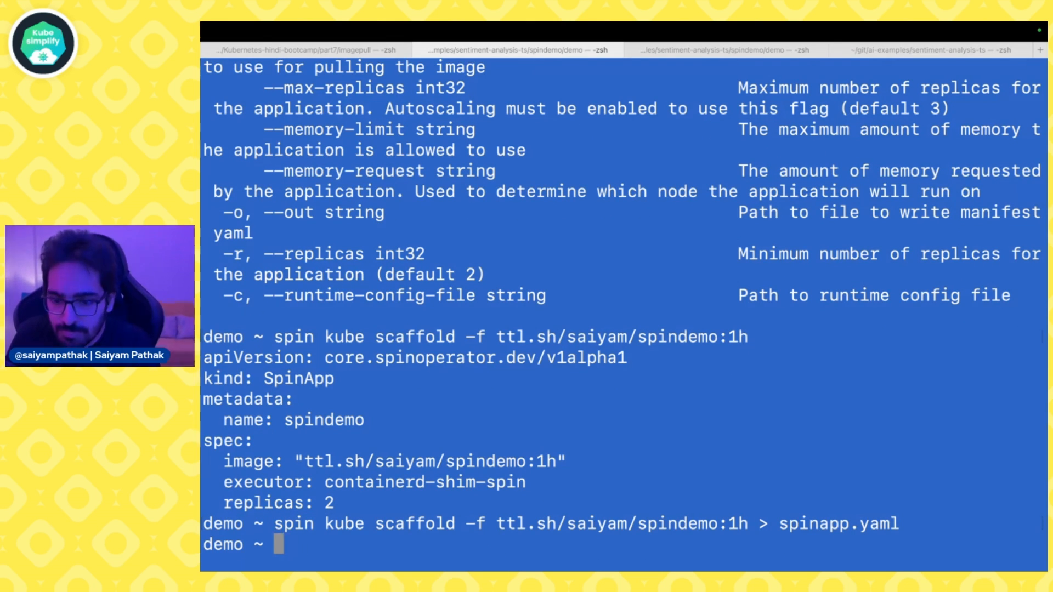
# Apply spinapp.yaml to the cluster with kubectl apply -f.
pyautogui.write('kubectl apply')
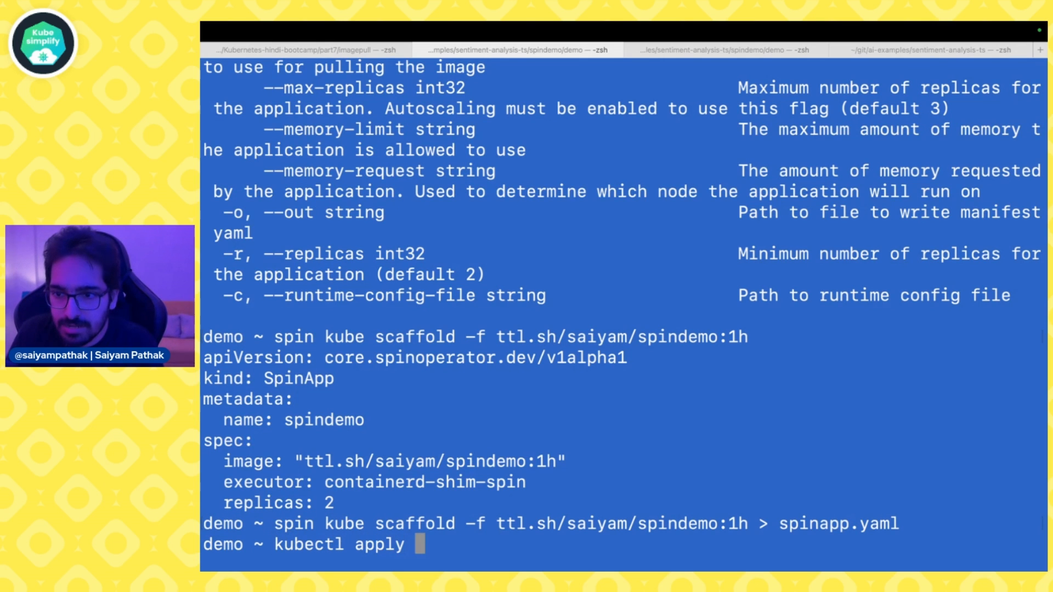
pyautogui.write('-f spin')
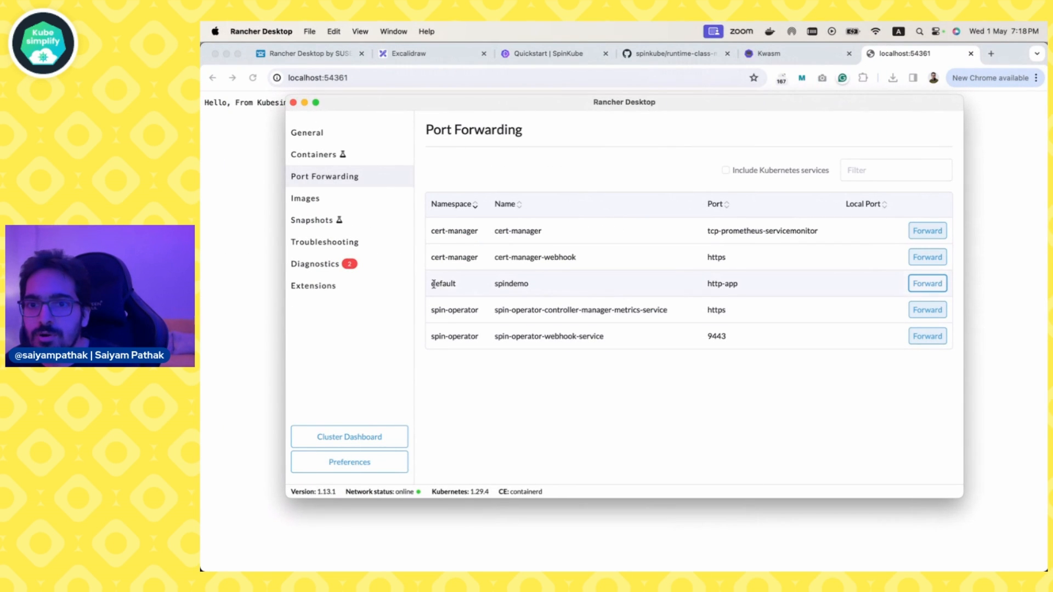
# Forward the spindemo service and load localhost:54379 in a new browser tab.
pyautogui.doubleClick(511, 283)
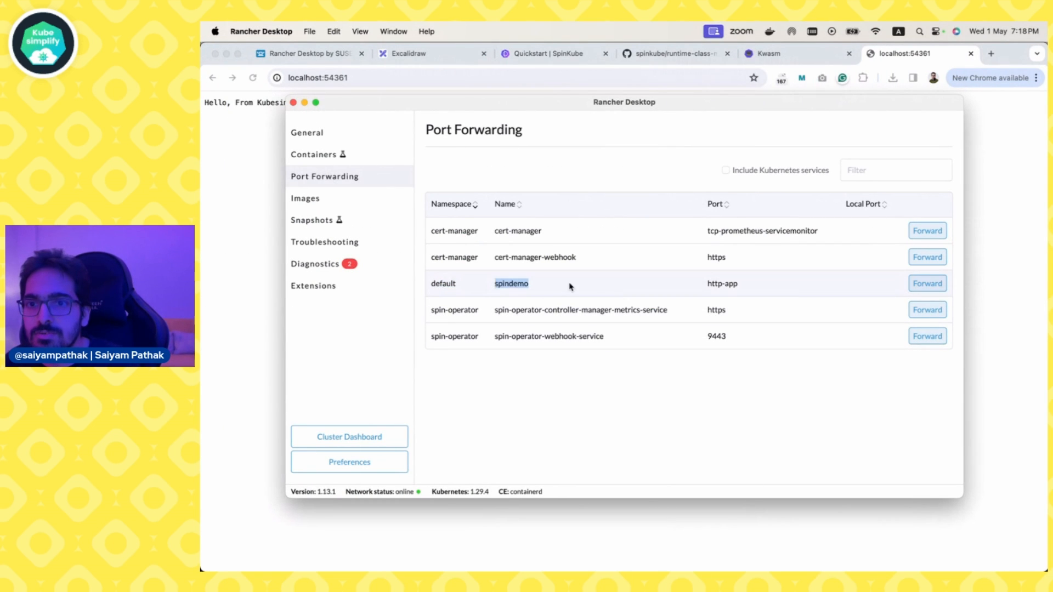
pyautogui.moveTo(436, 283)
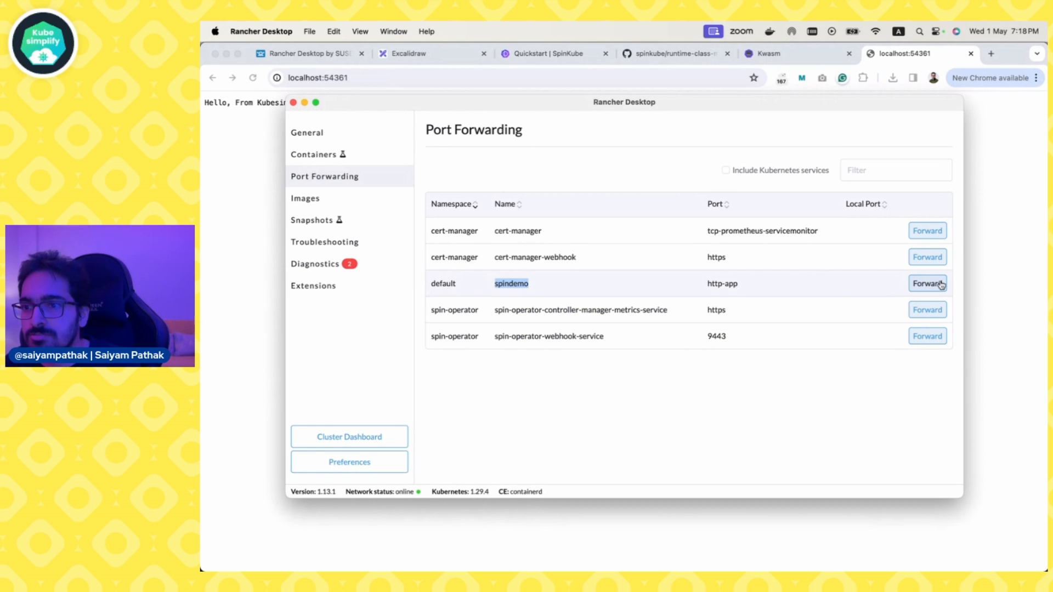
pyautogui.click(927, 282)
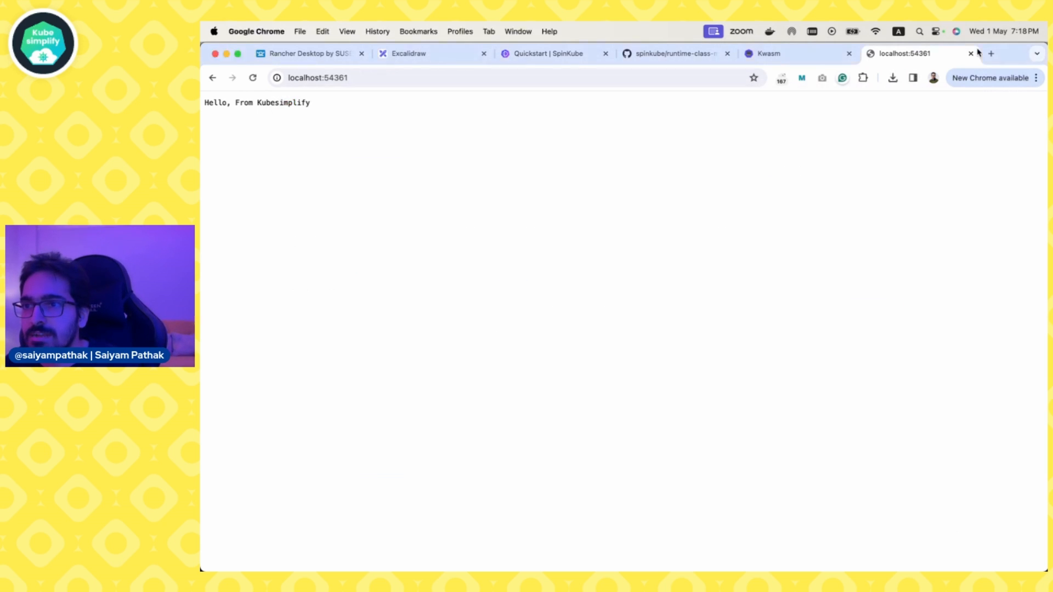
pyautogui.click(990, 52)
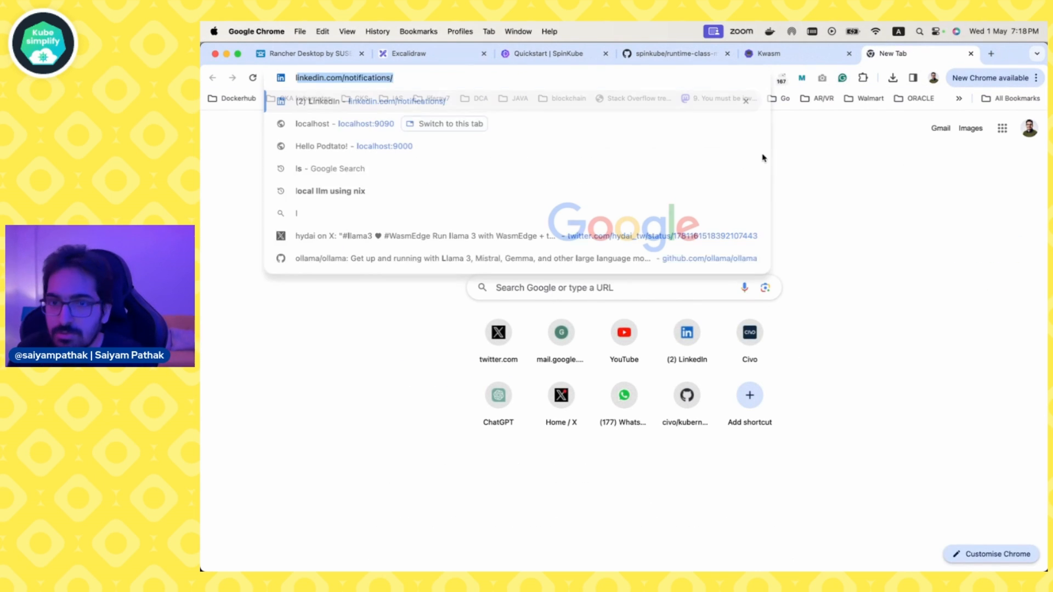
pyautogui.write('localhost:54379')
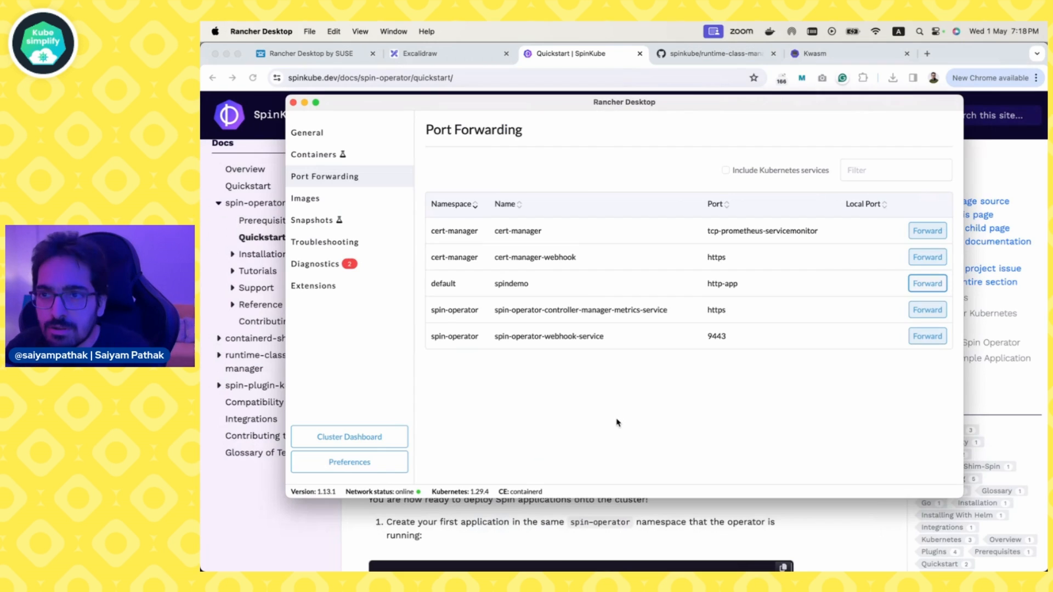
# Navigate to the fermyon/ai-examples repository and its sentiment-analysis-ts folder.
pyautogui.click(991, 53)
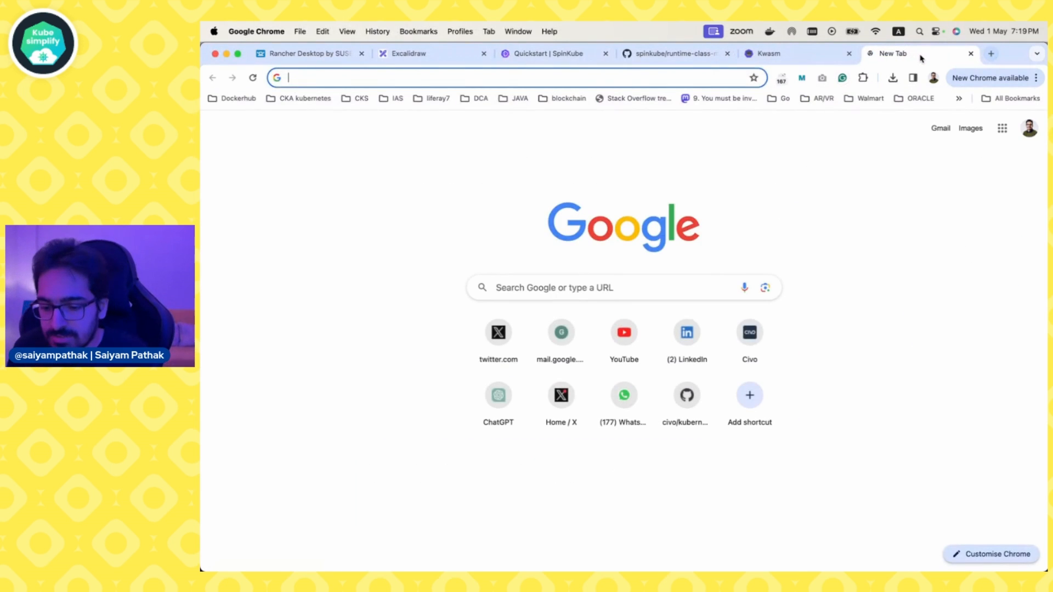
pyautogui.write('ai-ex')
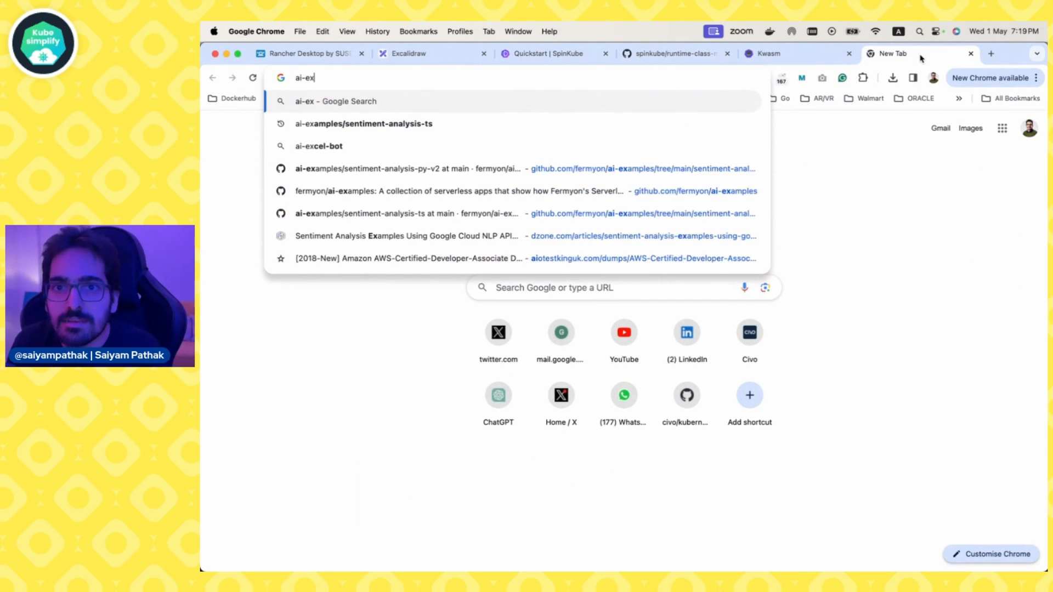
pyautogui.click(403, 169)
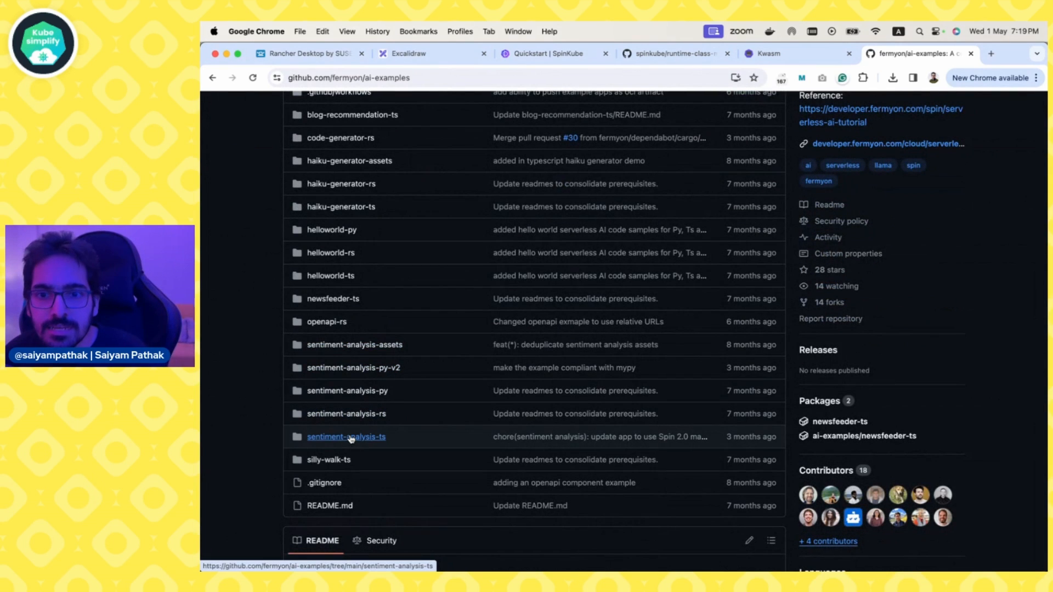
pyautogui.click(346, 436)
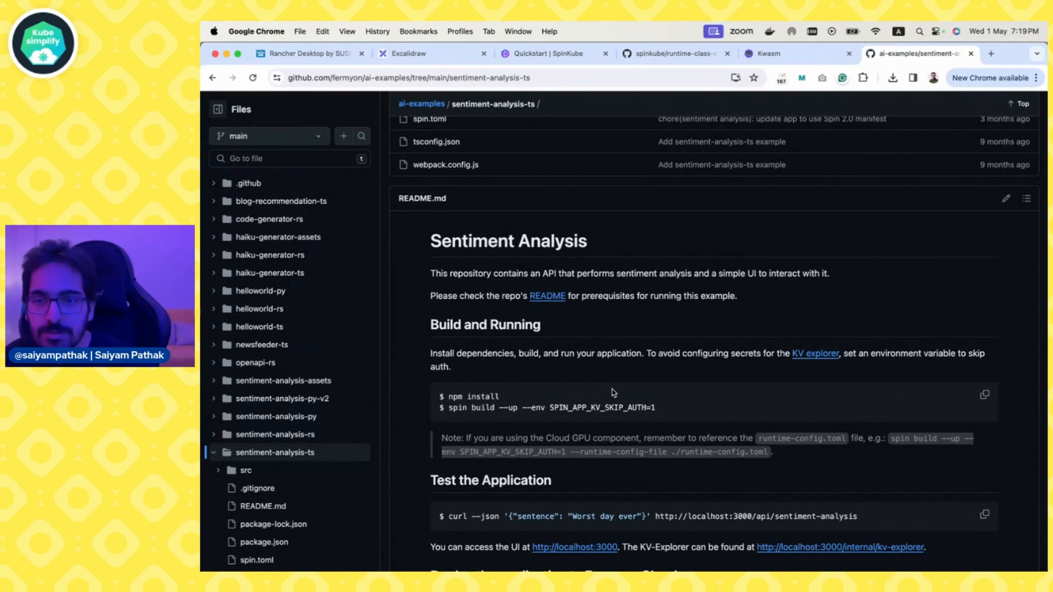
pyautogui.moveTo(676, 387)
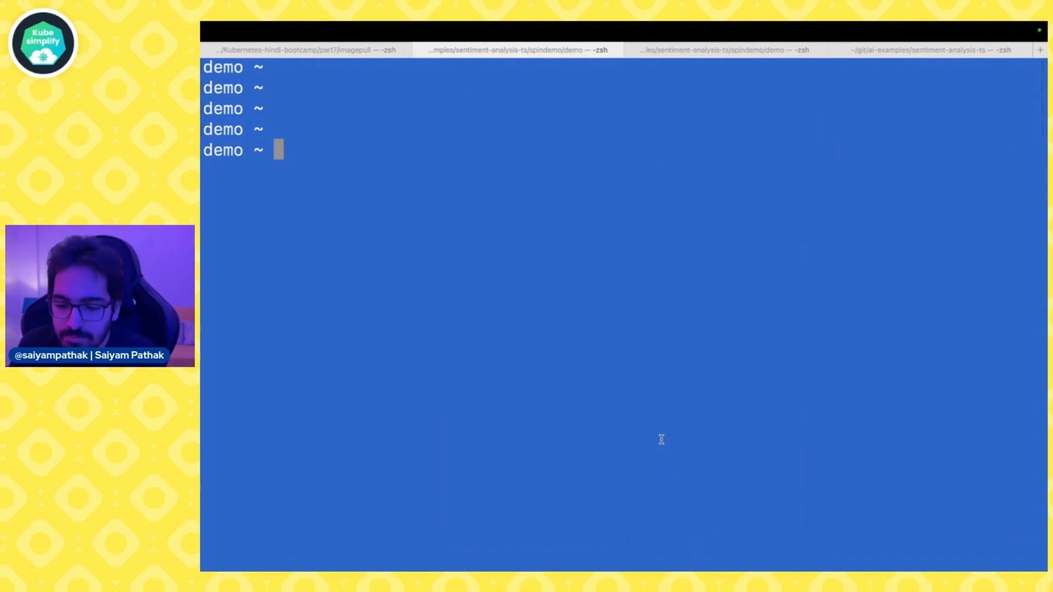
# Run spin build and spin up so the app serves at 127.0.0.1:3000, then view it in Chrome.
pyautogui.write('spin build')
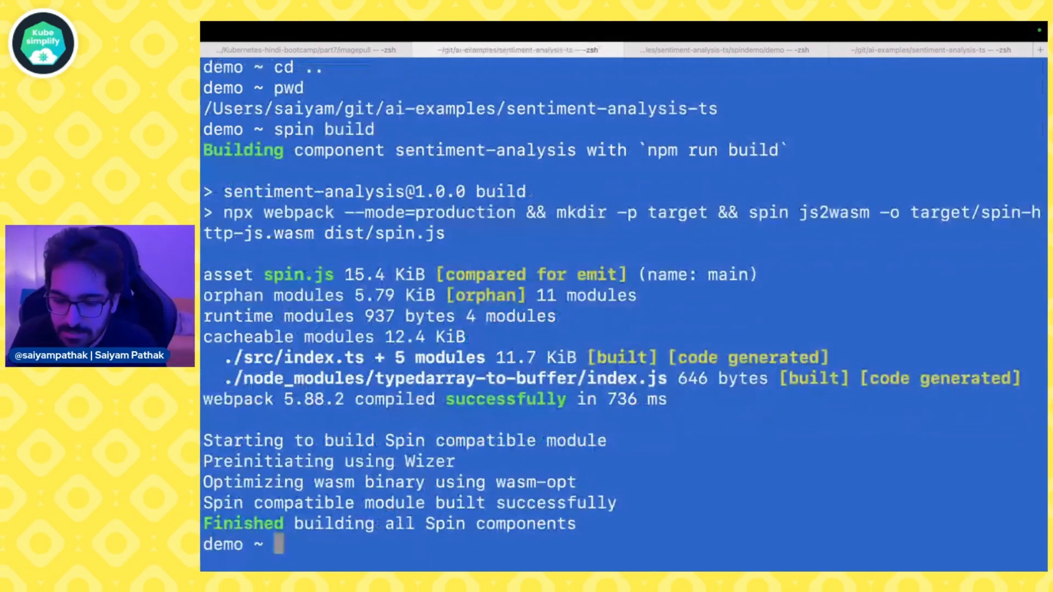
pyautogui.write('spin up')
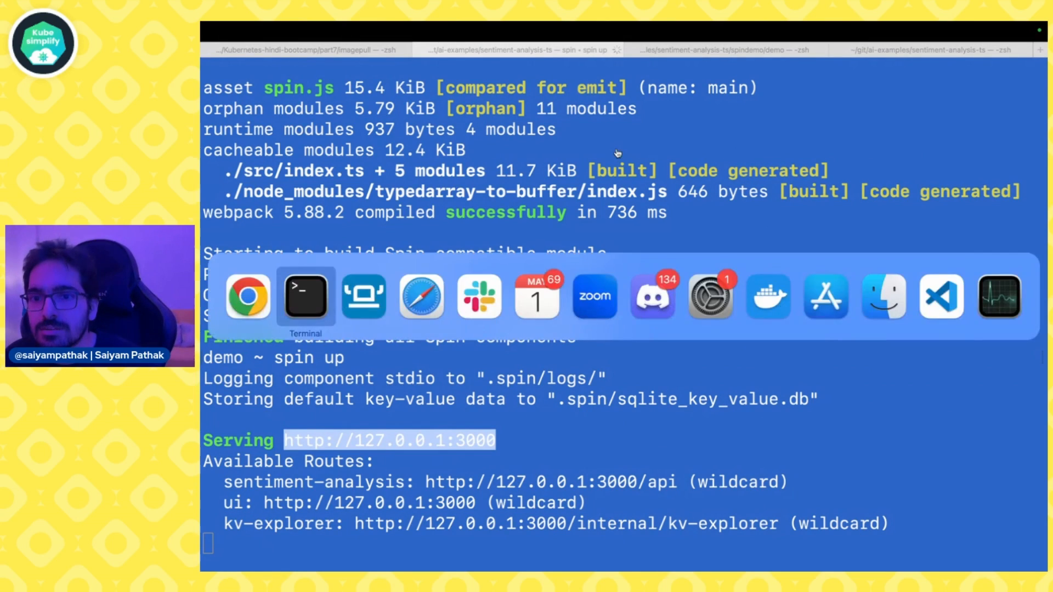
pyautogui.click(247, 296)
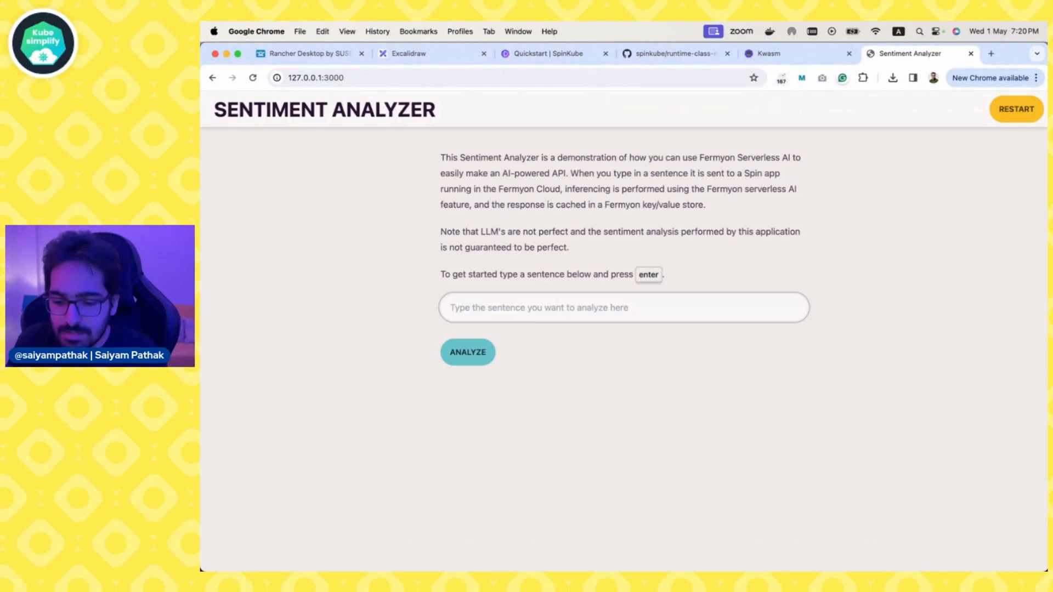
# Analyse 'Kubesimplify is awesome' (rated positive), then stop the local app with Ctrl+C.
pyautogui.write('Kubesimp')
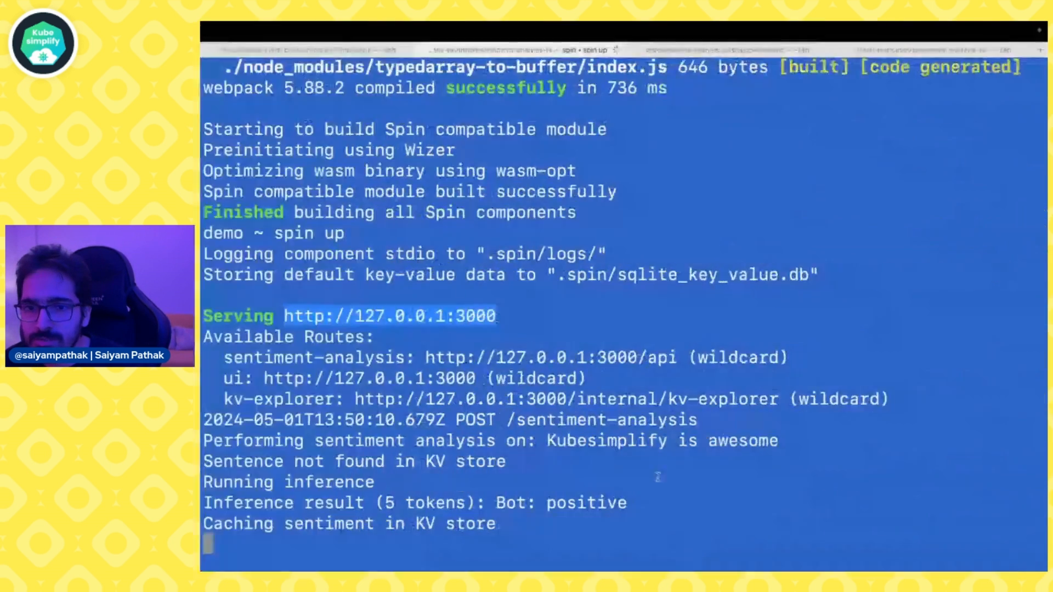
pyautogui.press('ctrl+c')
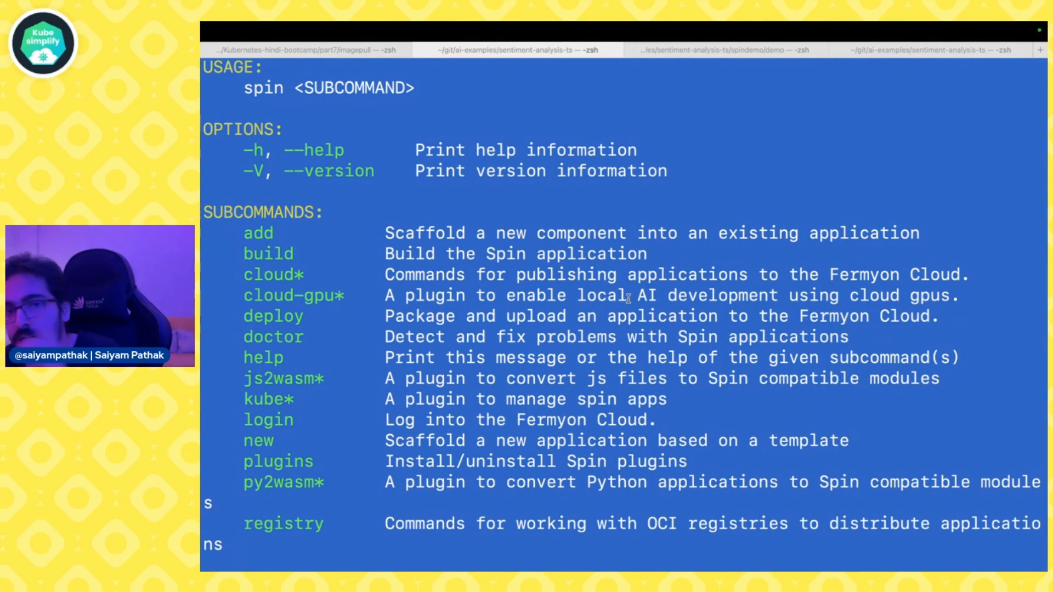
# Run spin cloud-gpu init and copy the printed llm_compute runtime configuration lines.
pyautogui.doubleClick(292, 295)
pyautogui.write('spin cloud-gpu init')
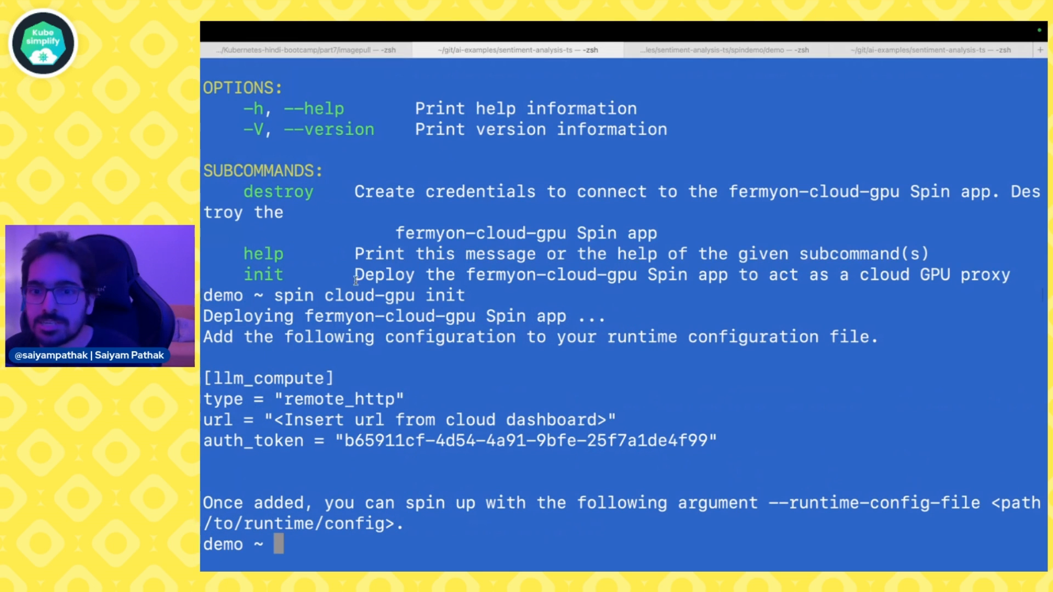
pyautogui.moveTo(205, 399); pyautogui.dragTo(716, 441)
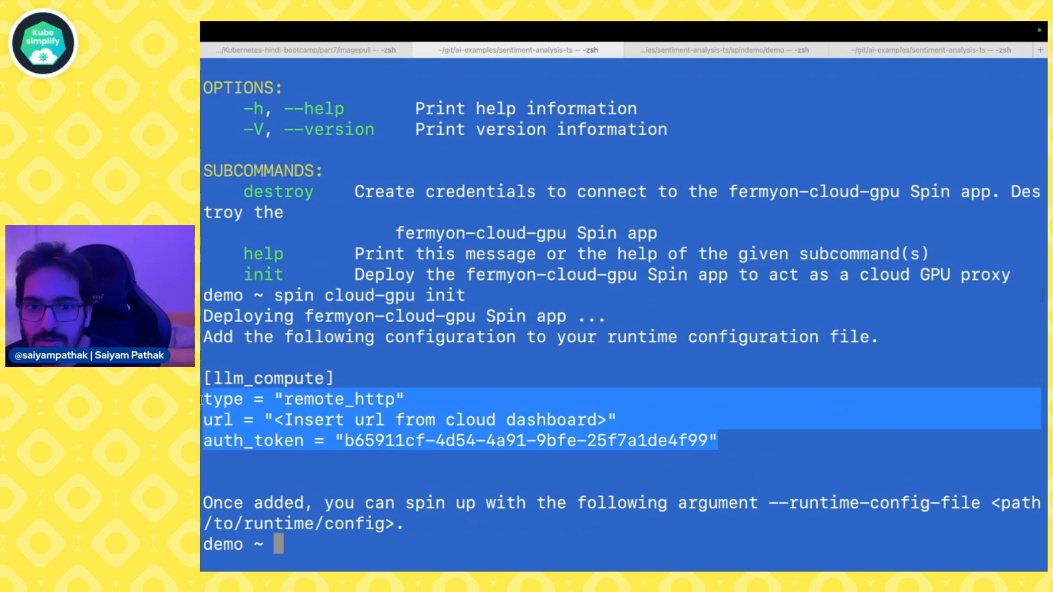
pyautogui.click(397, 399)
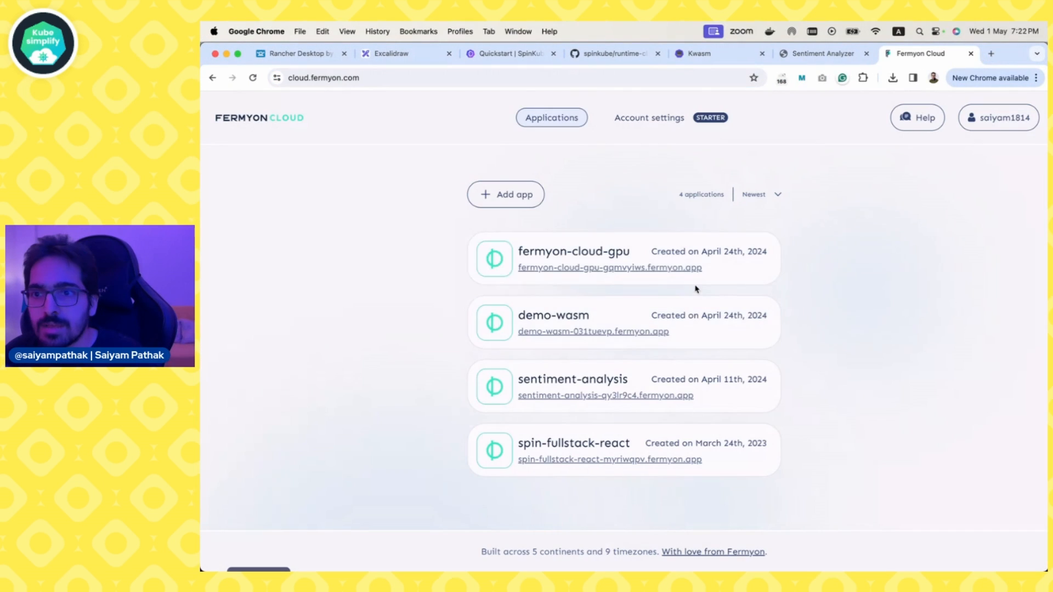
pyautogui.moveTo(609, 267)
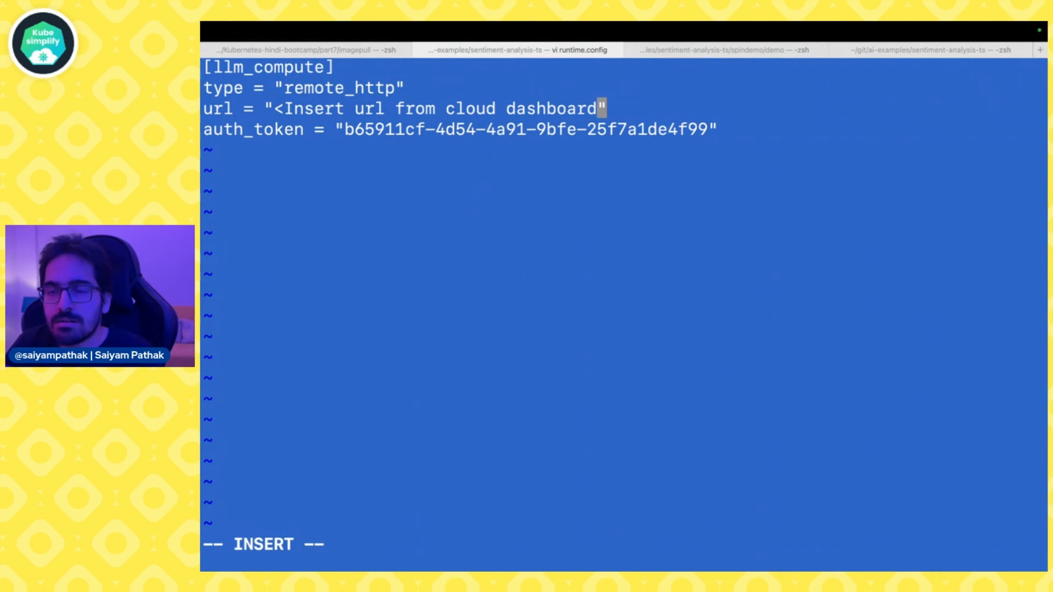
# Set the runtime.config url to fermyon-cloud-gpu-gqmvyiws.fermyon.app and save.
pyautogui.press('BackSpace')
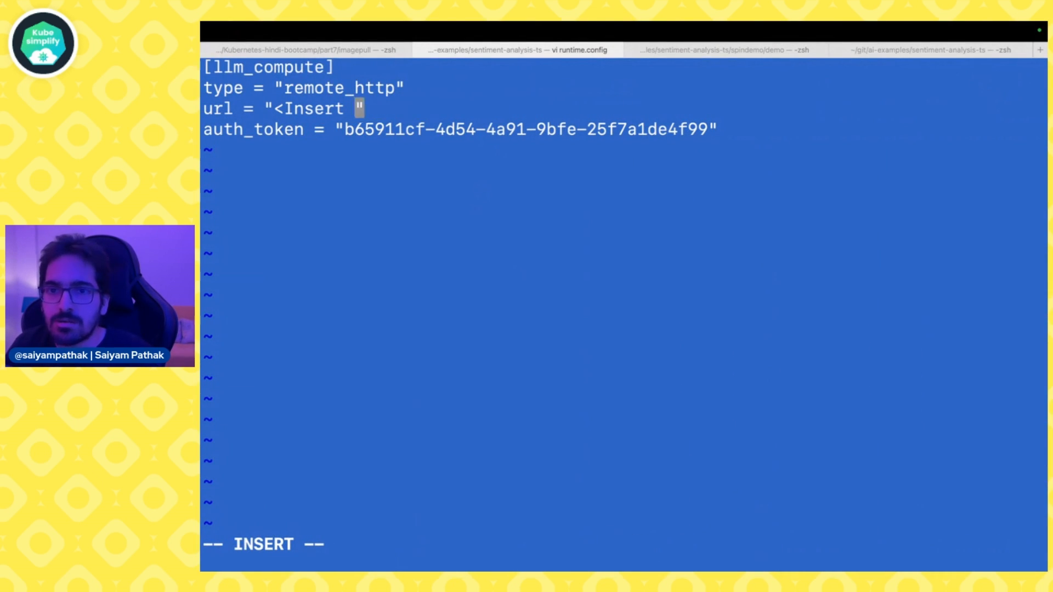
pyautogui.write('fermyon-cloud-gpu-gqmvyiws.fermyon.app')
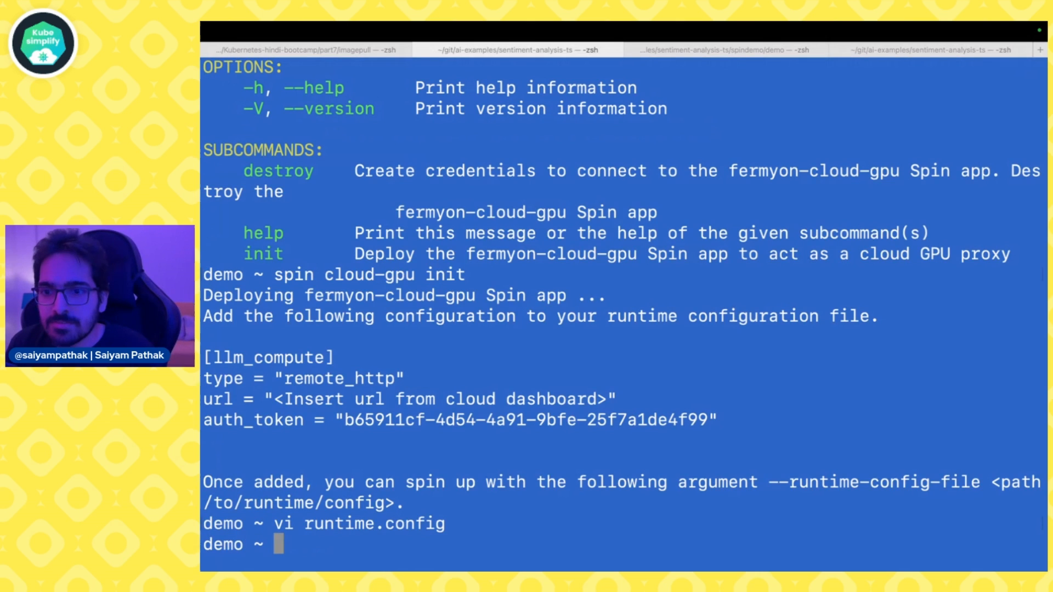
# Start the app with spin up --runtime-config-file runtime.config.
pyautogui.write('spin cloud-gpu init')
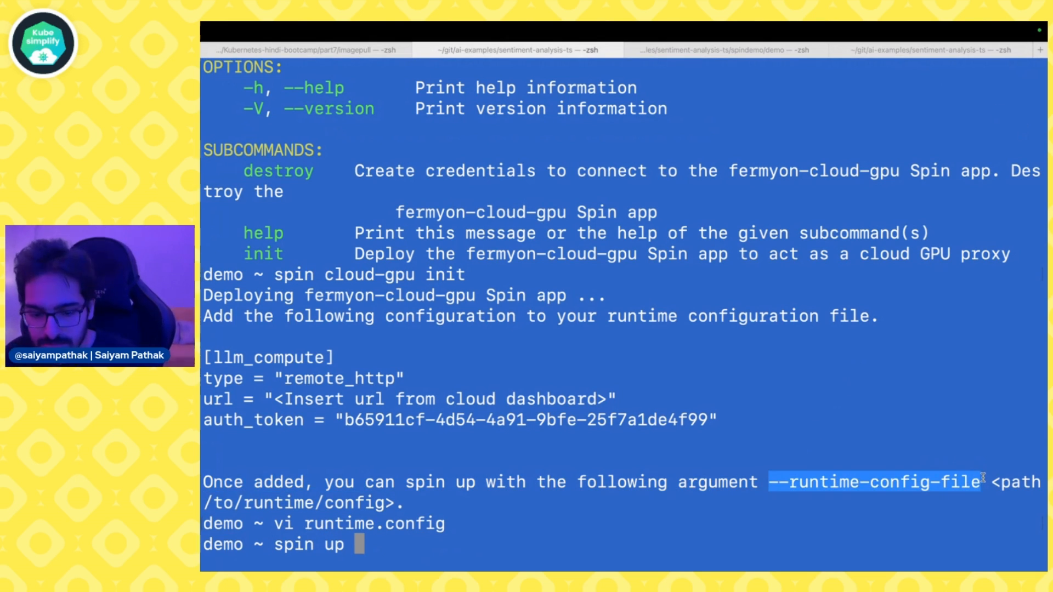
pyautogui.write('--runtime-config-file co')
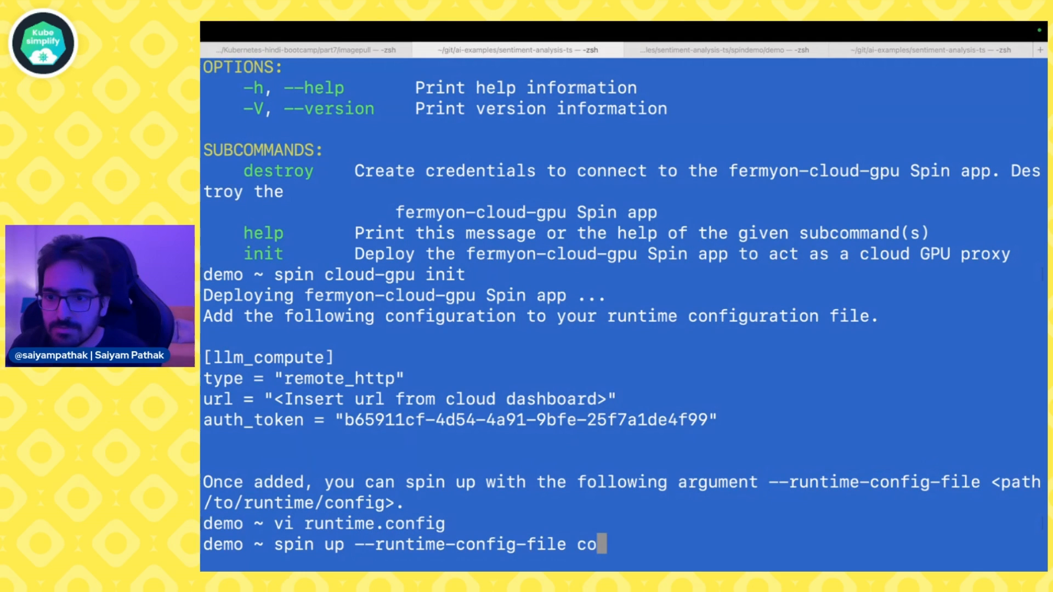
pyautogui.write('runtime.')
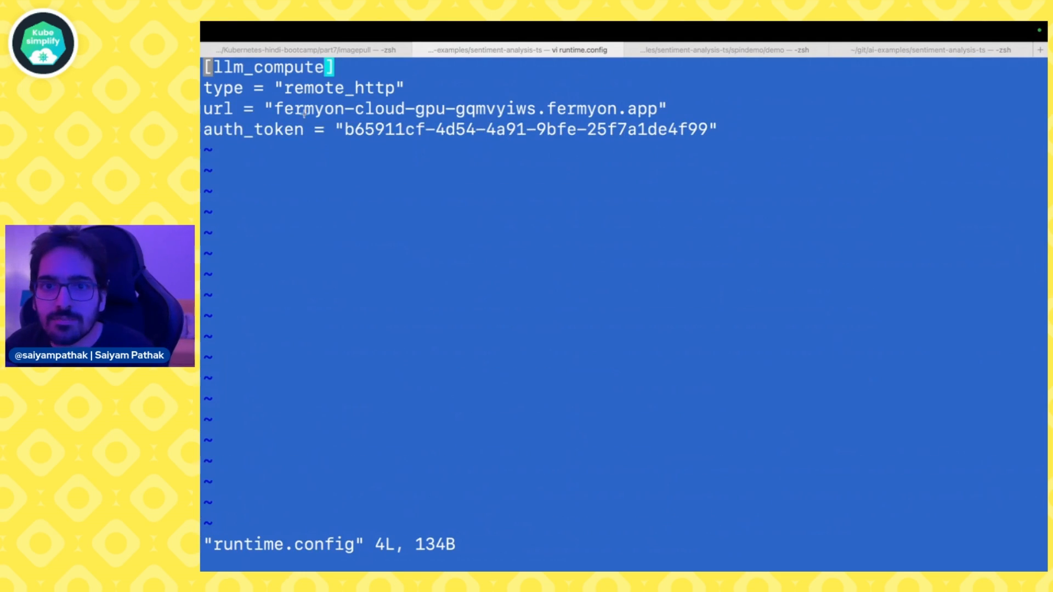
pyautogui.write('http')
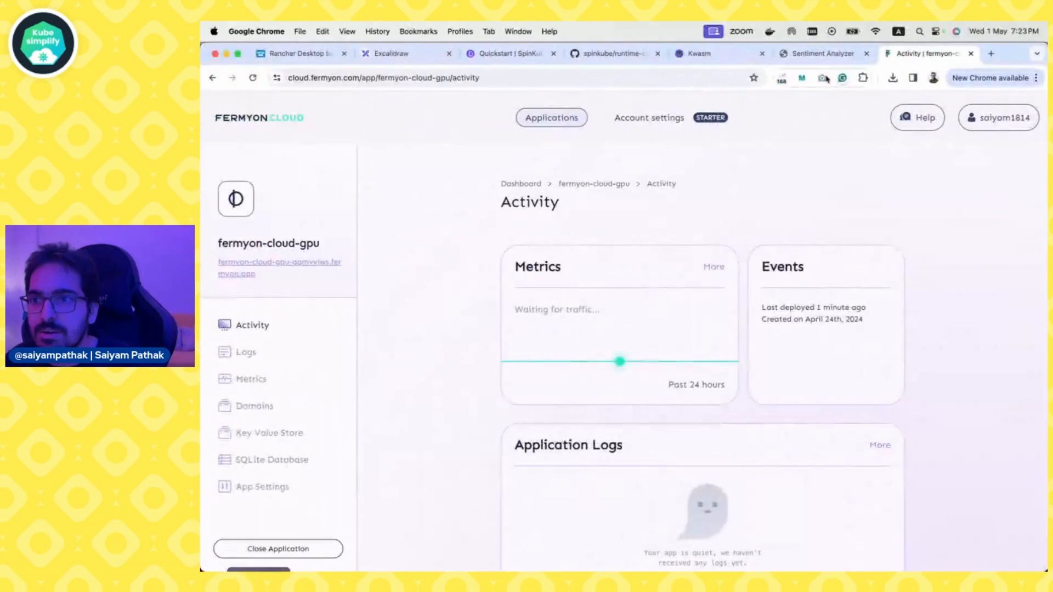
# Analyse 'We love planet earth' in the Sentiment Analyzer backed by the cloud GPU.
pyautogui.click(821, 53)
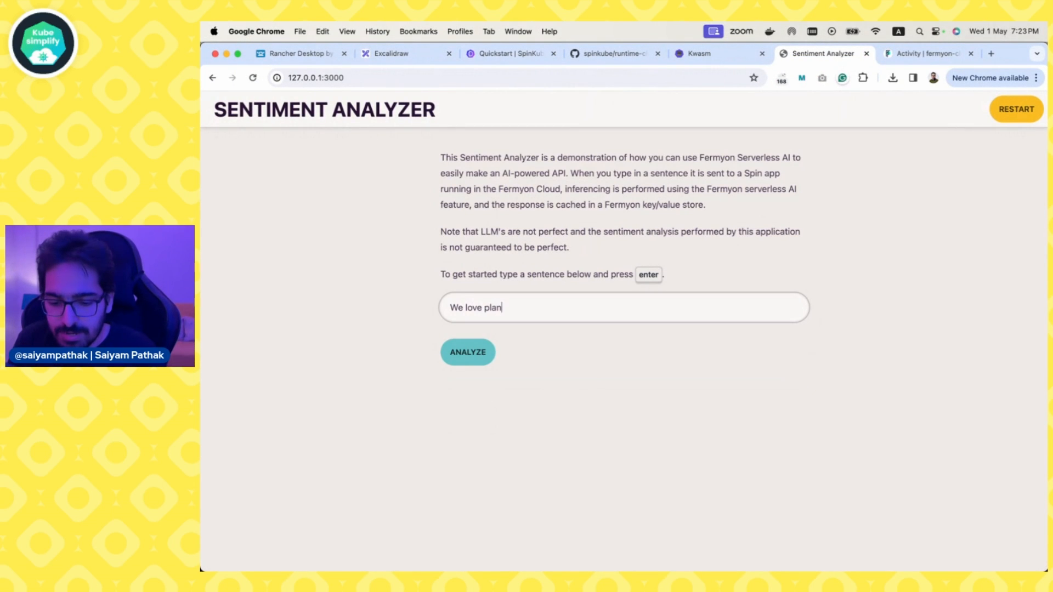
pyautogui.write('et earth')
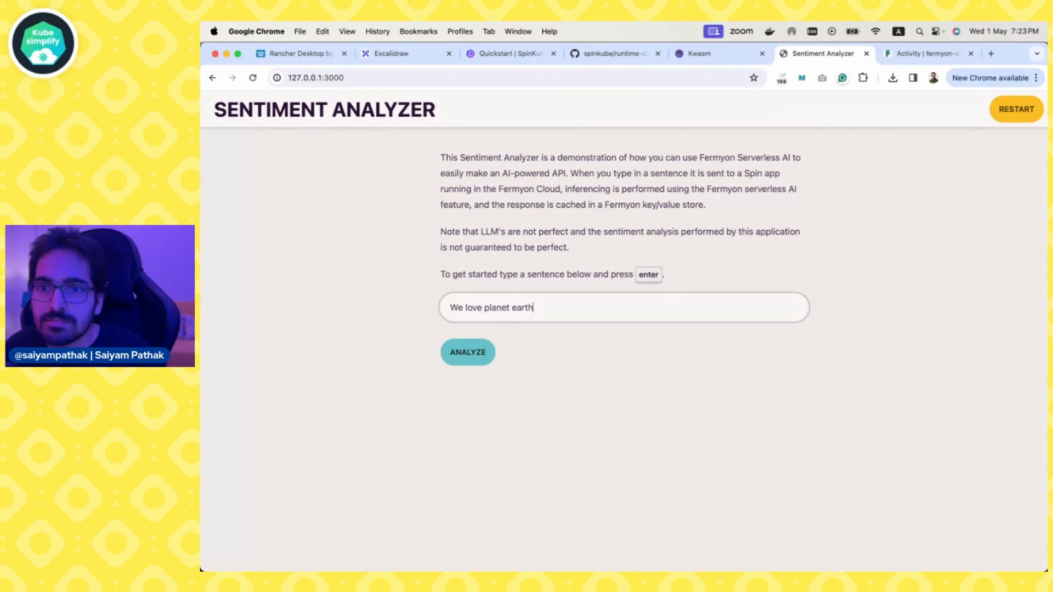
pyautogui.click(467, 352)
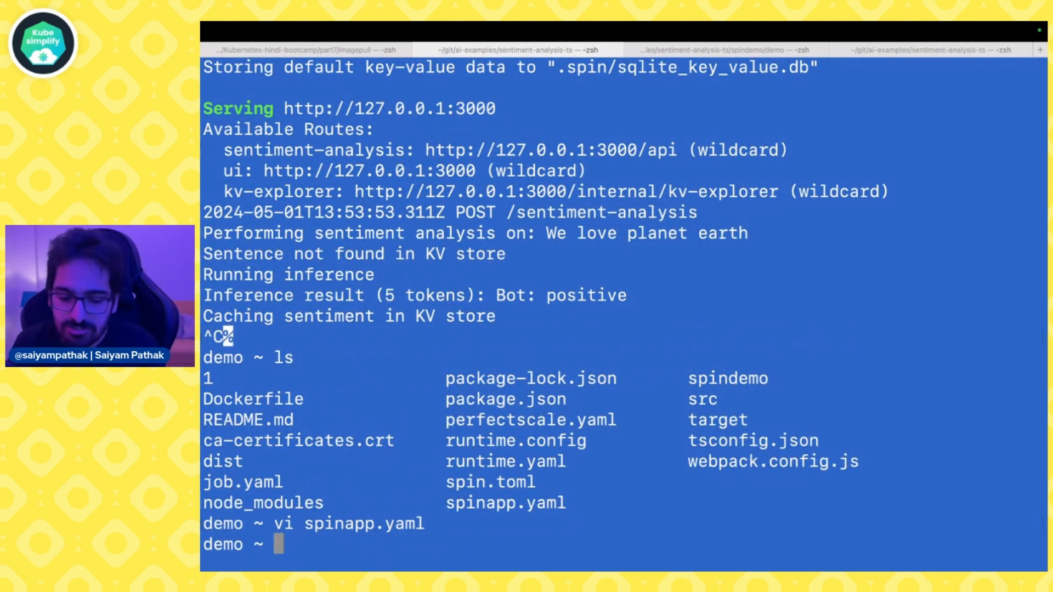
# Push the app to the registry and review spinapp.yaml's runtimeConfig, volumes and volumeMounts.
pyautogui.write('spin regi')
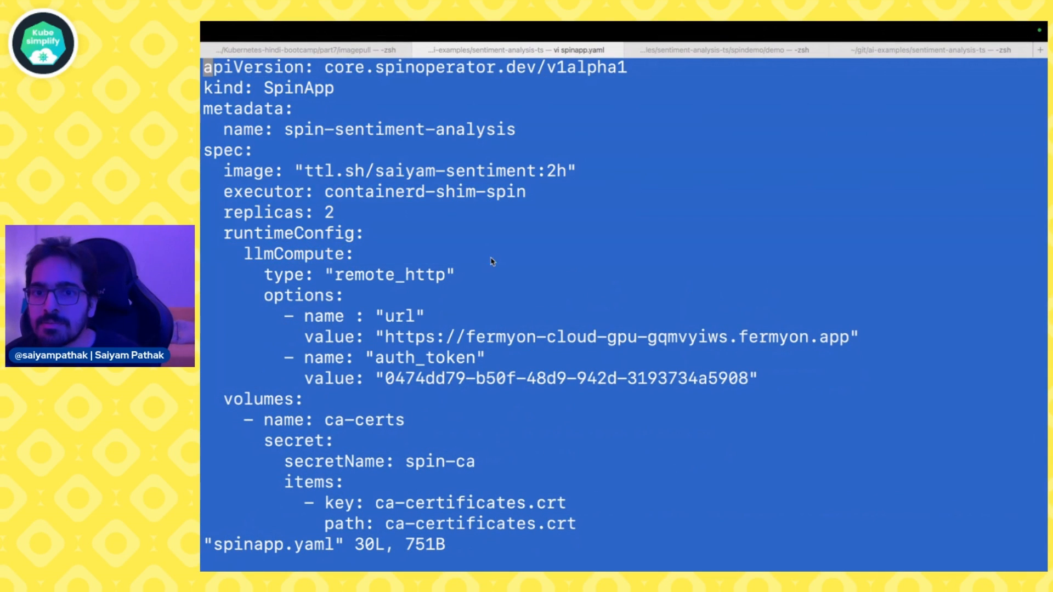
pyautogui.moveTo(490, 262); pyautogui.dragTo(574, 535)
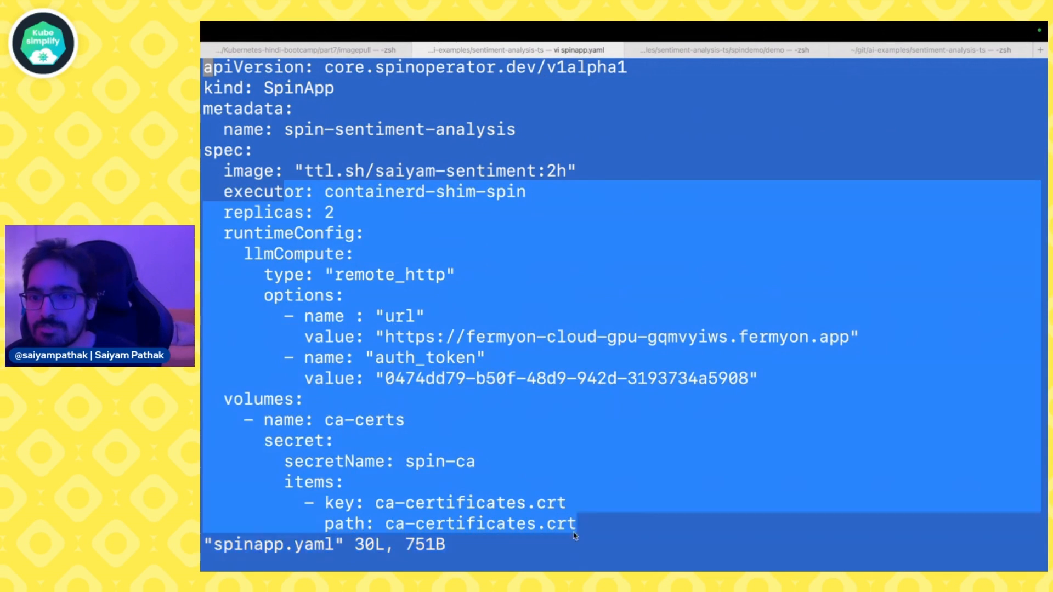
pyautogui.press('Escape')
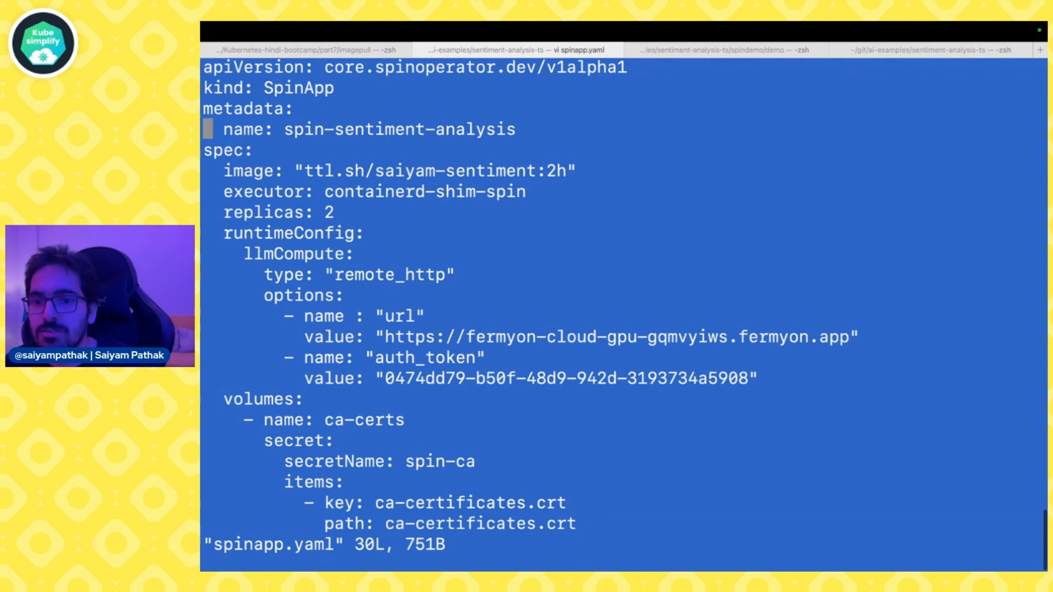
pyautogui.scroll(-3)
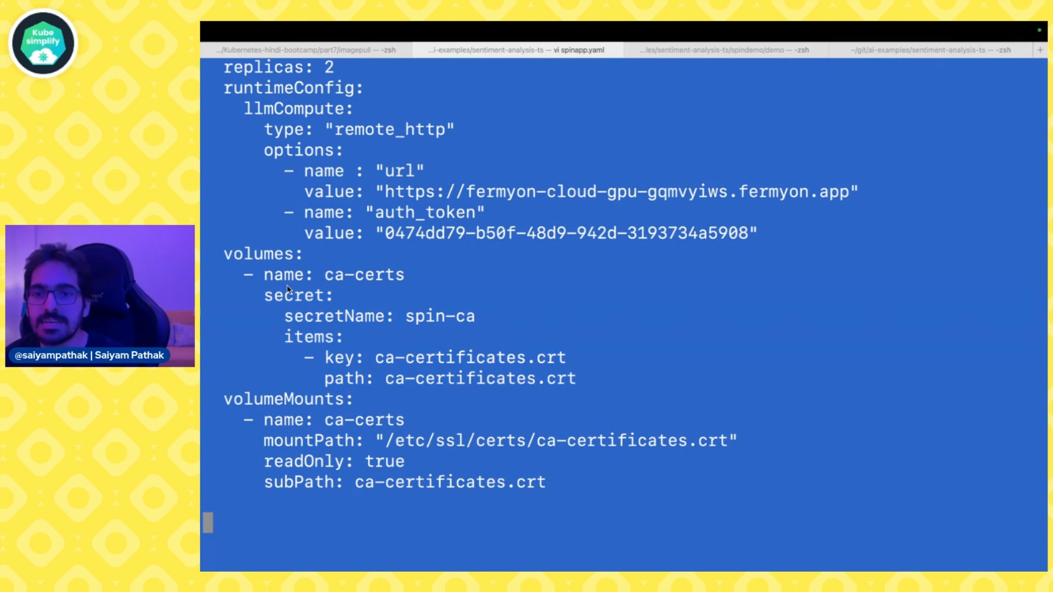
pyautogui.moveTo(333, 289)
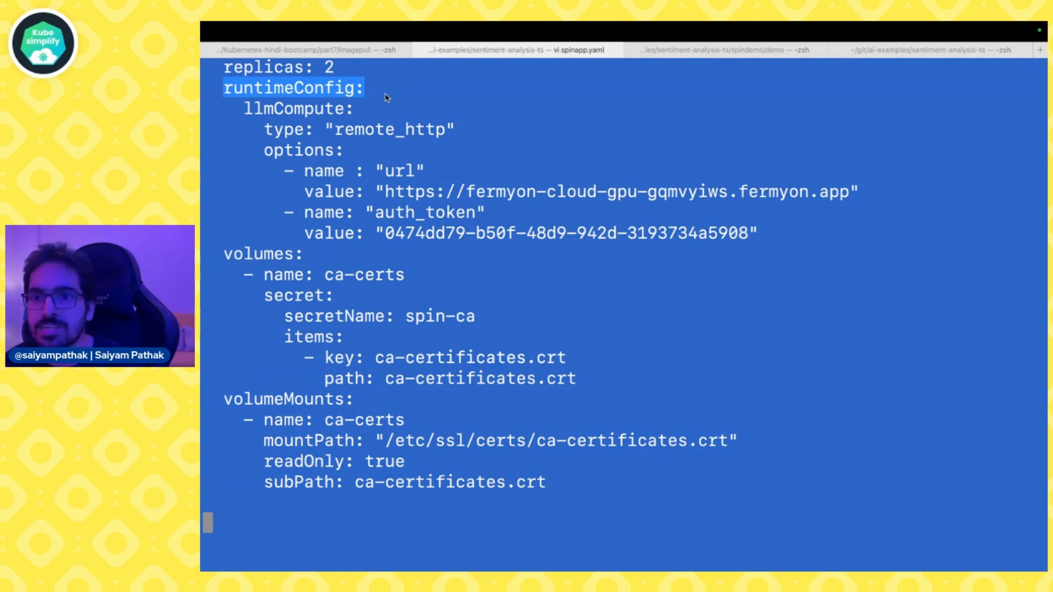
pyautogui.scroll(3)
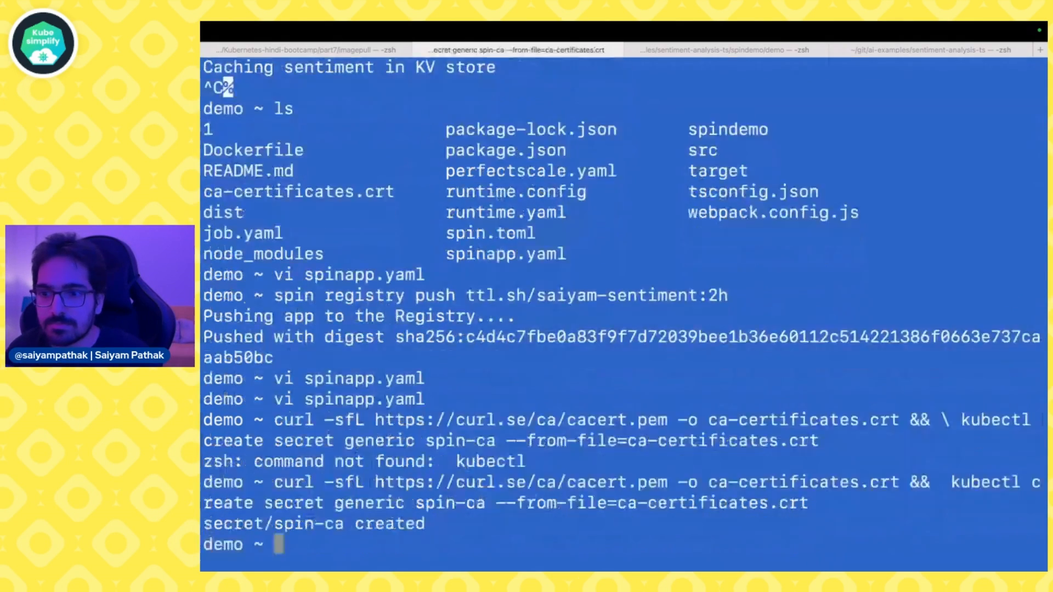
# Apply spinapp.yaml with kubectl and check the spin-sentiment-analysis pods, which crash-loop.
pyautogui.click(516, 49)
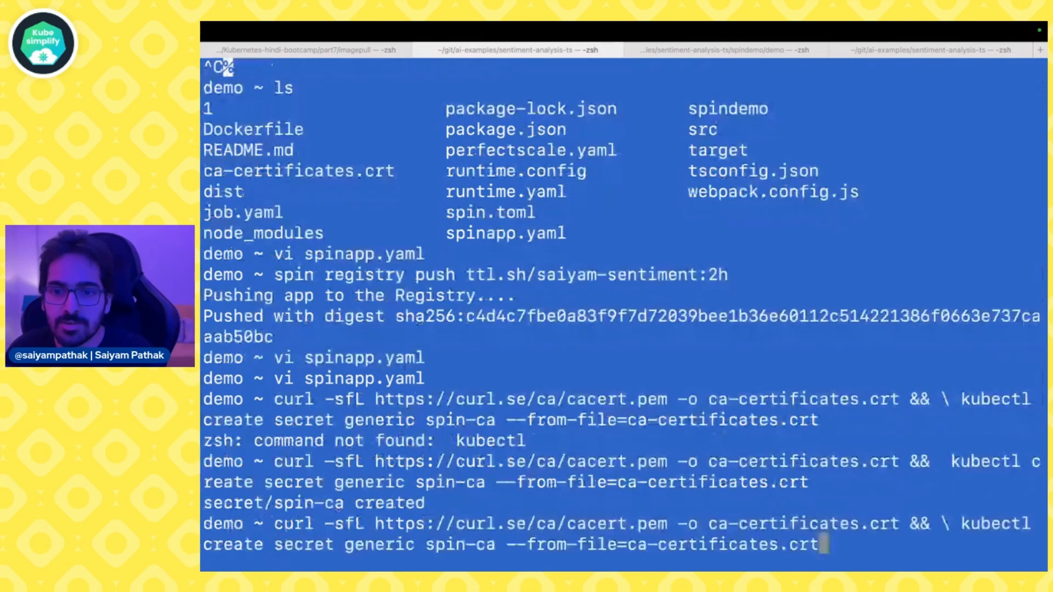
pyautogui.click(517, 49)
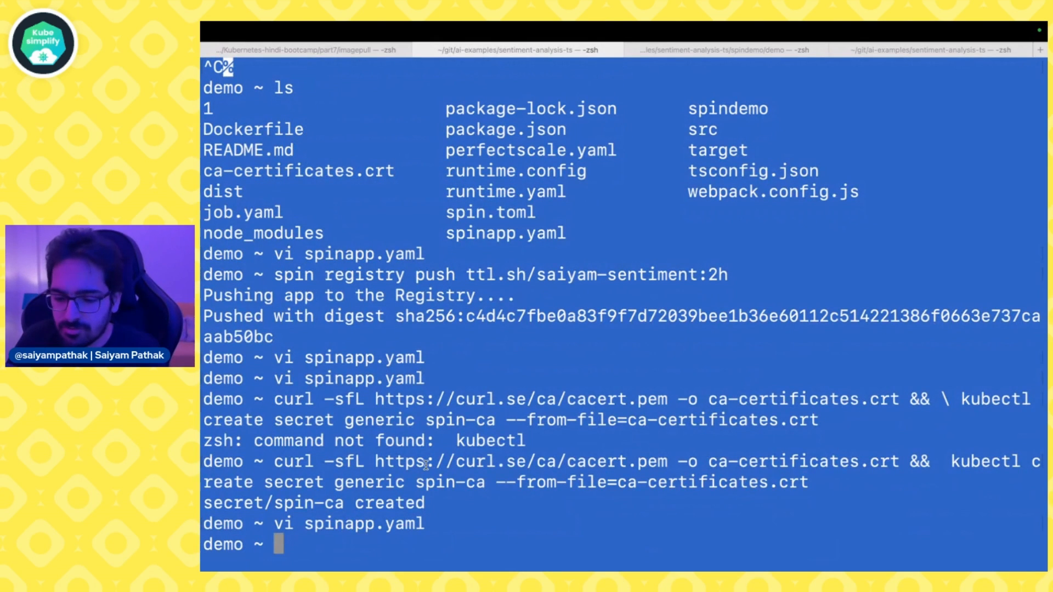
pyautogui.write('kubectl apply')
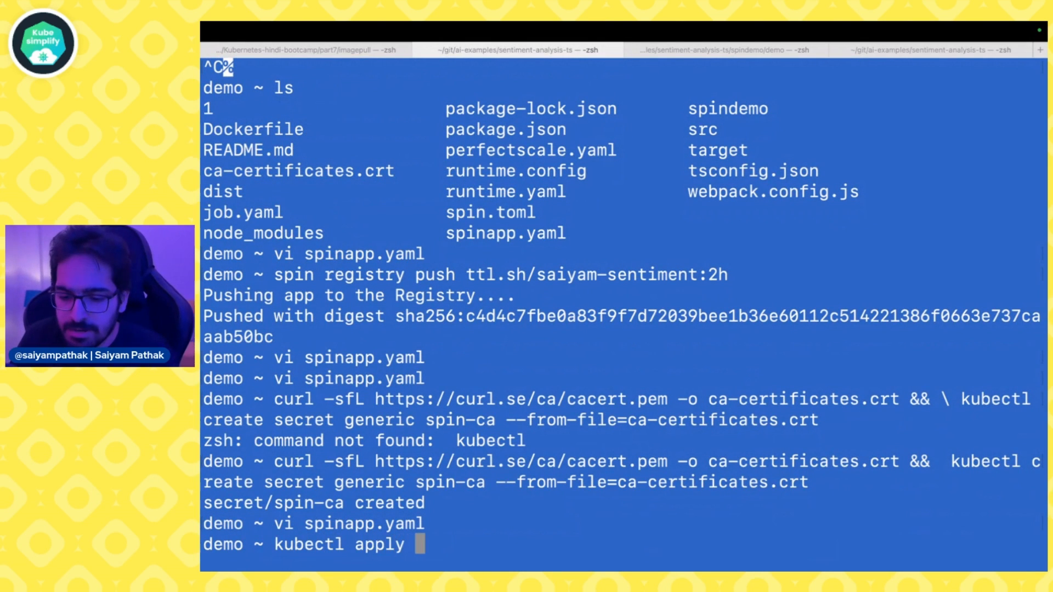
pyautogui.write('-f spinapp.yaml')
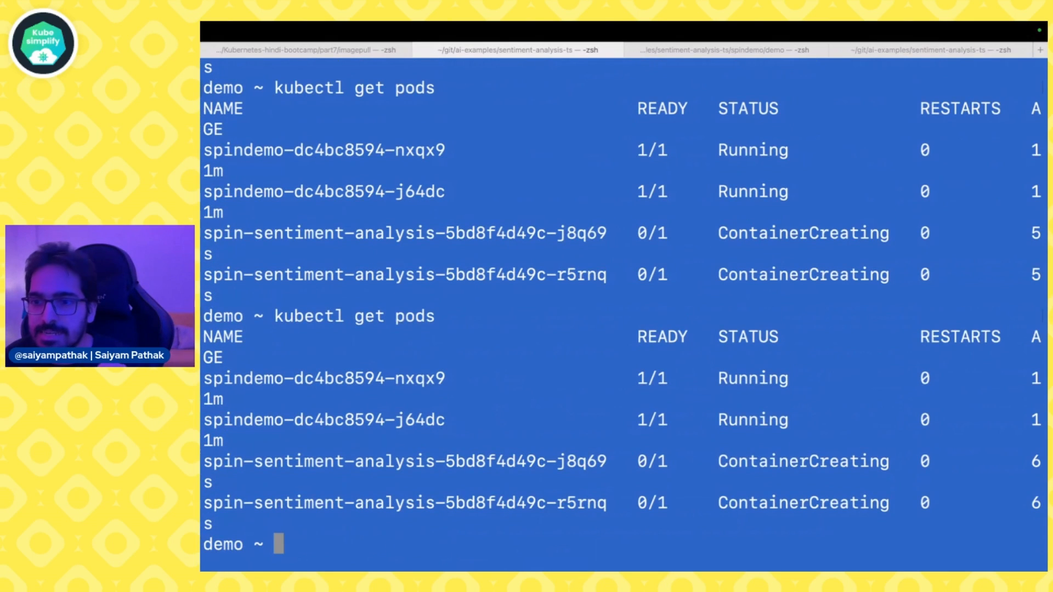
pyautogui.write('kubectl get pods')
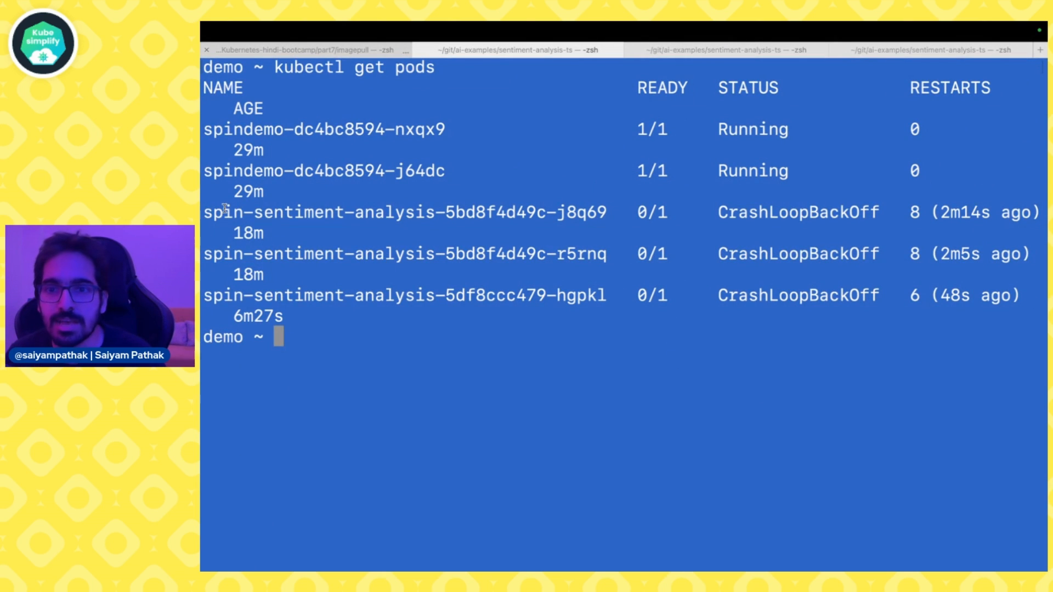
pyautogui.moveTo(222, 212); pyautogui.dragTo(566, 320)
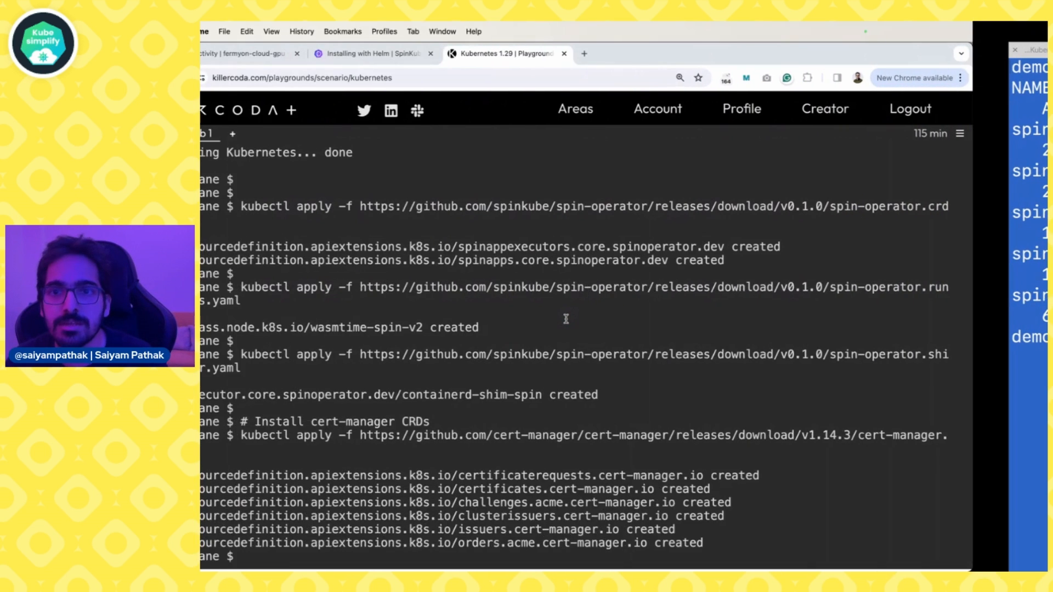
# Review the Installing with Helm guide and return to the Killercoda terminal.
pyautogui.scroll(-3)
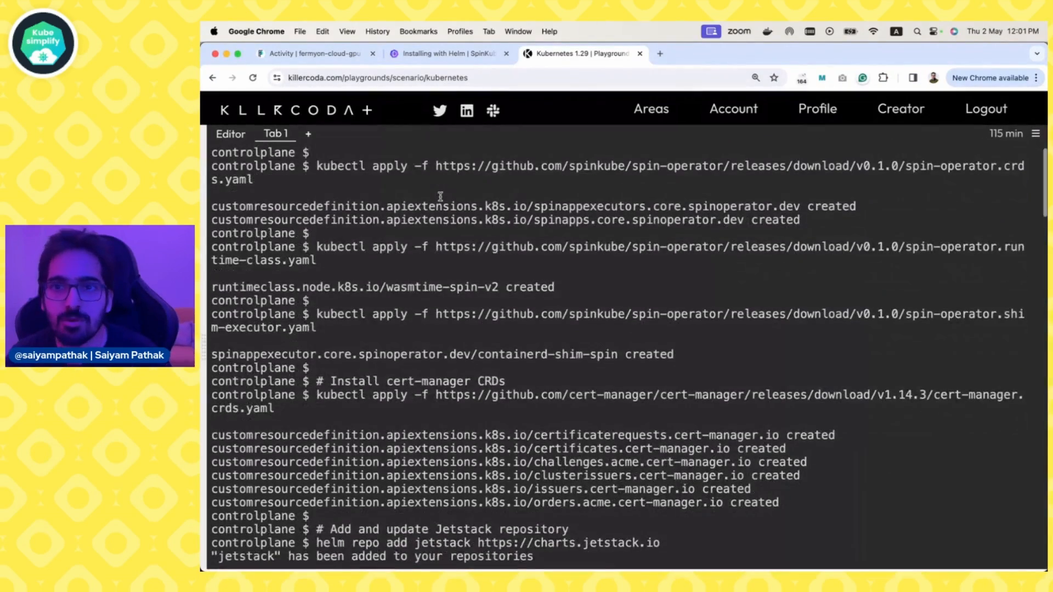
pyautogui.click(449, 53)
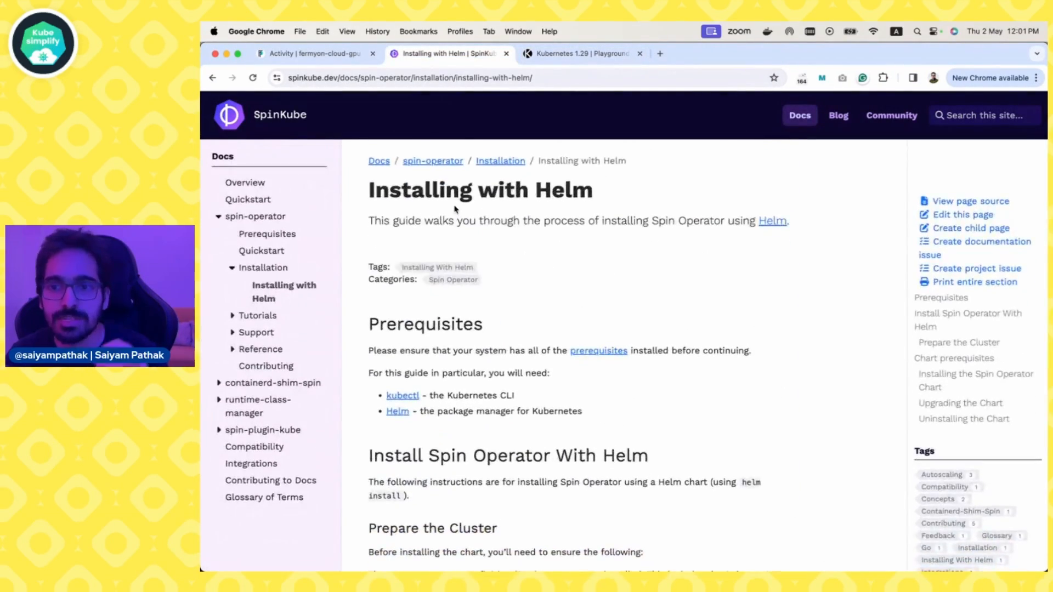
pyautogui.scroll(-3)
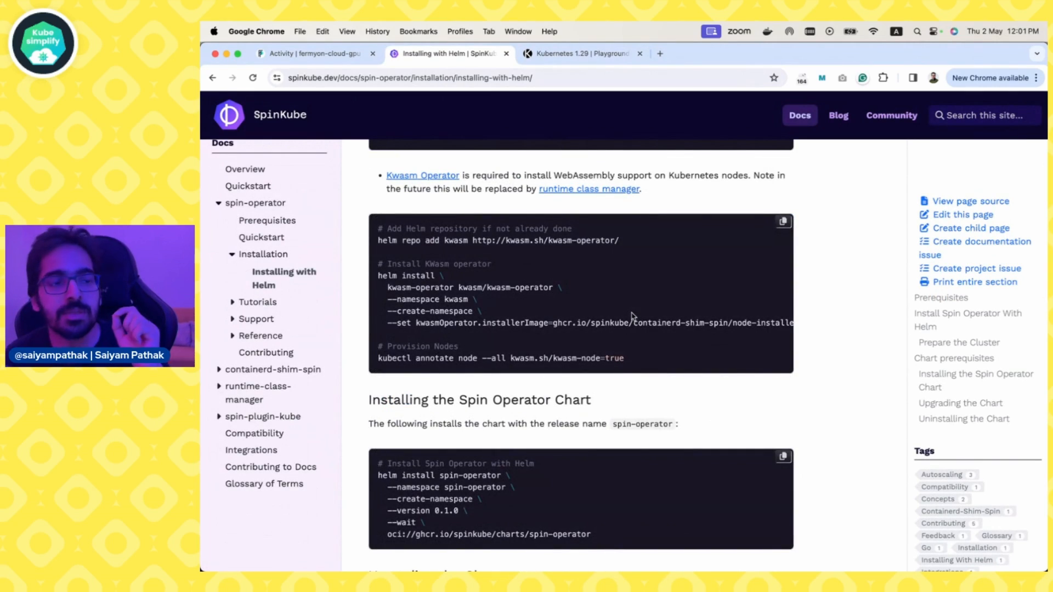
pyautogui.click(579, 53)
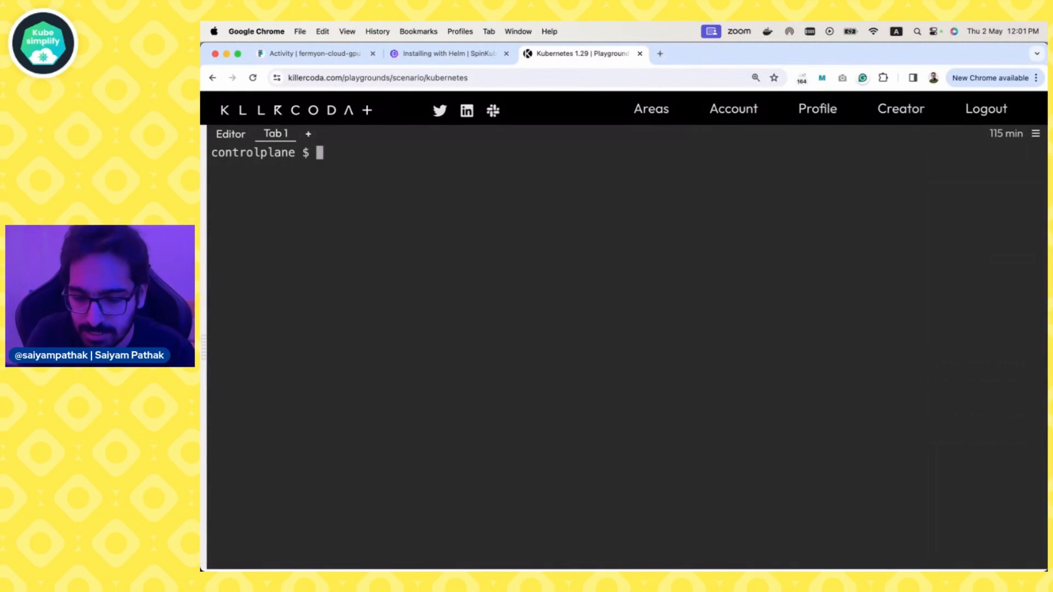
# Apply the SpinApp via cat << EOF | kubectl apply and confirm both pods Running.
pyautogui.write('kubectl get pods -A')
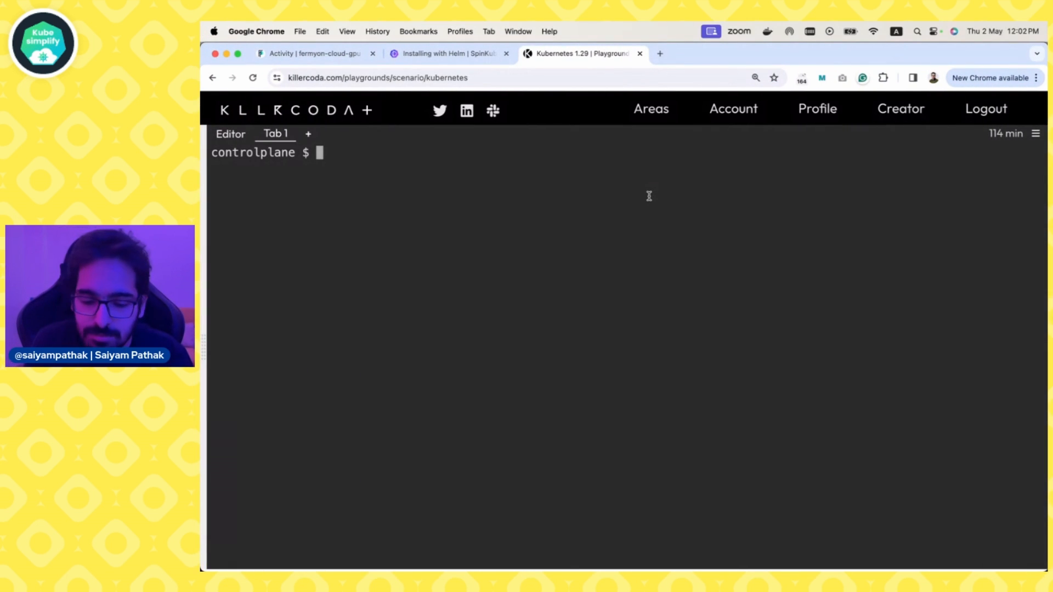
pyautogui.write('cat << EOF | kubectl app')
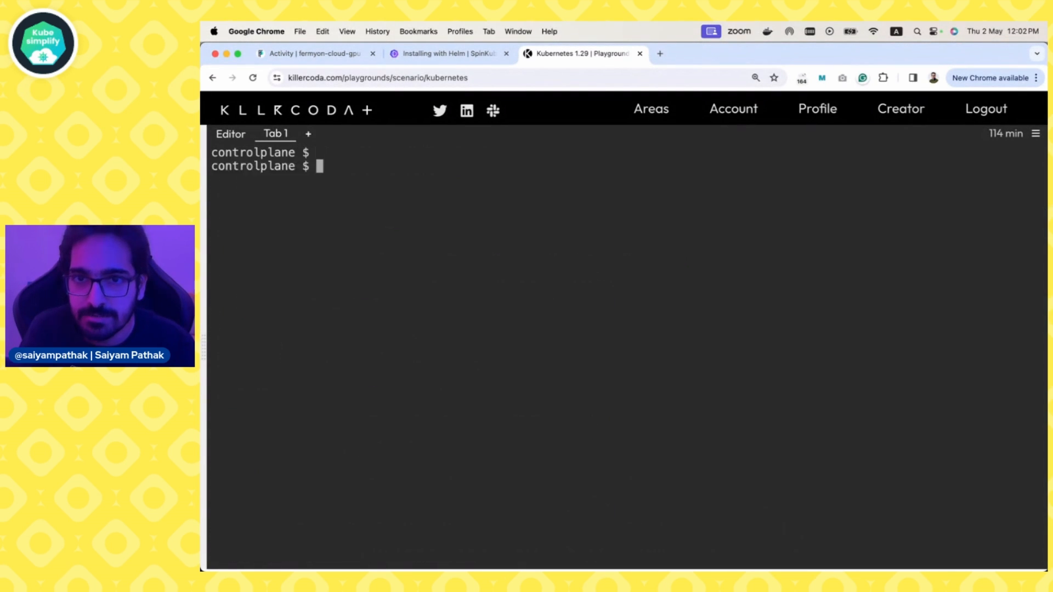
pyautogui.write('kubectl get pods')
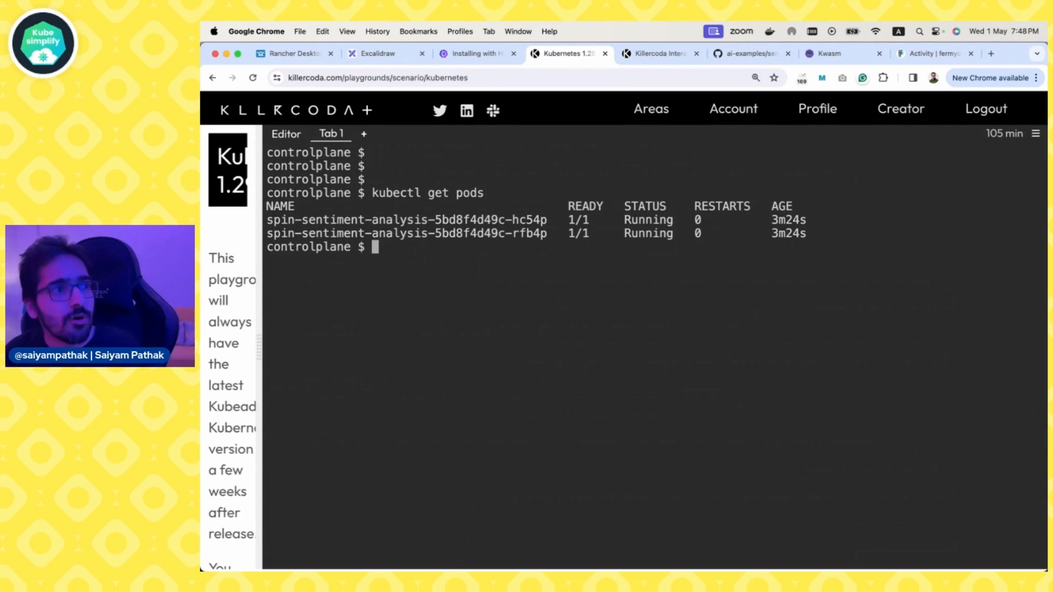
# List services, then run kubectl port-forward --address 0.0.0.0 service/spin-sentiment-analysis 3000:80, retrying after a failed 3000:3000 attempt.
pyautogui.write('k')
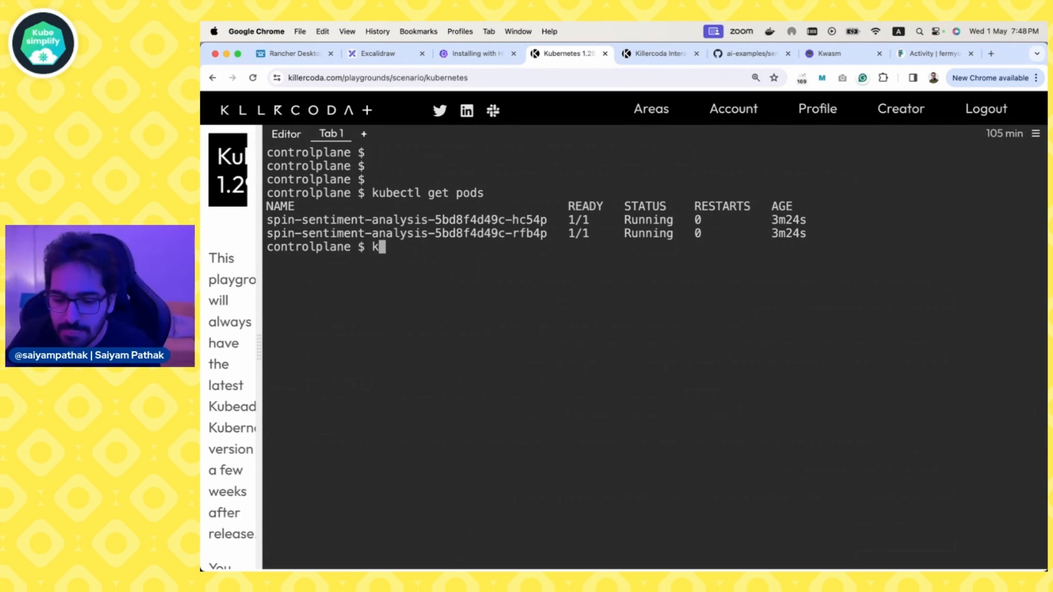
pyautogui.write('ubectl get sv')
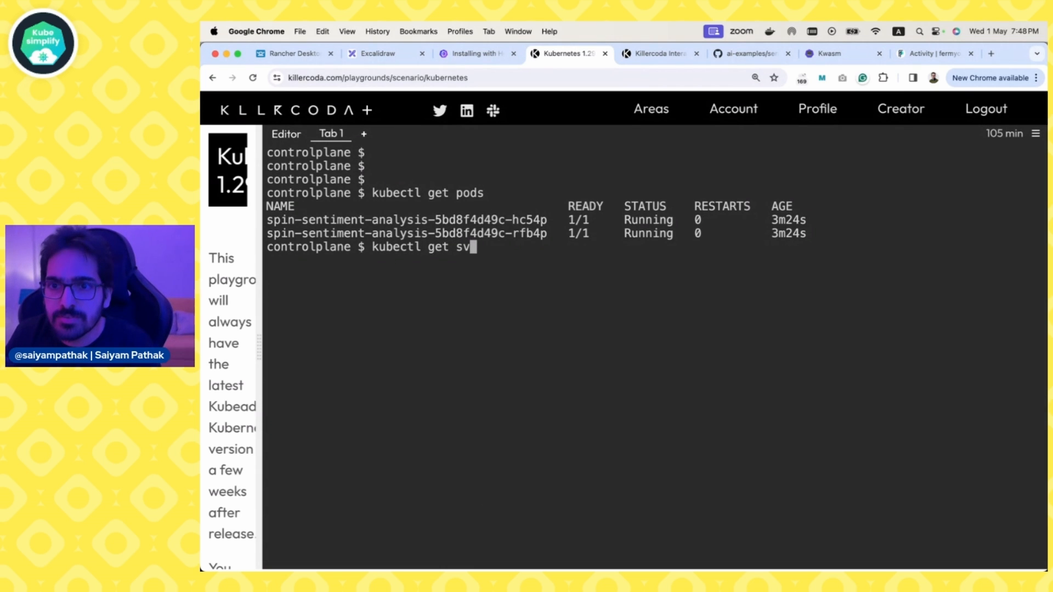
pyautogui.write('kubectl port-forward --address 0.0.0.0 service/spin-sentiment-analysis 3000:3000')
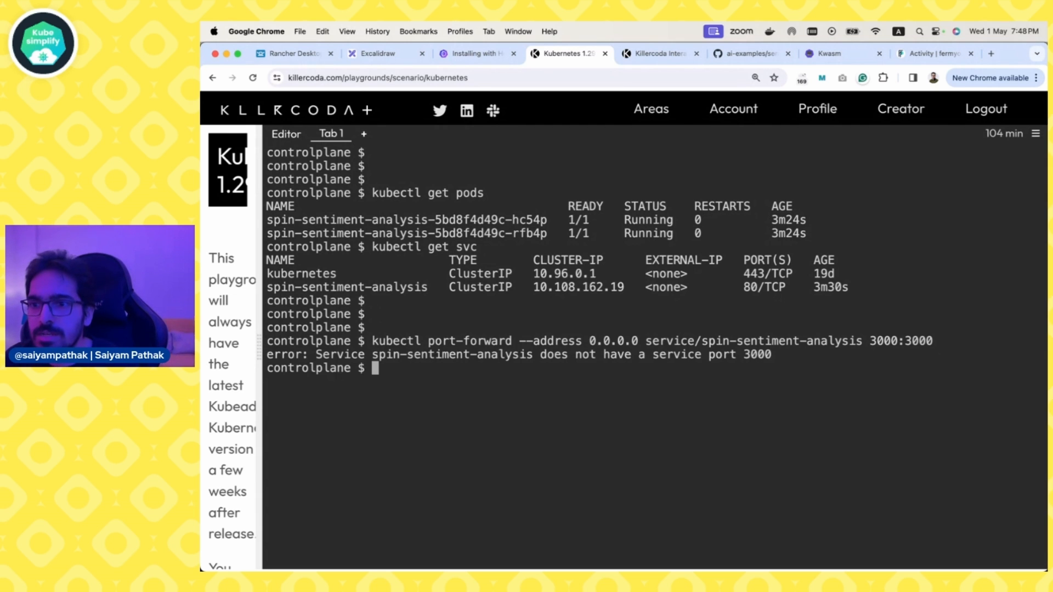
pyautogui.write('kubectl port-forward --address 0.0.0.0 service/spin-sentiment-analysis 3000:3')
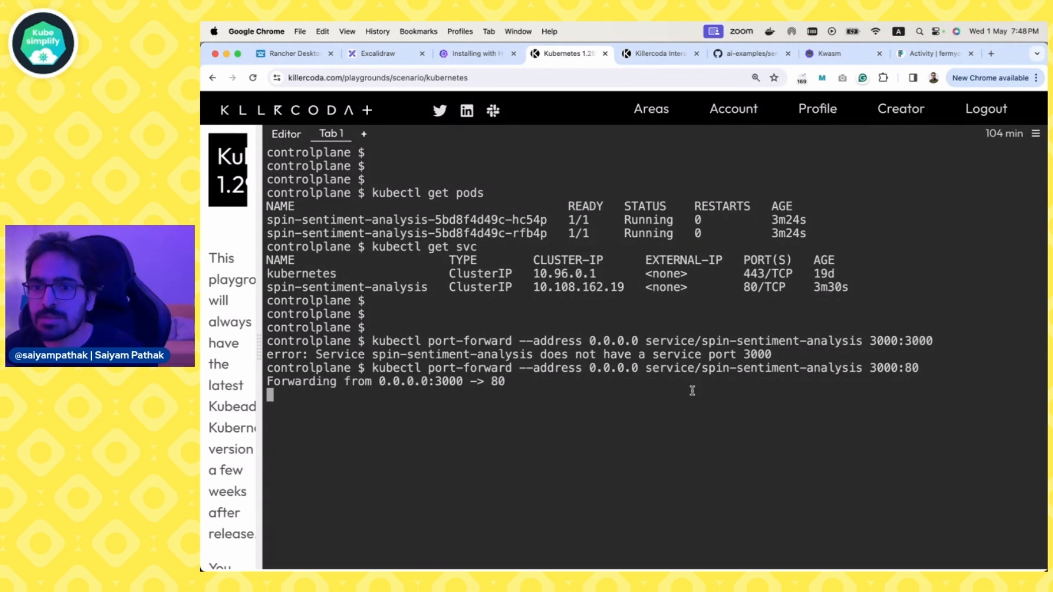
pyautogui.click(1034, 133)
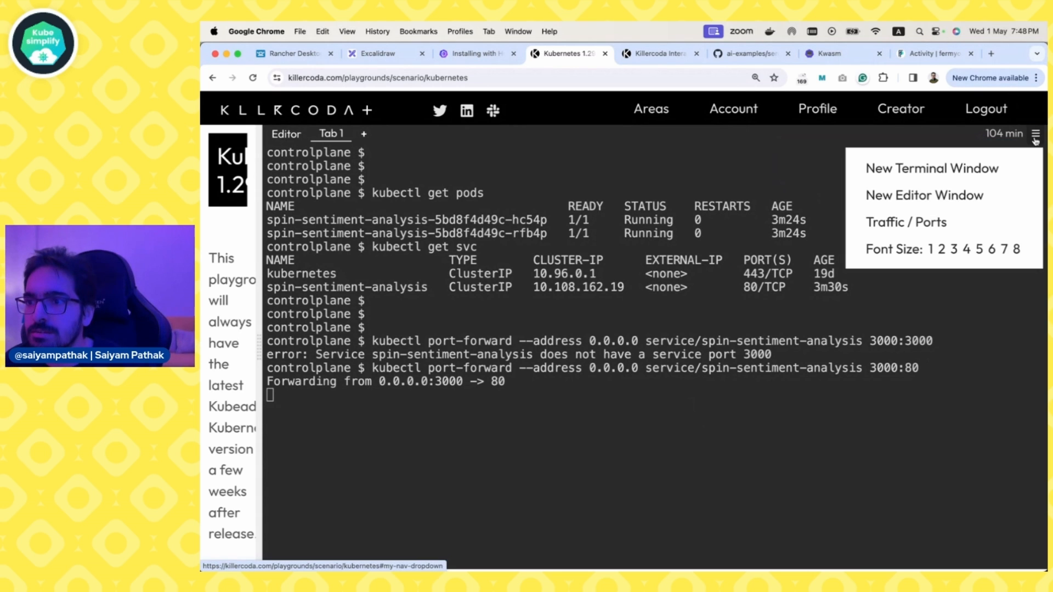
# Access custom port 3000 through Killercoda's Traffic / Ports page to load the Sentiment Analyzer.
pyautogui.click(906, 221)
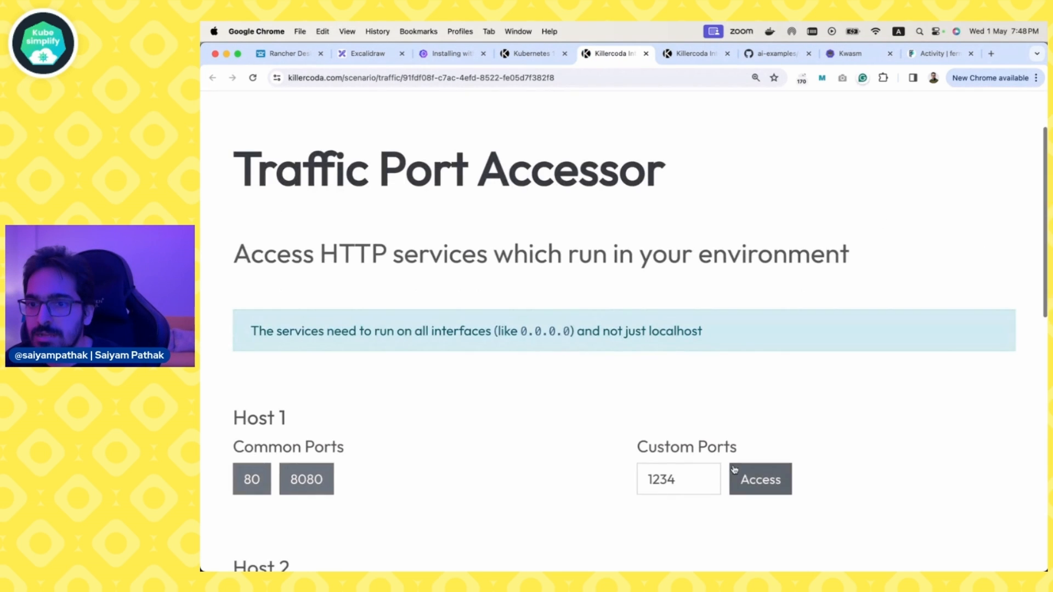
pyautogui.write('3000')
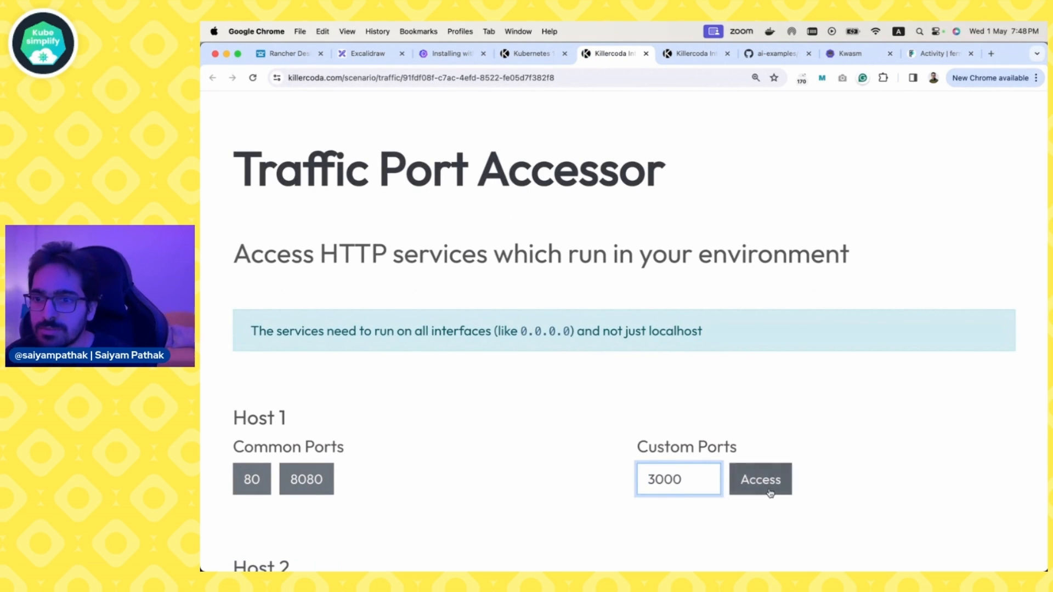
pyautogui.click(759, 479)
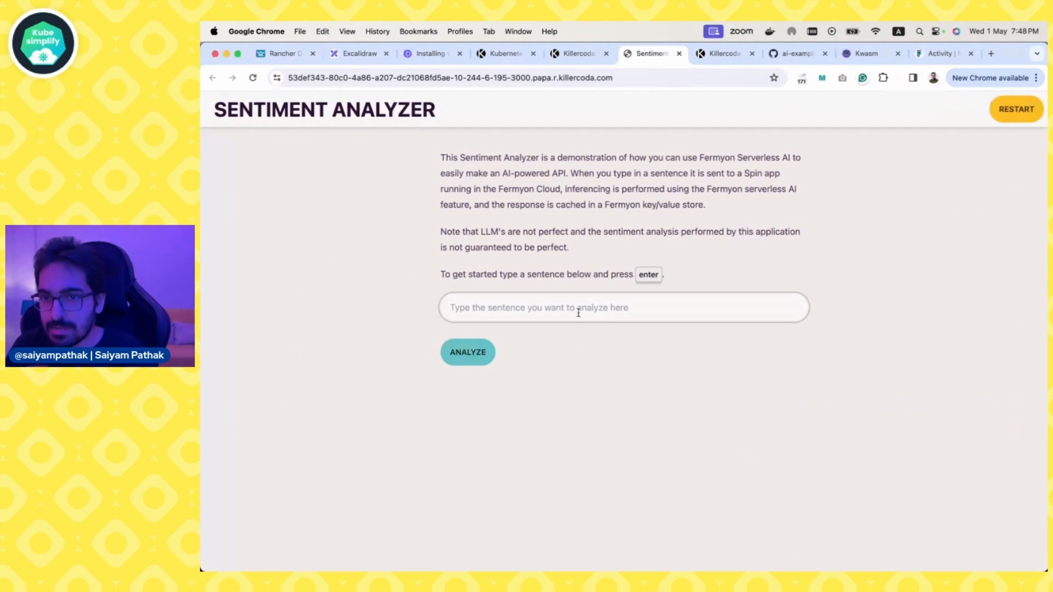
# Analyze "hello, its a lovely day today!" and get a Positive rating, then return to the Helm docs.
pyautogui.write('hello, its a lovely day today!')
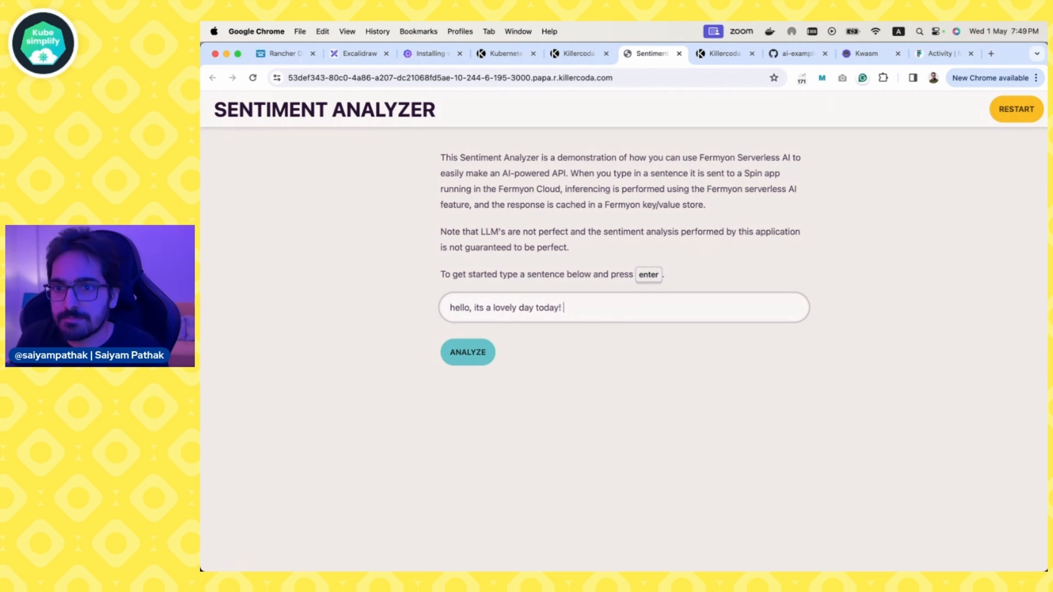
pyautogui.click(467, 352)
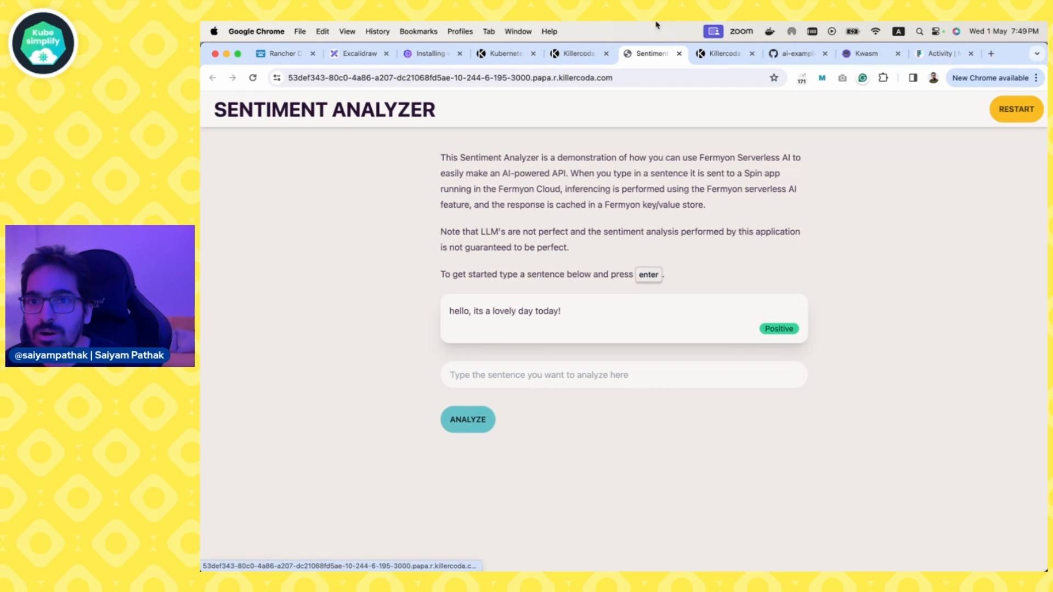
pyautogui.click(429, 54)
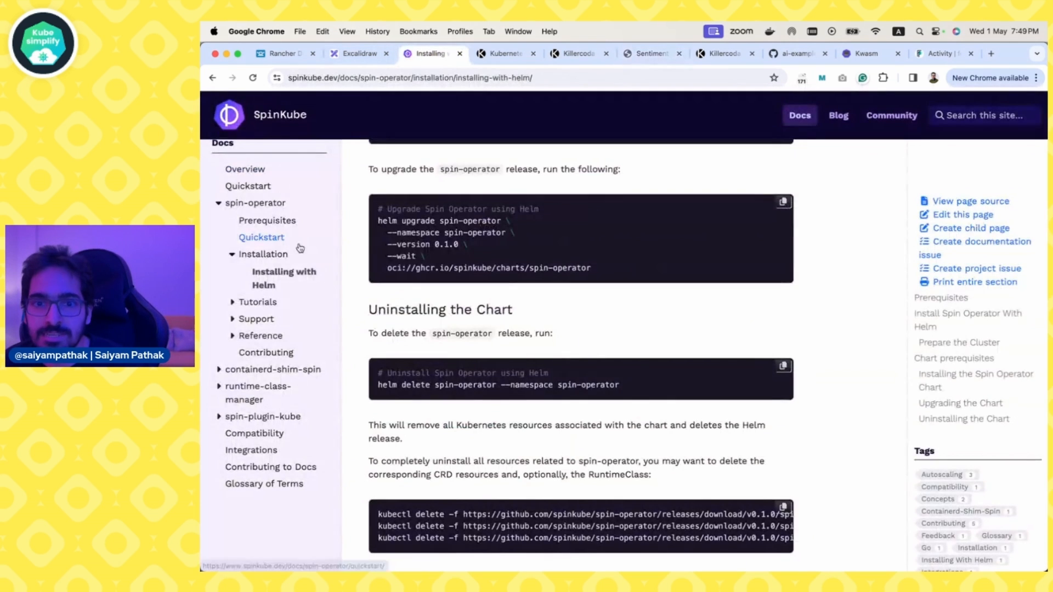
# Expand the Tutorials section of the SpinKube docs sidebar listing the spin-operator tutorials.
pyautogui.click(257, 302)
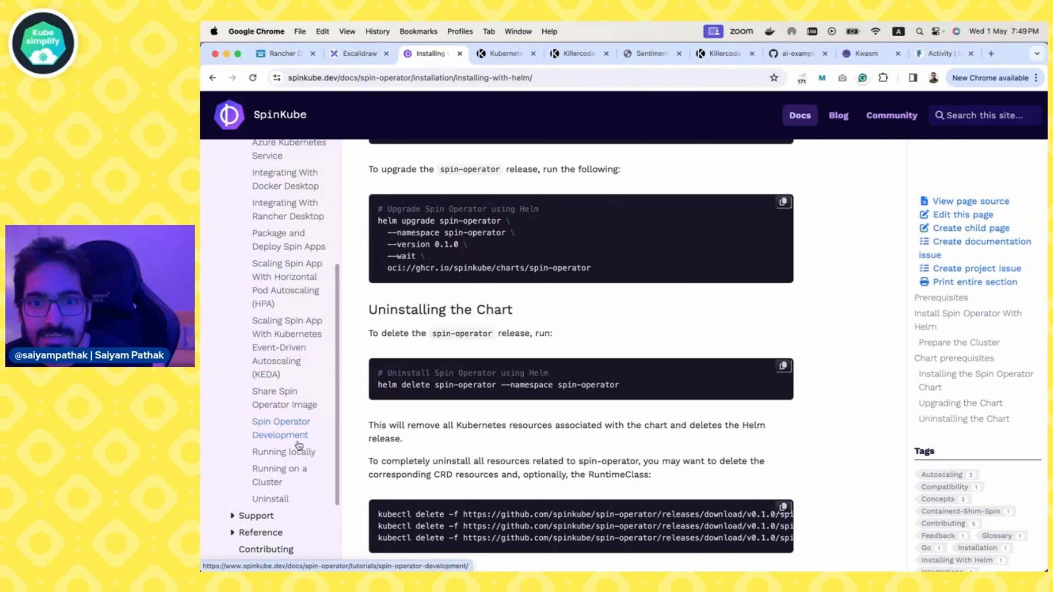
pyautogui.moveTo(278, 354)
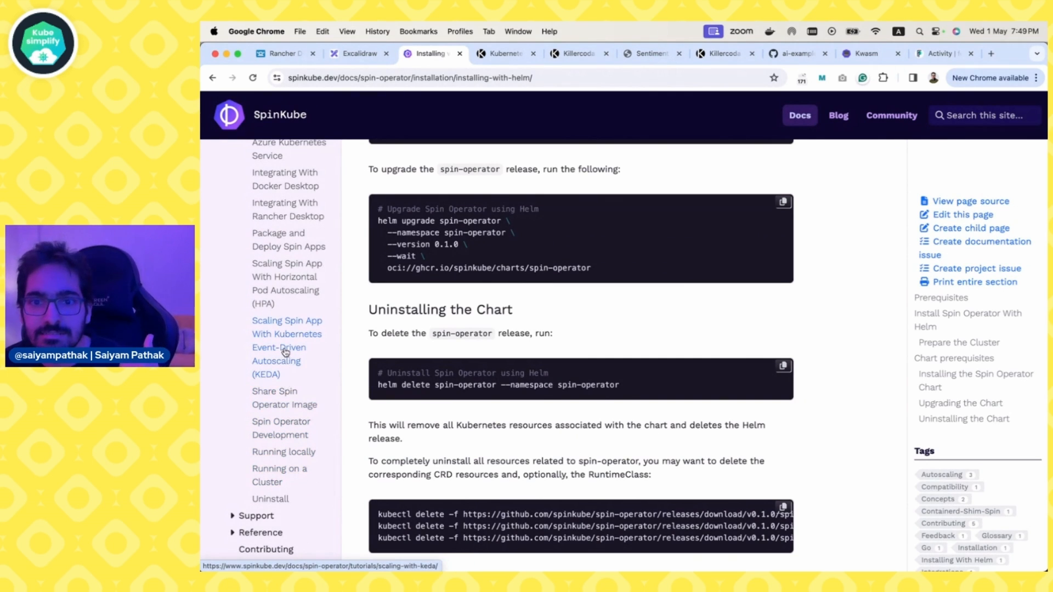